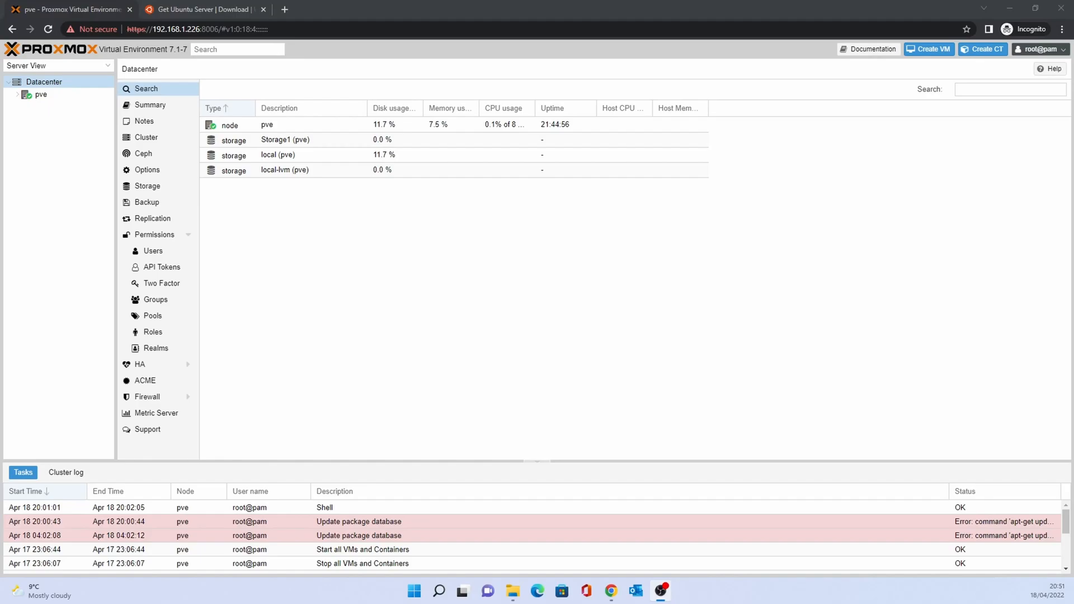
Switch the browser to the Get Ubuntu Server download page.
click(206, 9)
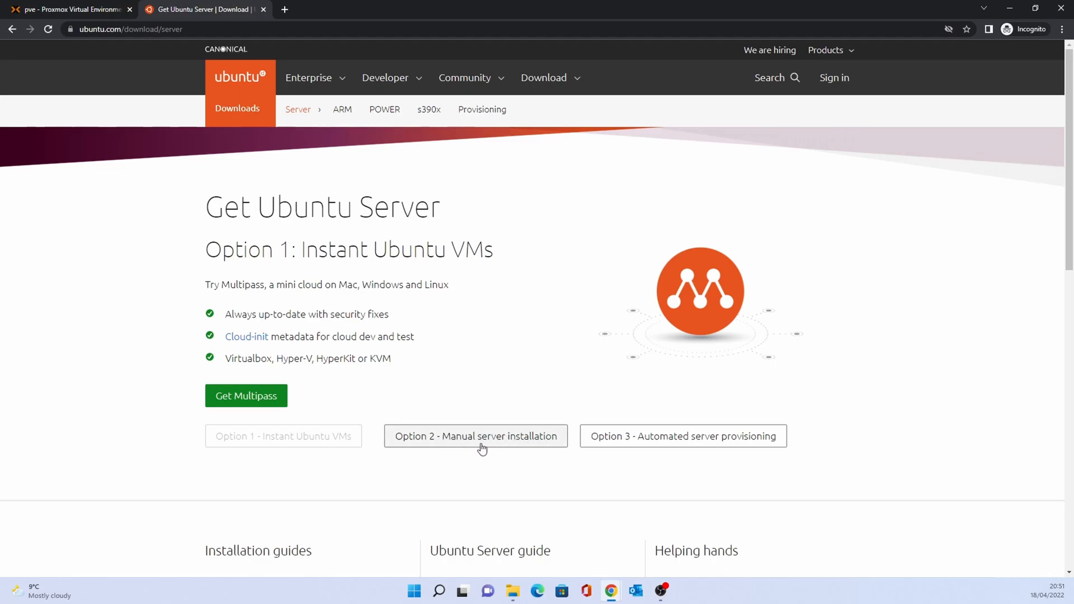
Download Ubuntu Server 20.04.4 LTS via the manual server installation option, then return to Proxmox.
click(476, 437)
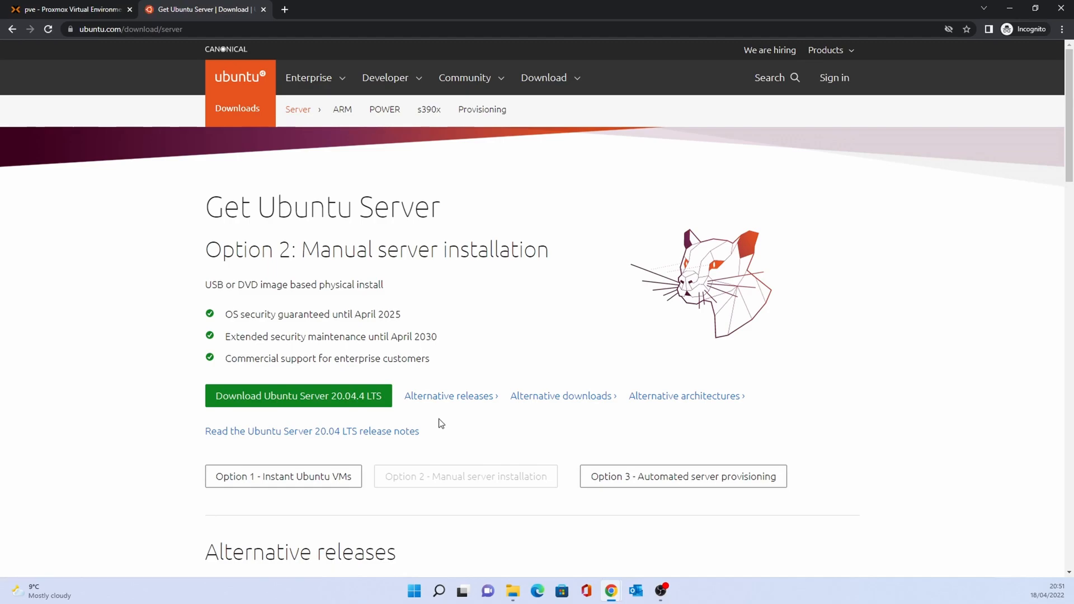
mouse_move(428, 425)
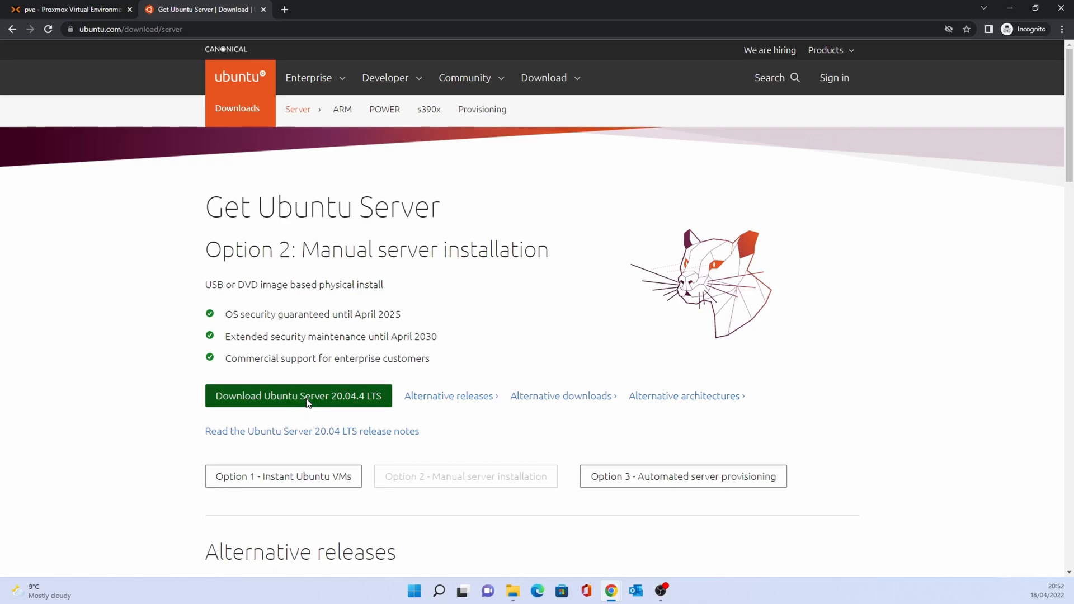
click(297, 397)
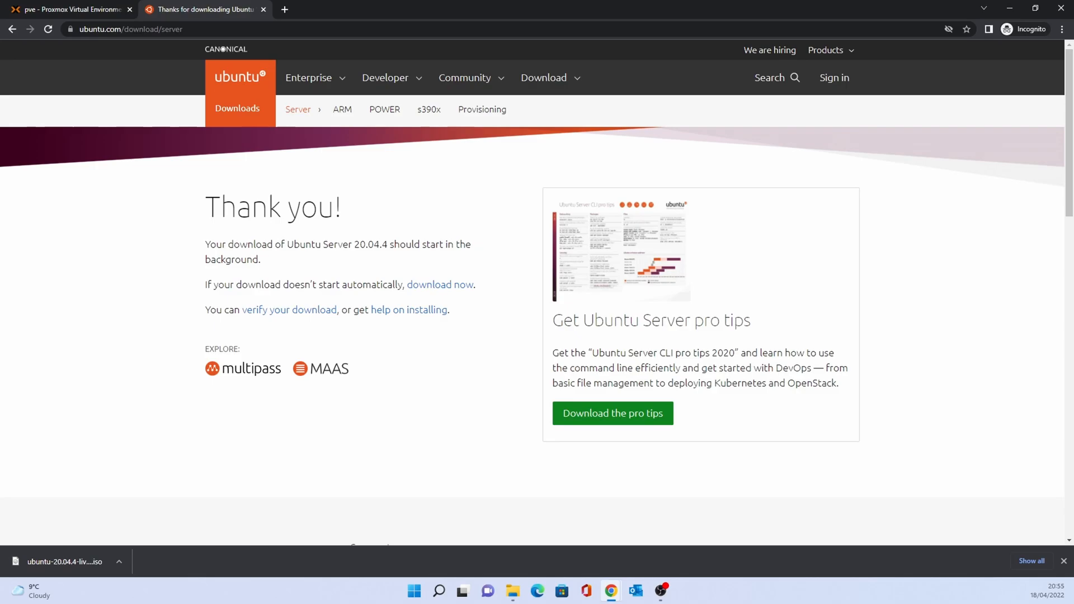
click(68, 9)
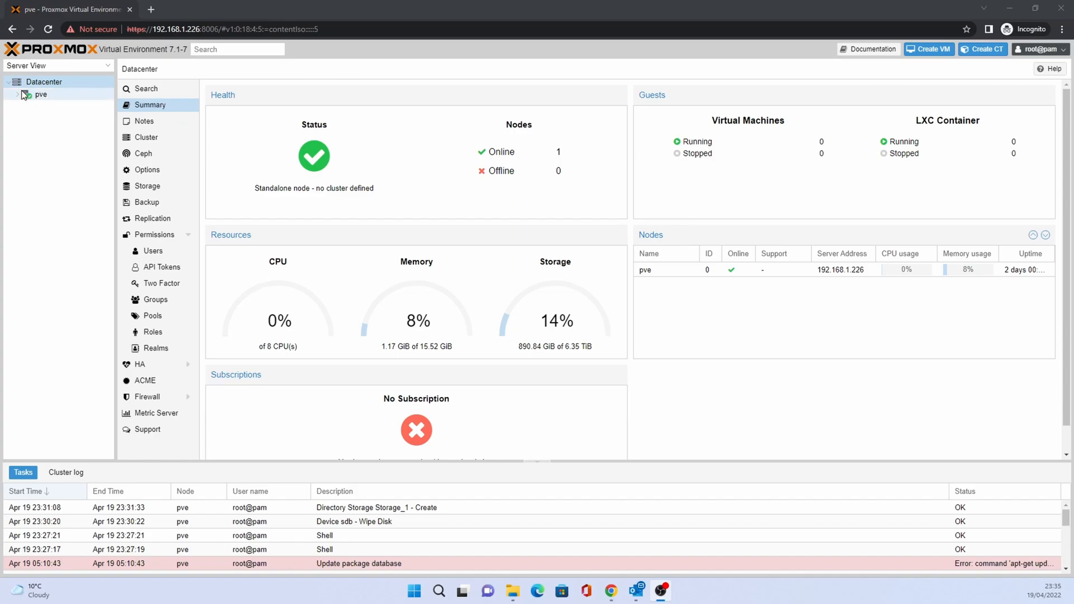
Start an ISO upload to Storage_1 under the pve node and choose to select a file.
click(16, 94)
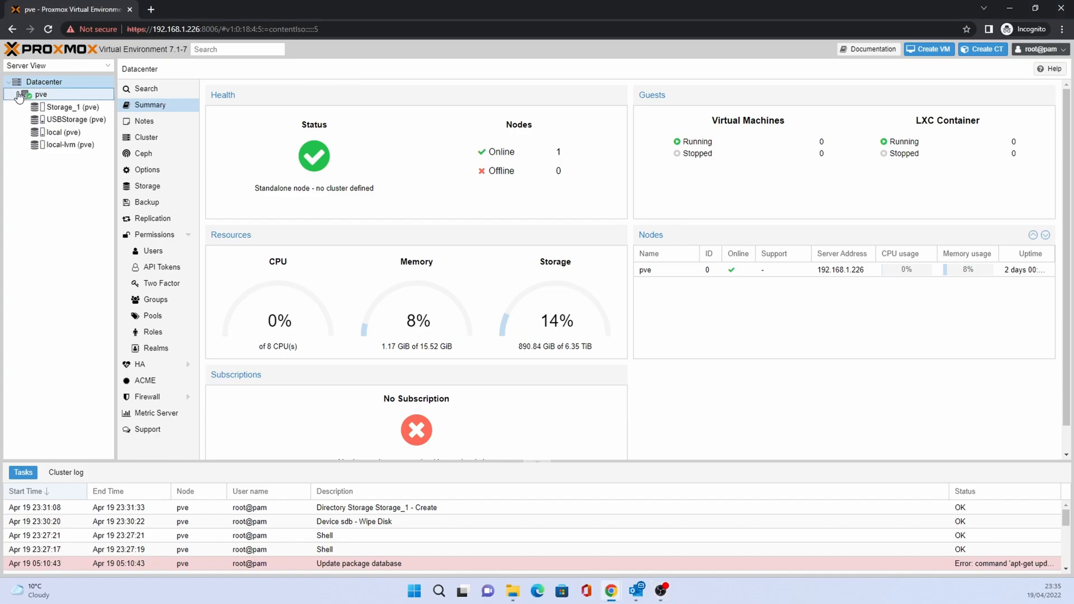
click(71, 108)
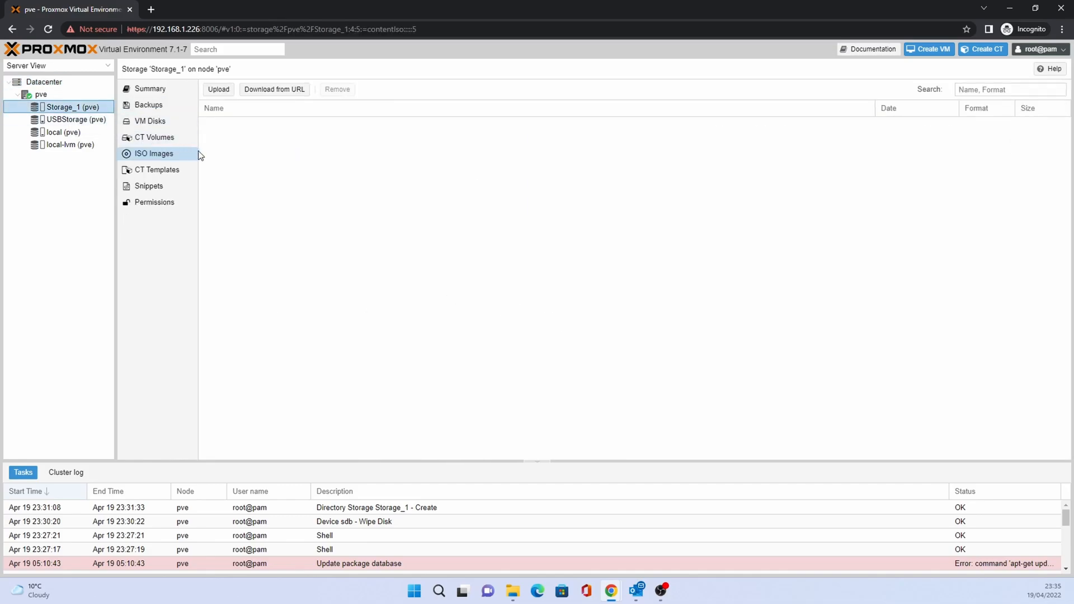
click(218, 89)
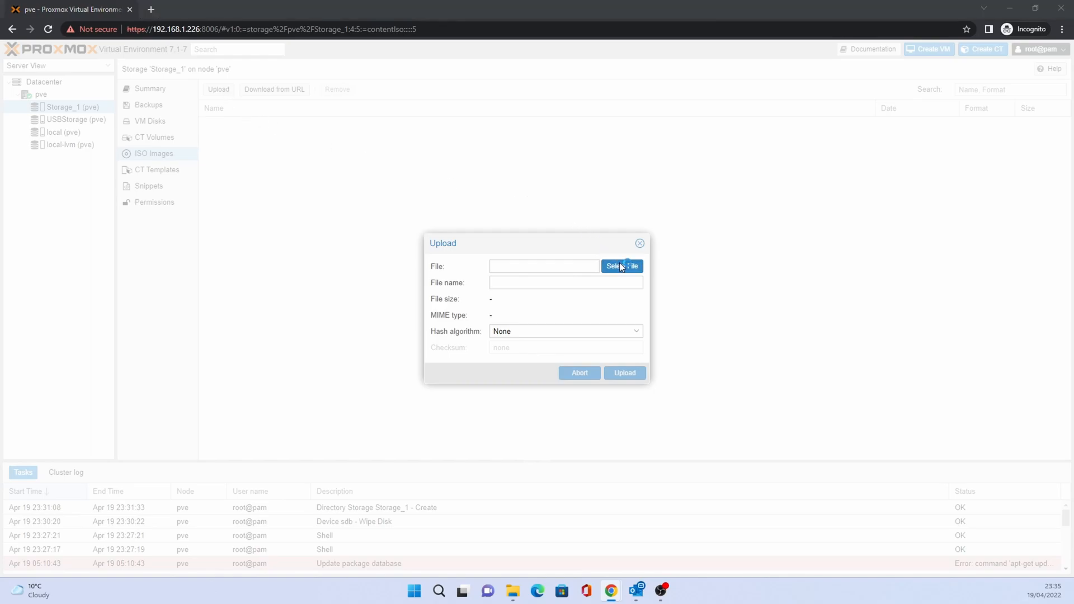
click(621, 267)
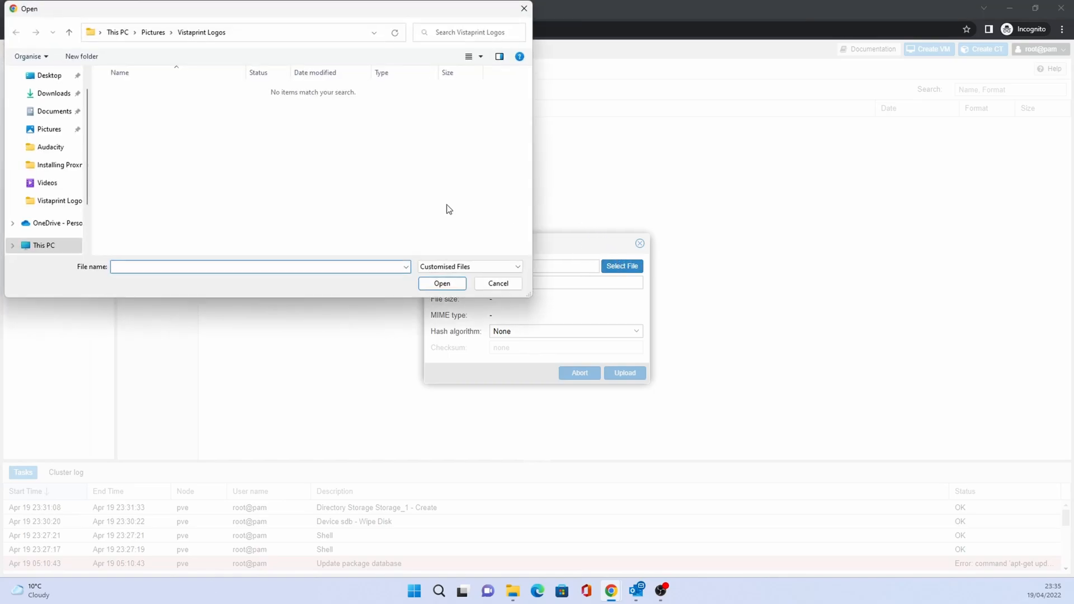
Upload ubuntu-20.04.4-live-server-amd64.iso from Downloads into Storage_1's ISO images.
click(53, 92)
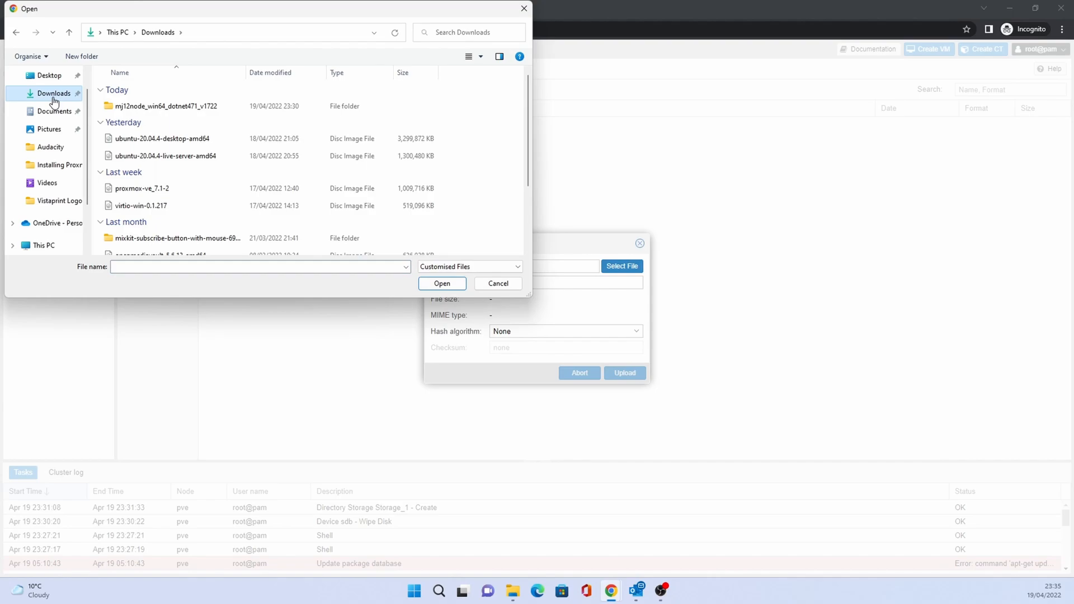
click(165, 156)
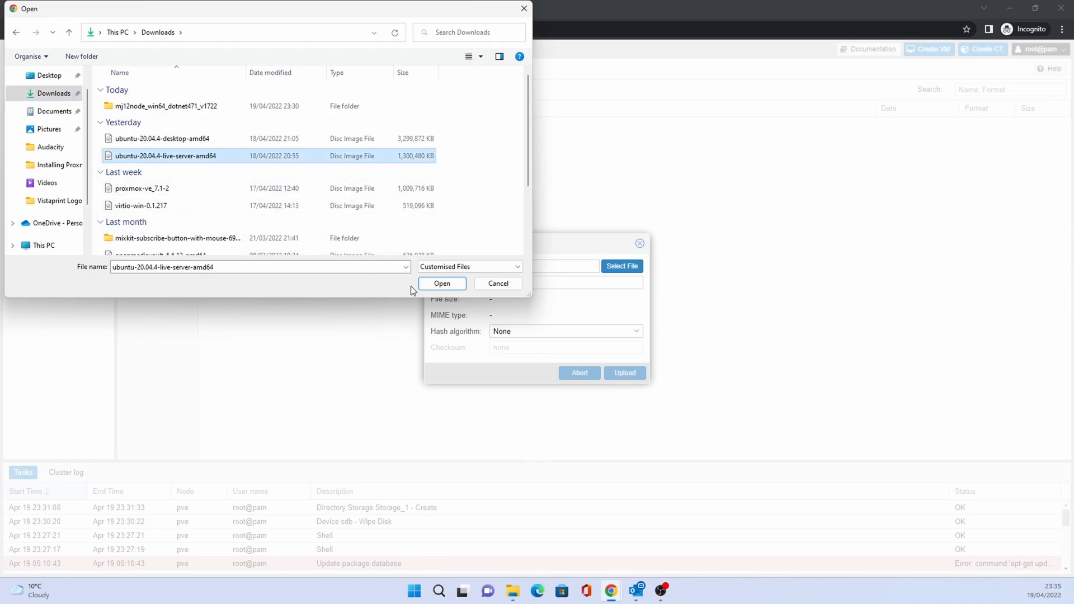
click(442, 283)
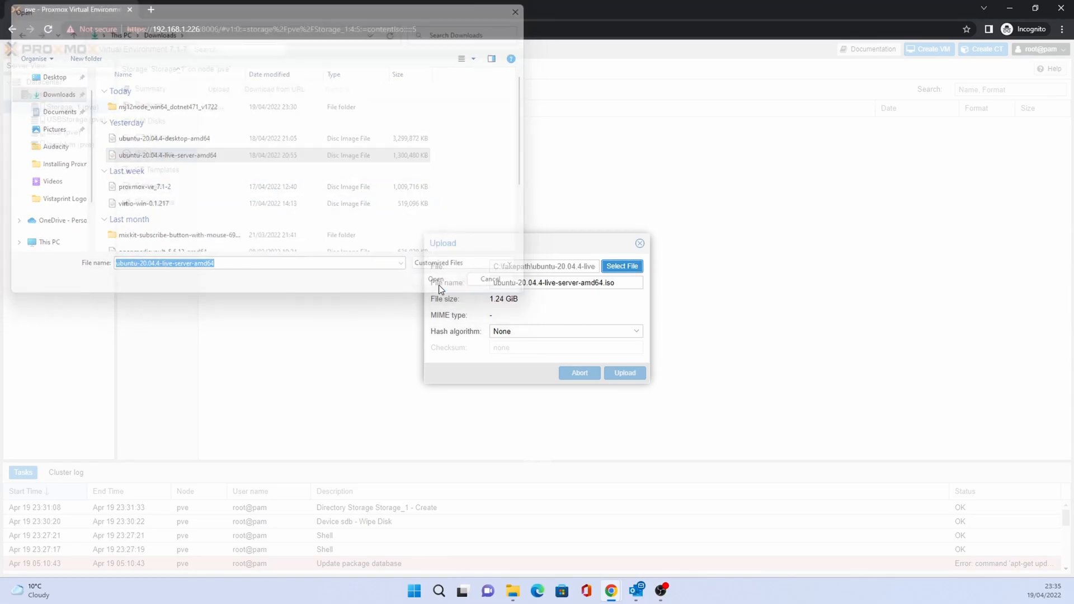
click(435, 280)
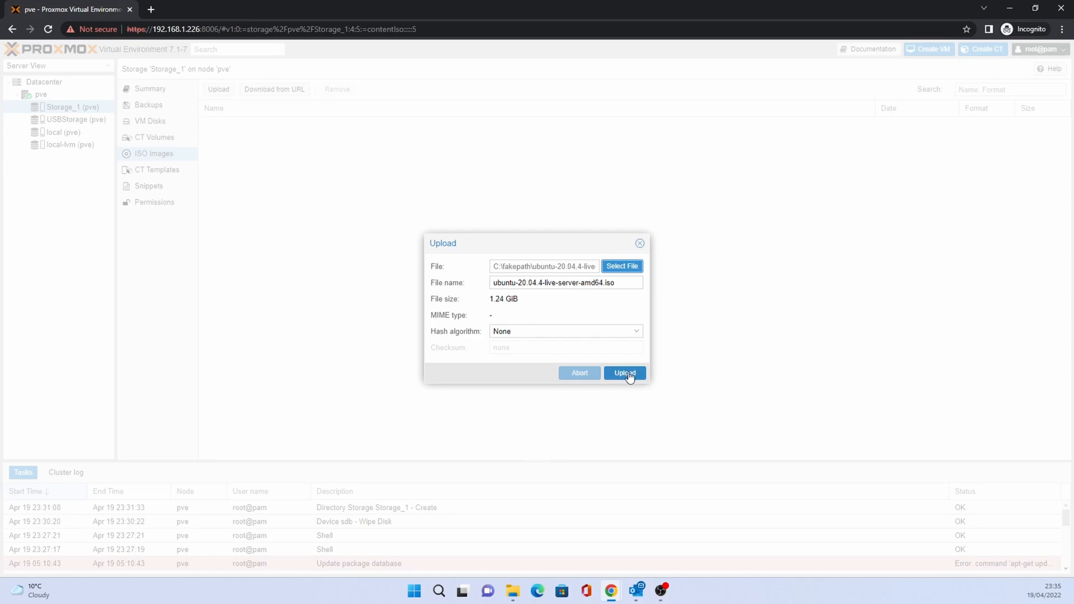
click(624, 372)
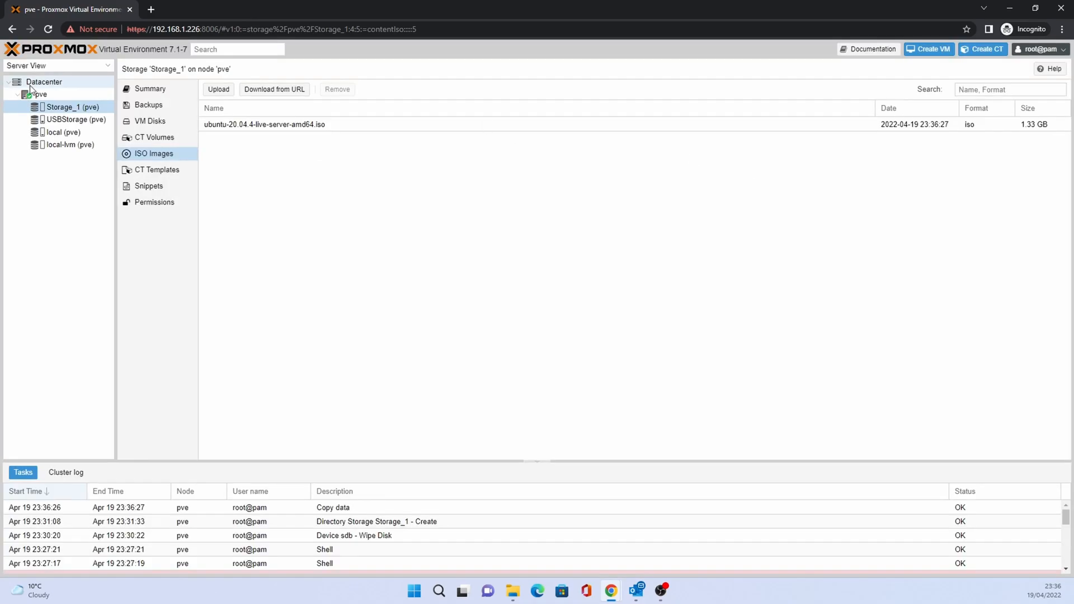
Begin creating a new virtual machine from the datacenter overview.
click(43, 81)
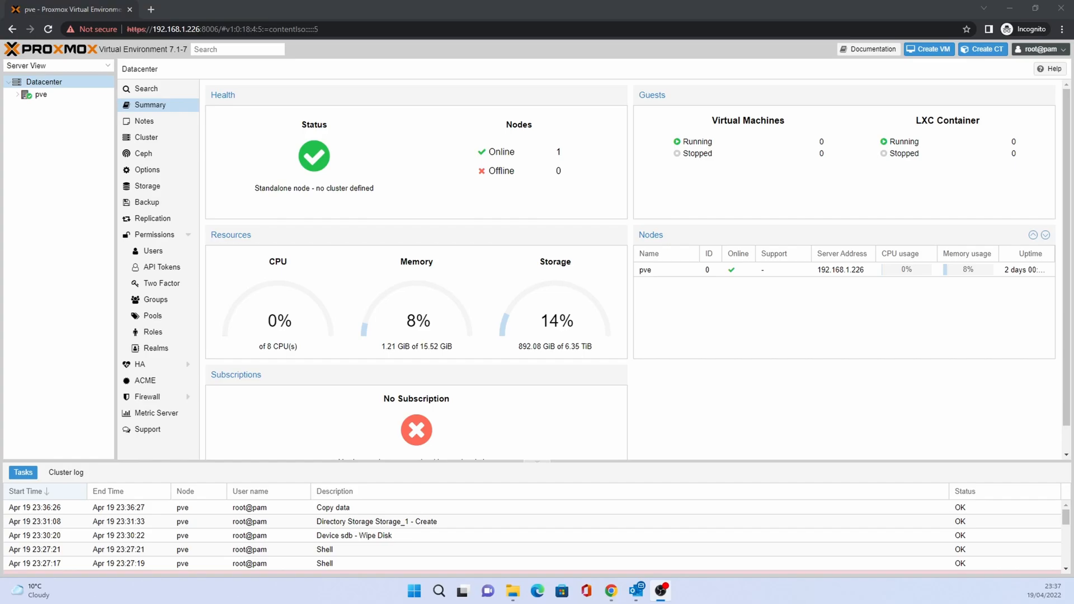
mouse_move(930, 48)
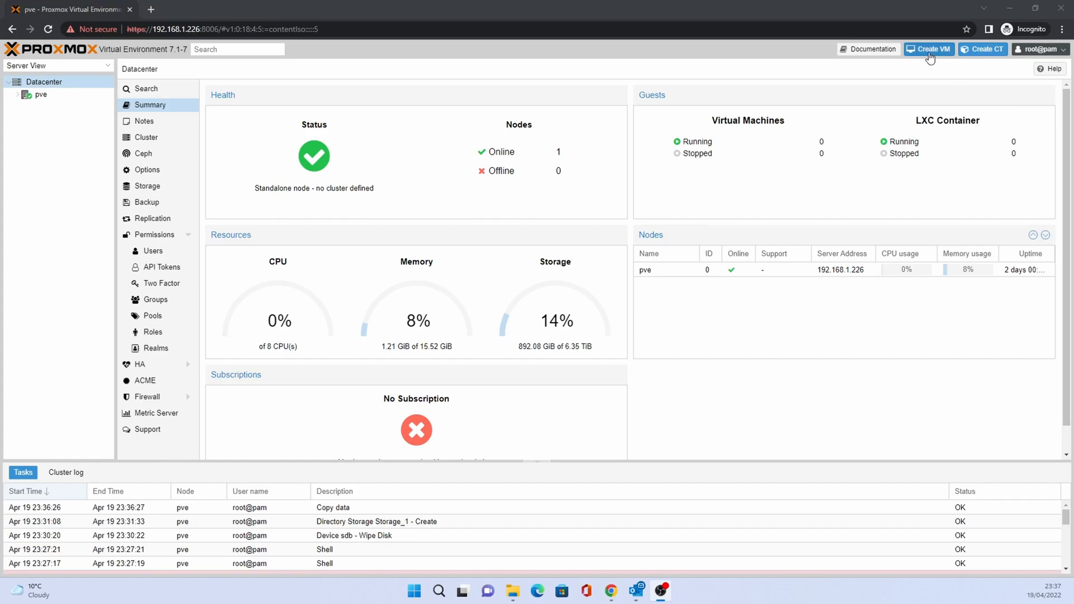
click(929, 48)
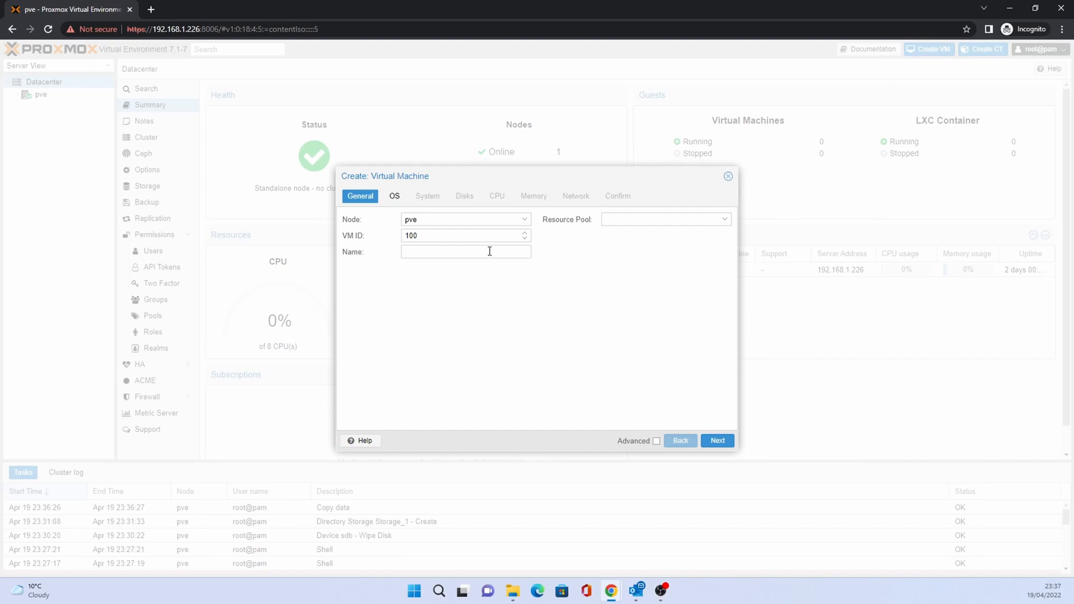
Name VM 100 'UbuntuServer' and continue to the OS settings.
click(466, 252)
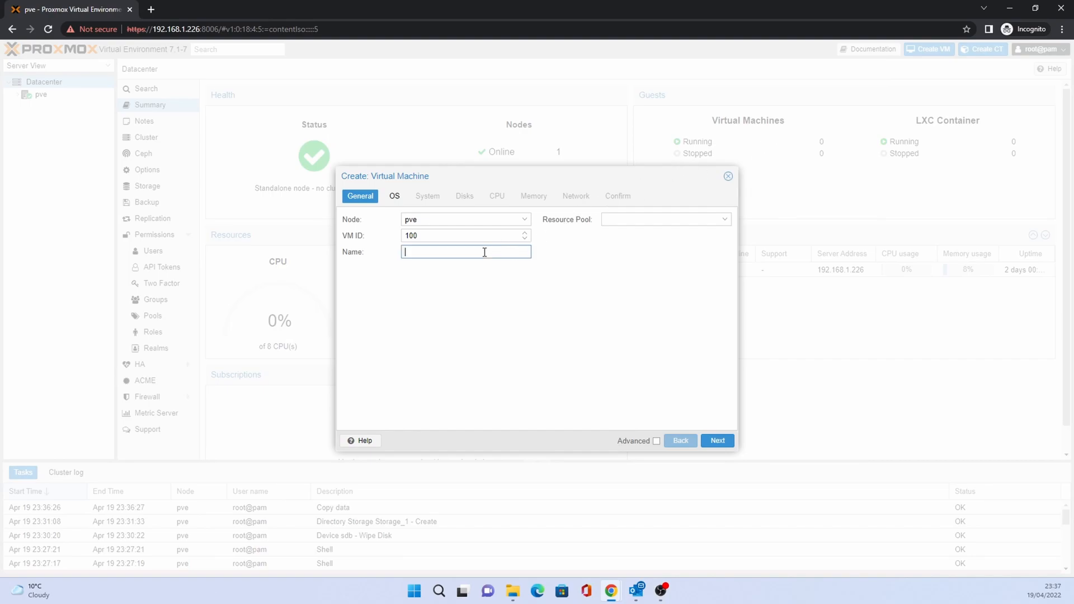
text(Ubunt)
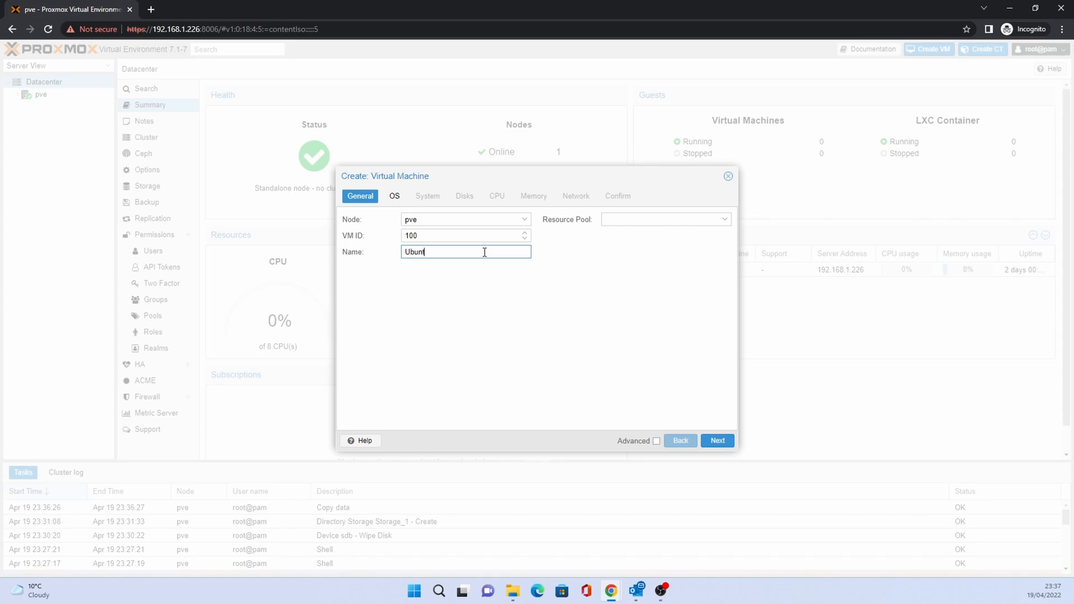
text(u)
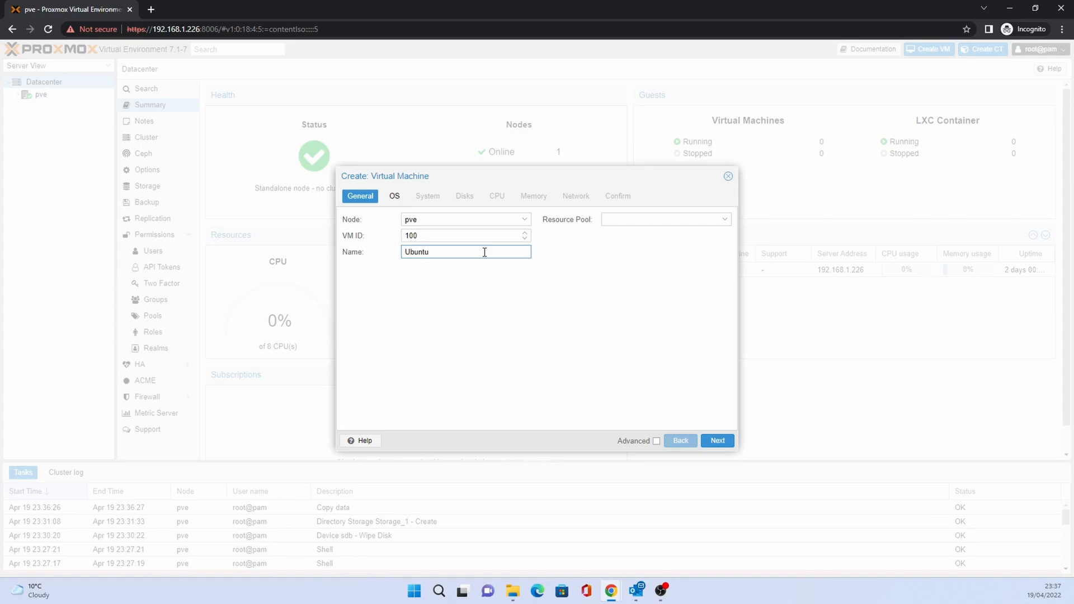
text(Server)
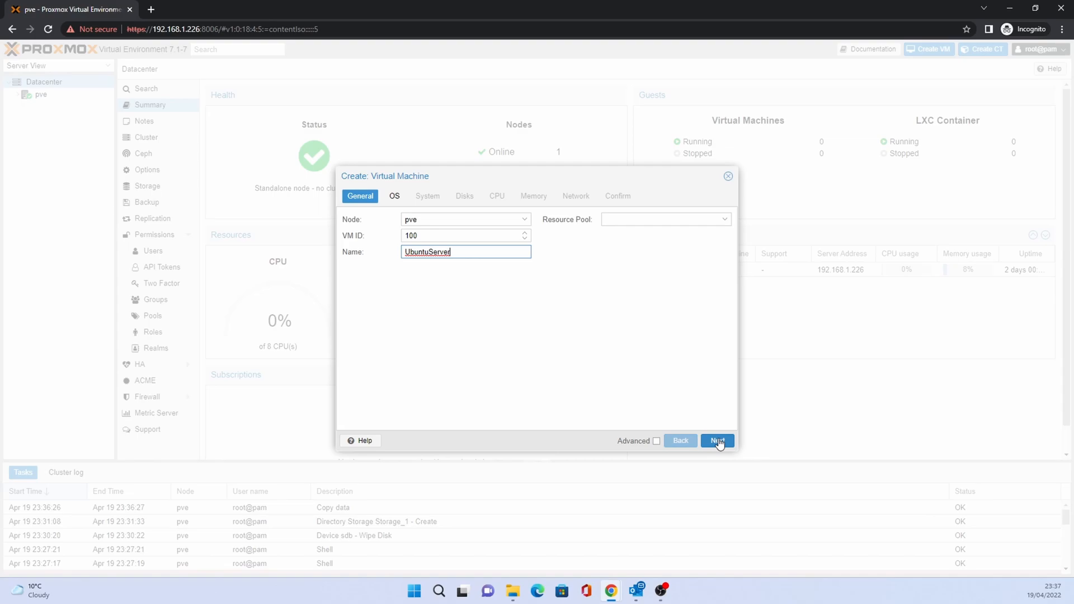
click(665, 219)
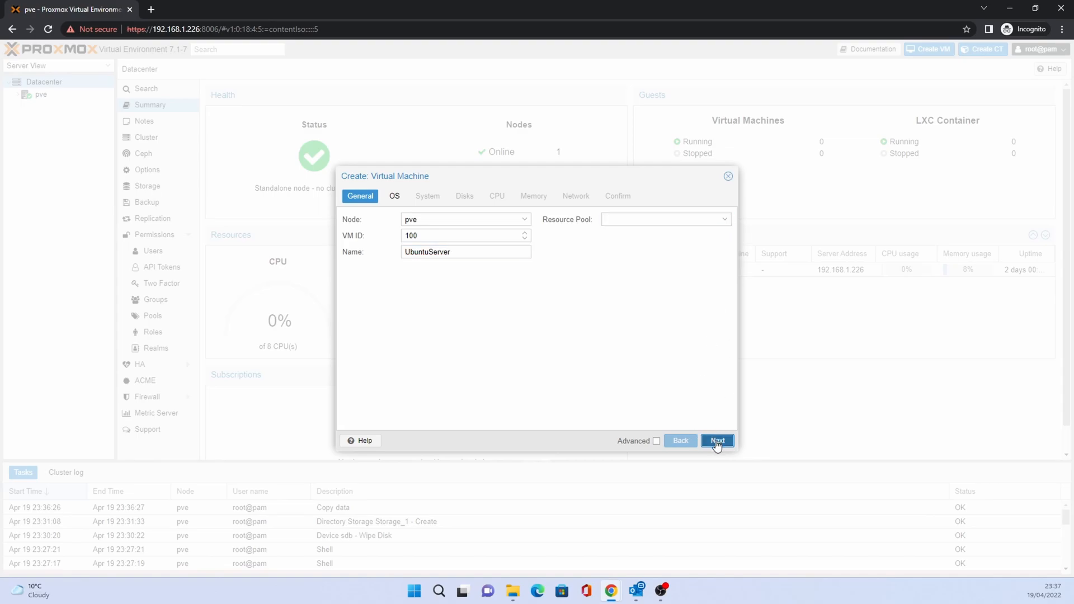
Boot from the Ubuntu 20.04.4 ISO on Storage_1 as a Linux guest and reach the System step.
click(716, 441)
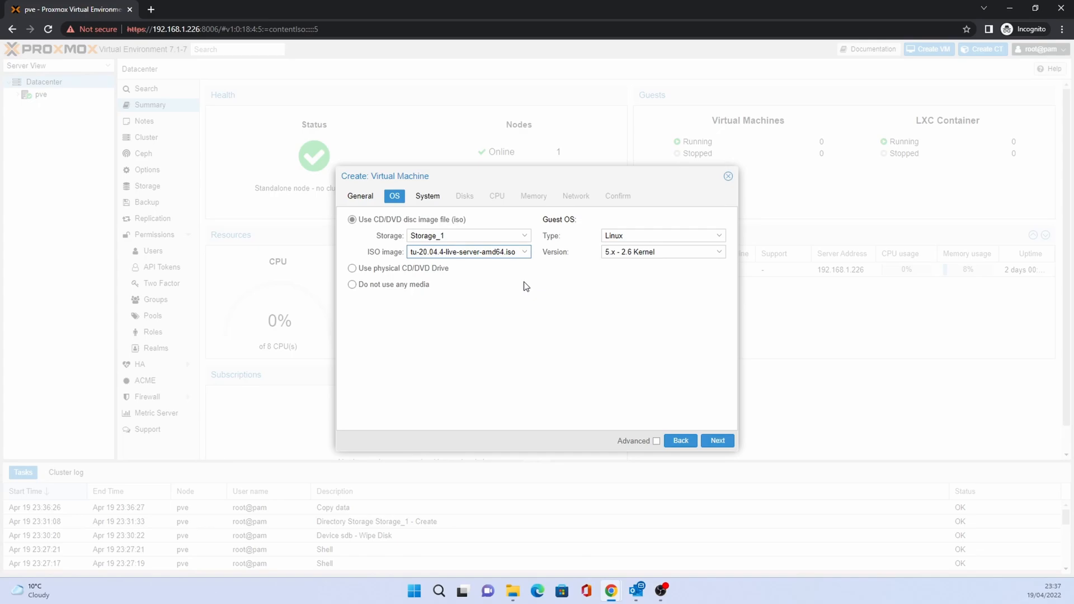
mouse_move(730, 265)
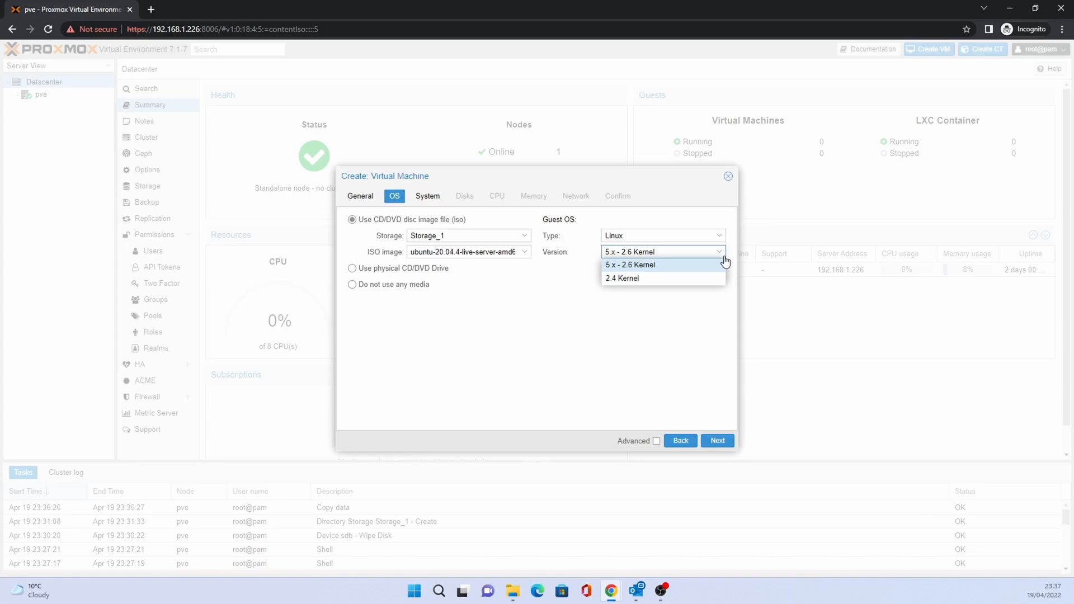
click(661, 235)
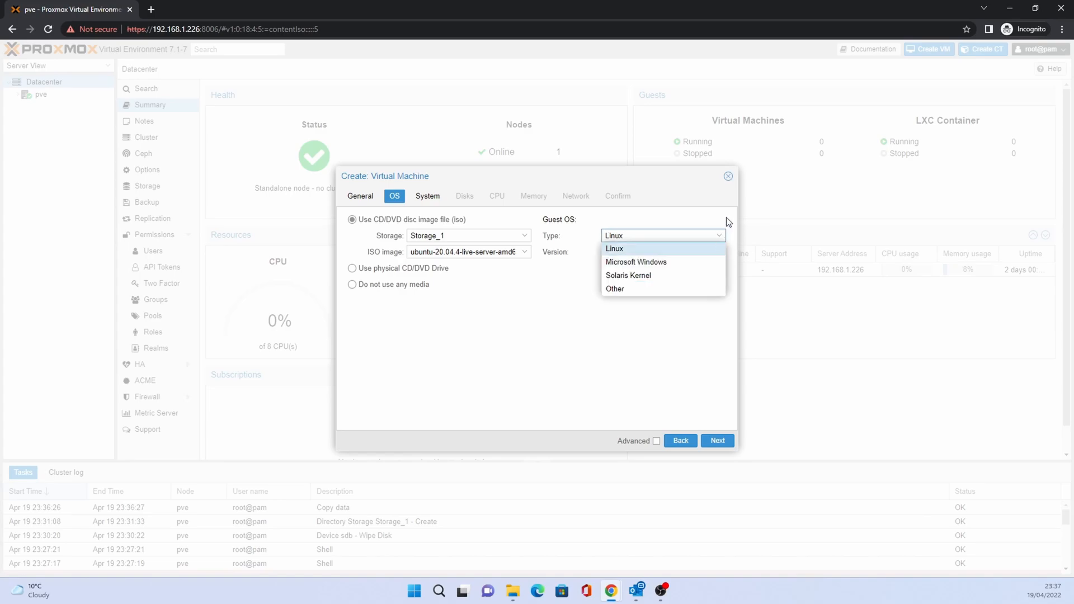
click(614, 249)
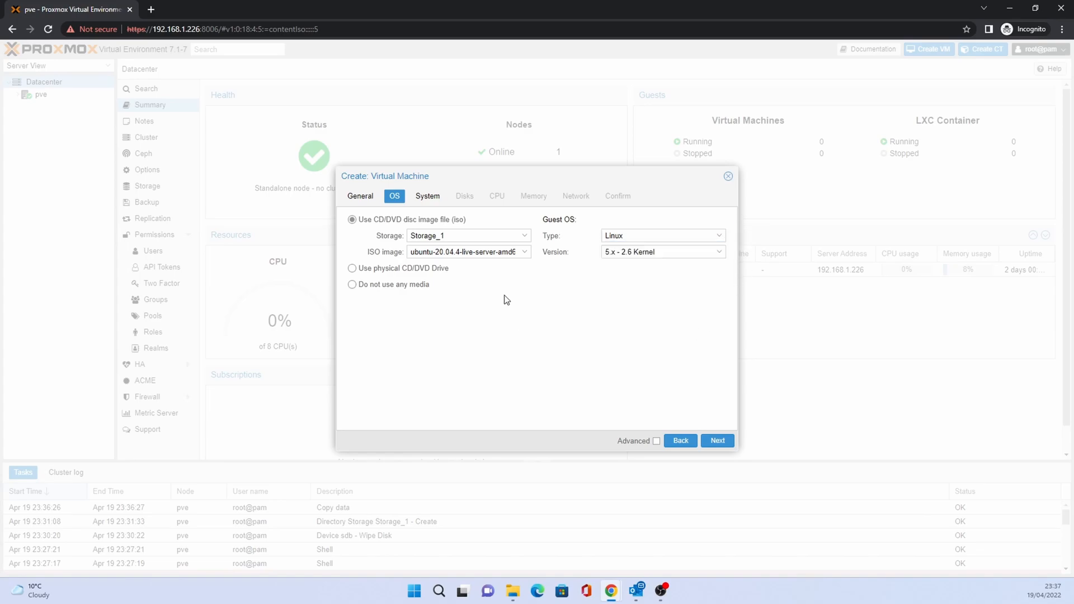
mouse_move(380, 280)
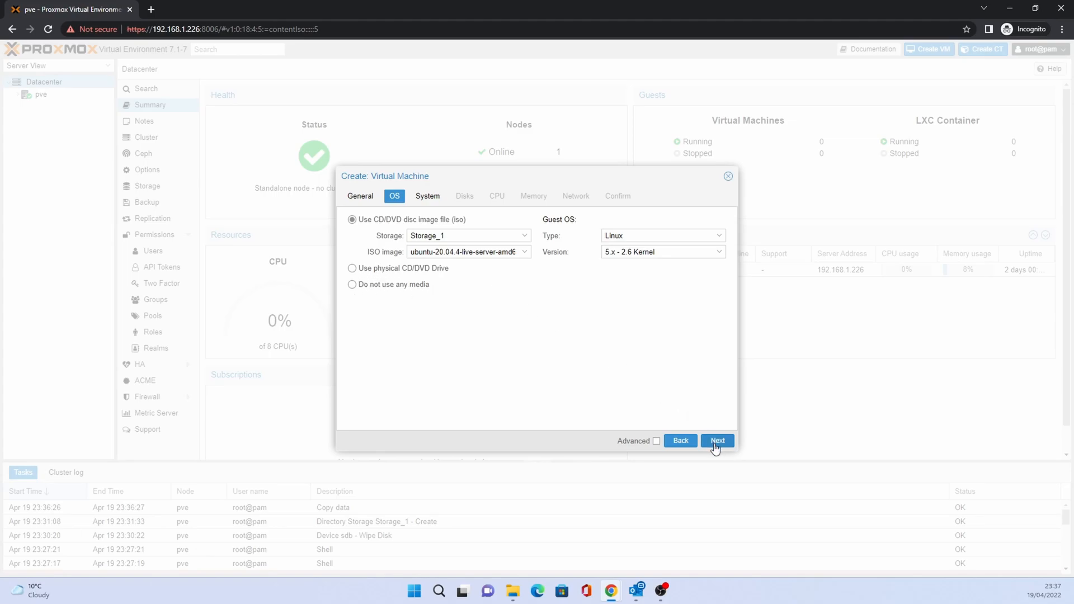
click(717, 441)
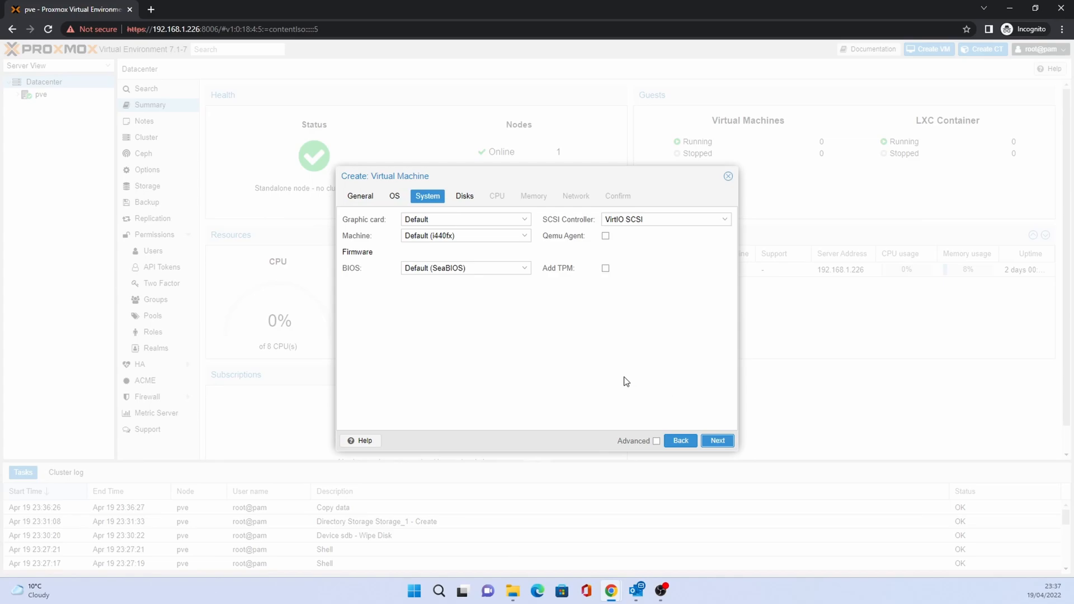
mouse_move(557, 340)
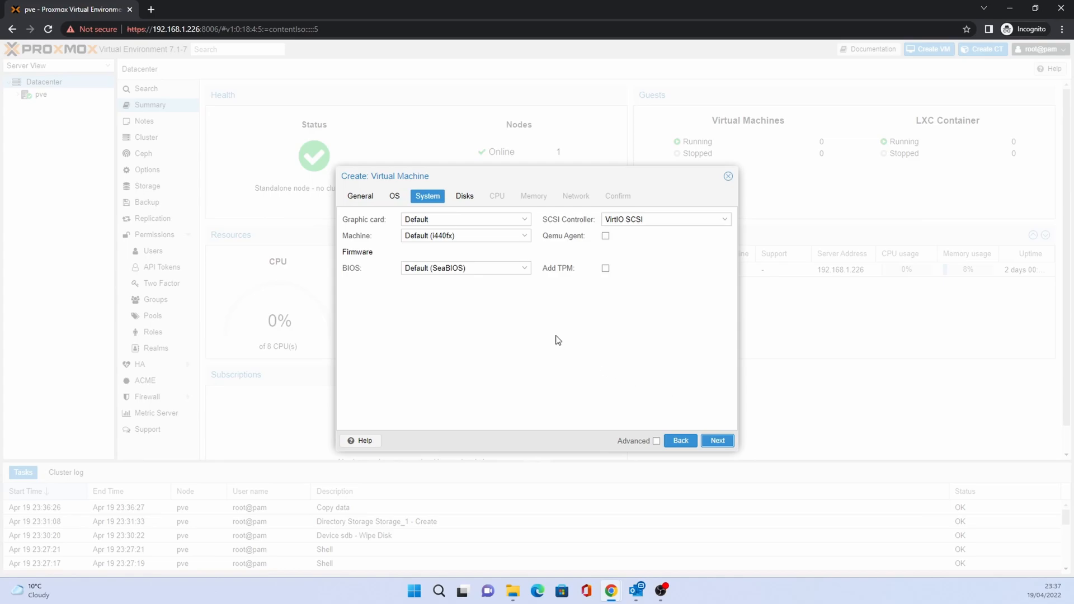
mouse_move(527, 312)
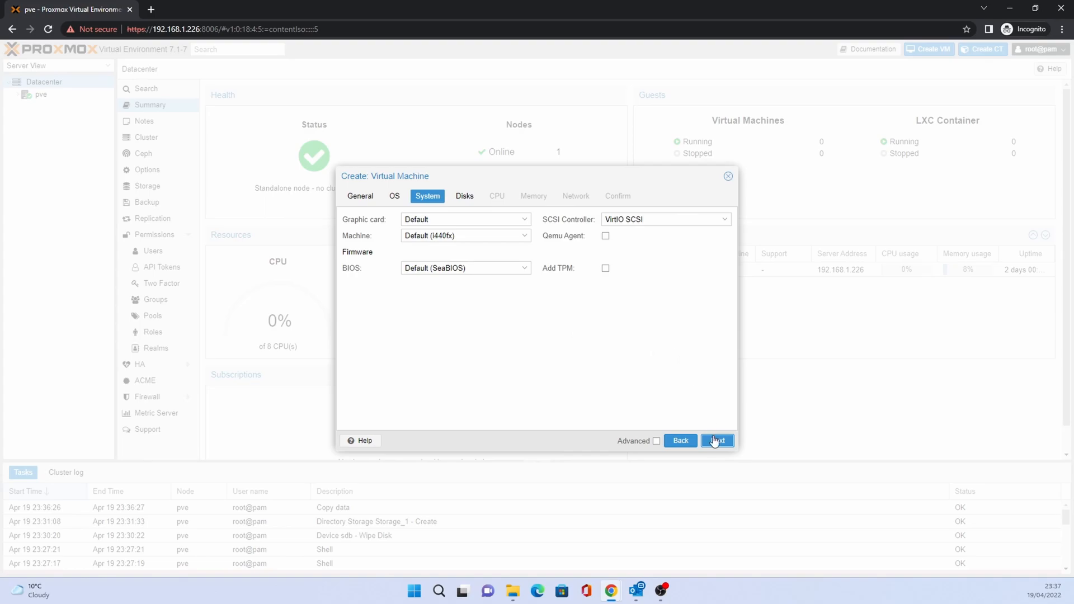
Keep default disk, CPU, memory and network settings and finish creating VM 100.
click(716, 441)
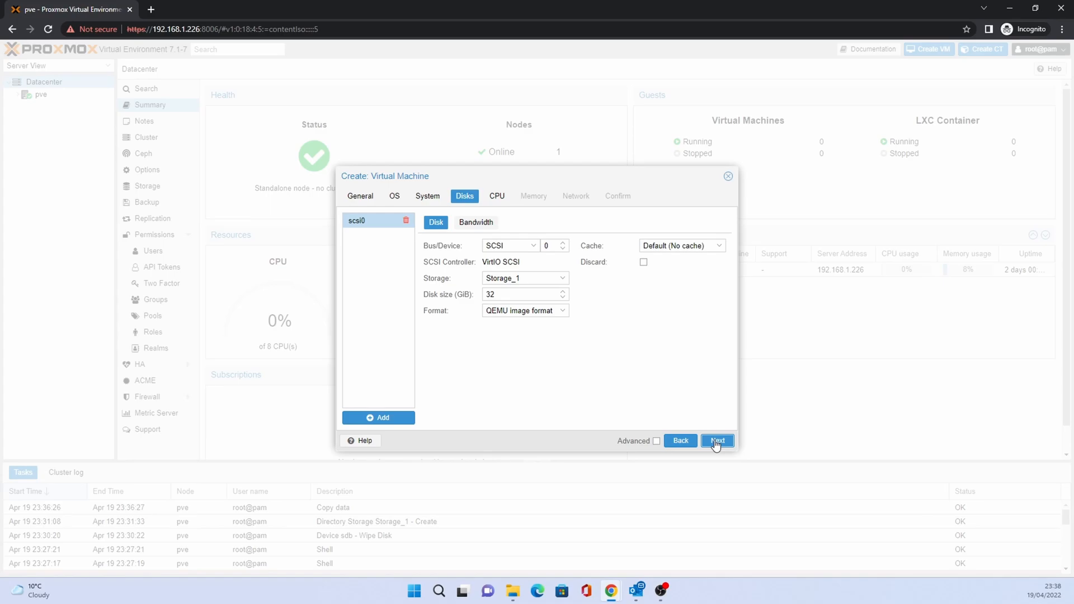
click(716, 441)
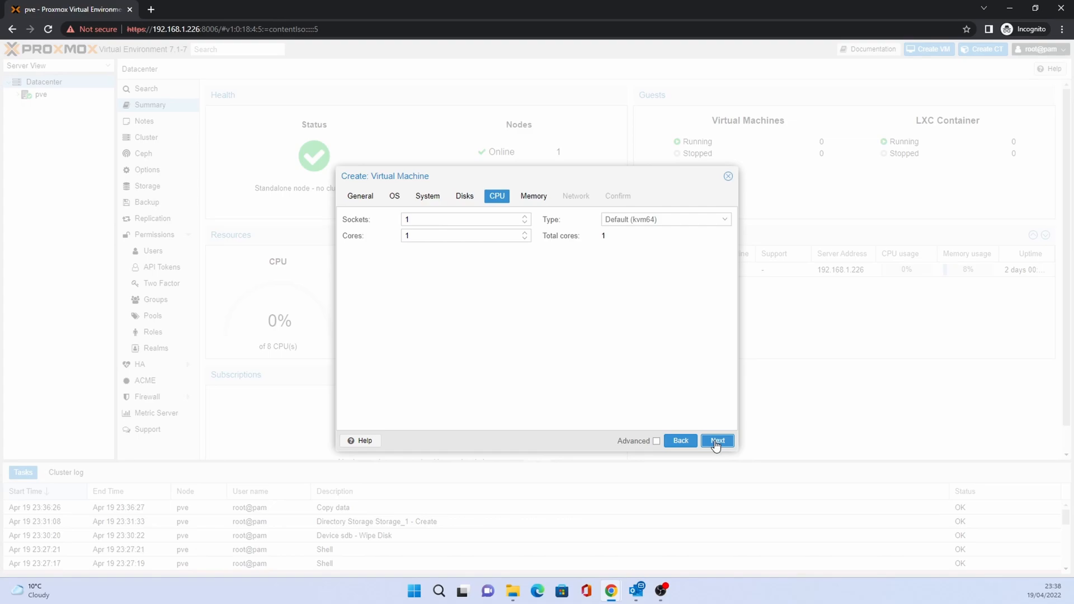
click(717, 441)
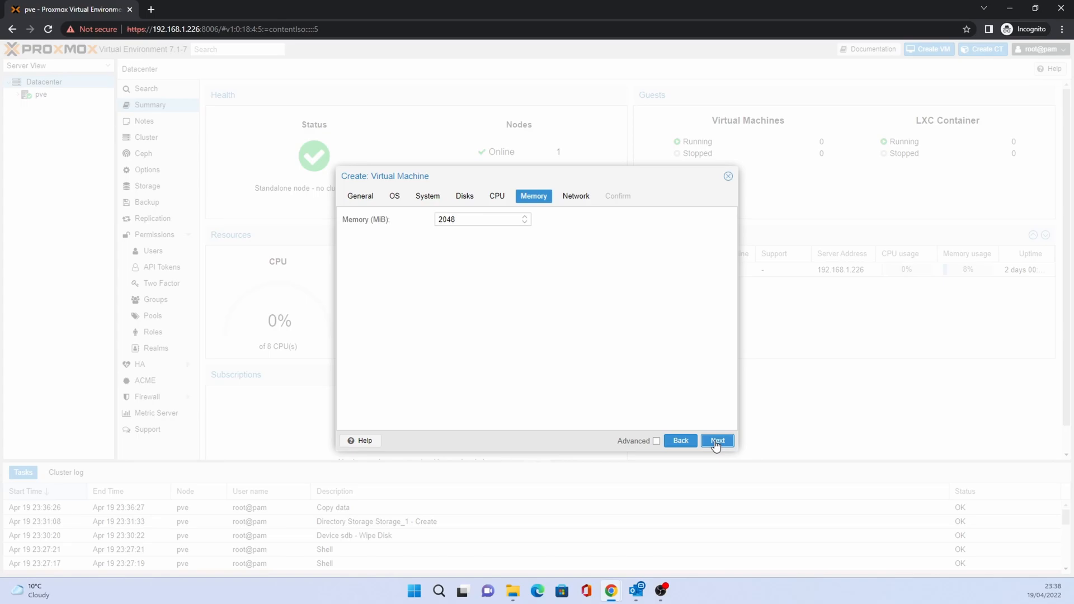
click(716, 441)
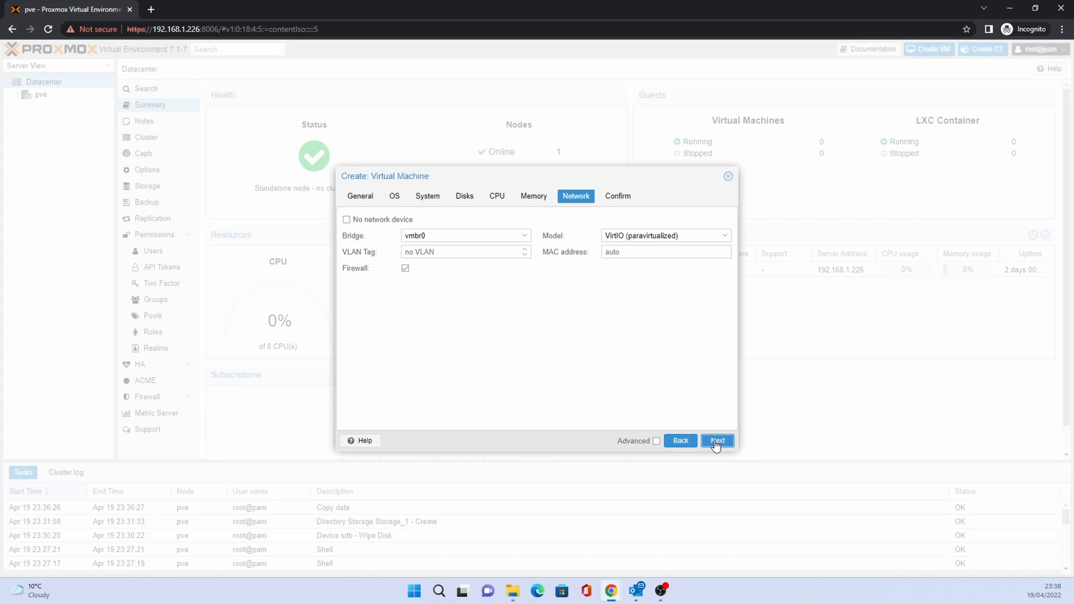
click(717, 441)
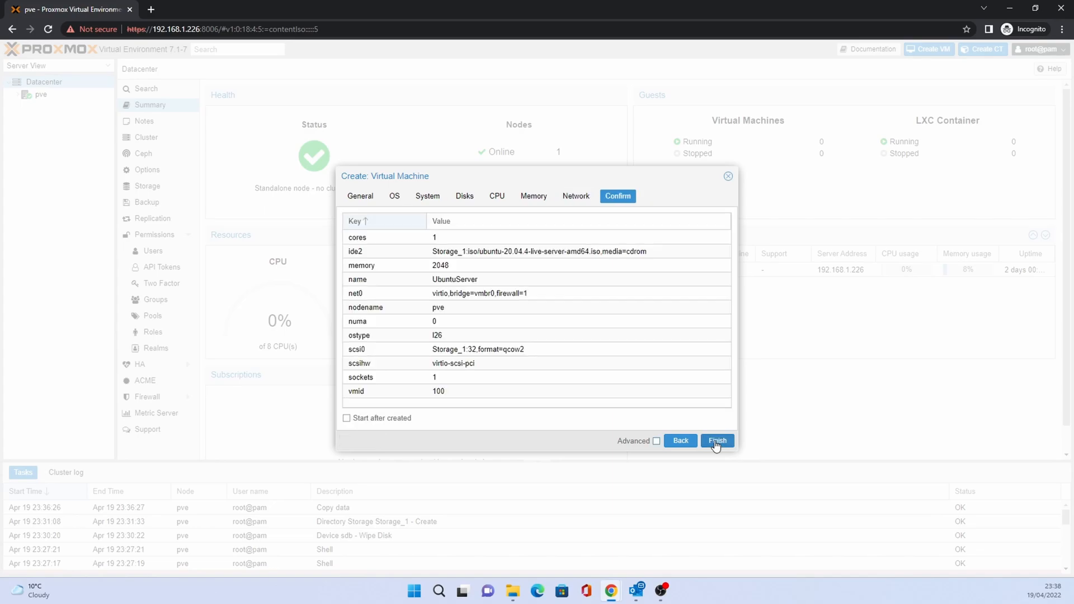
click(718, 441)
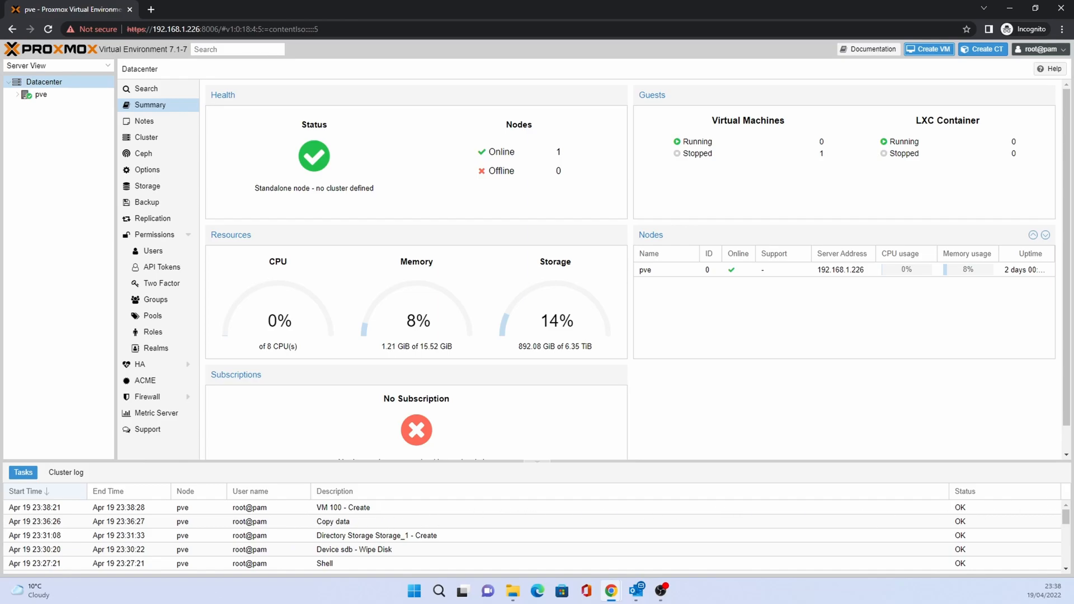
mouse_move(815, 157)
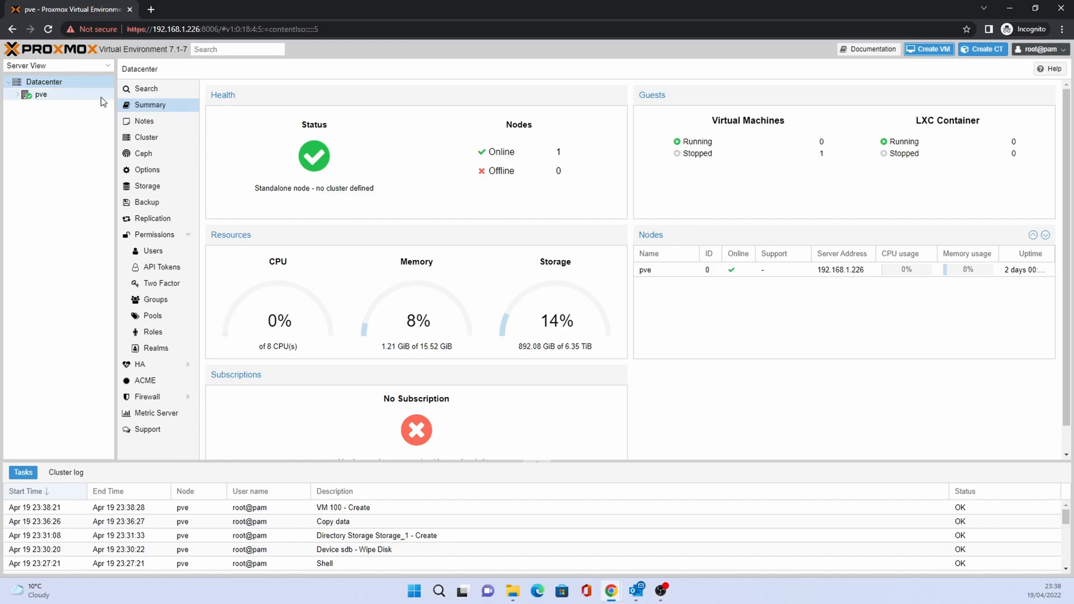
Select VM 100 UbuntuServer under the pve node to view its summary.
click(41, 94)
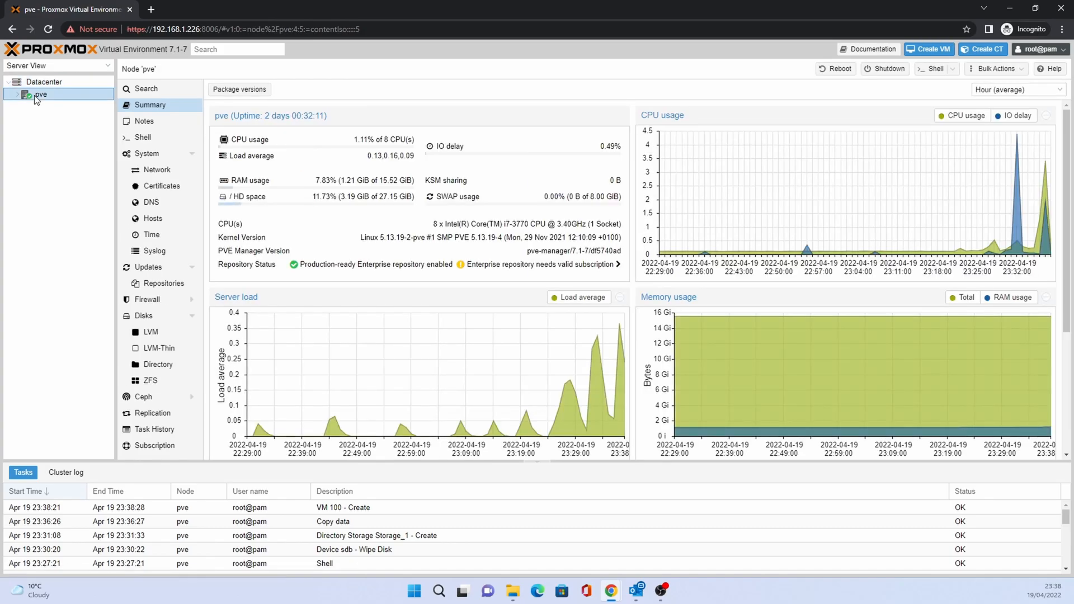
click(15, 94)
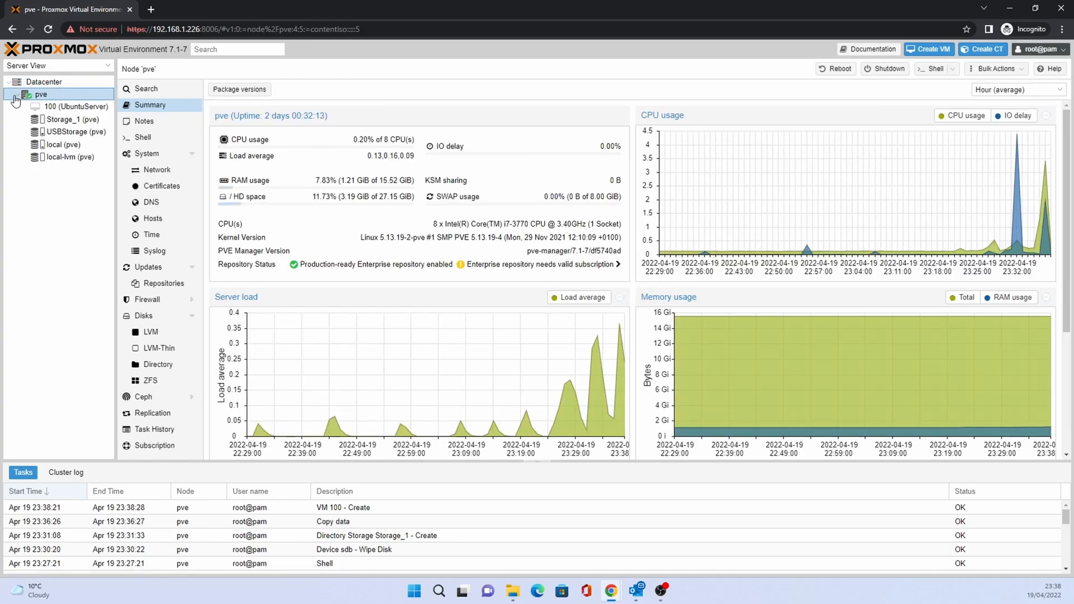
mouse_move(73, 106)
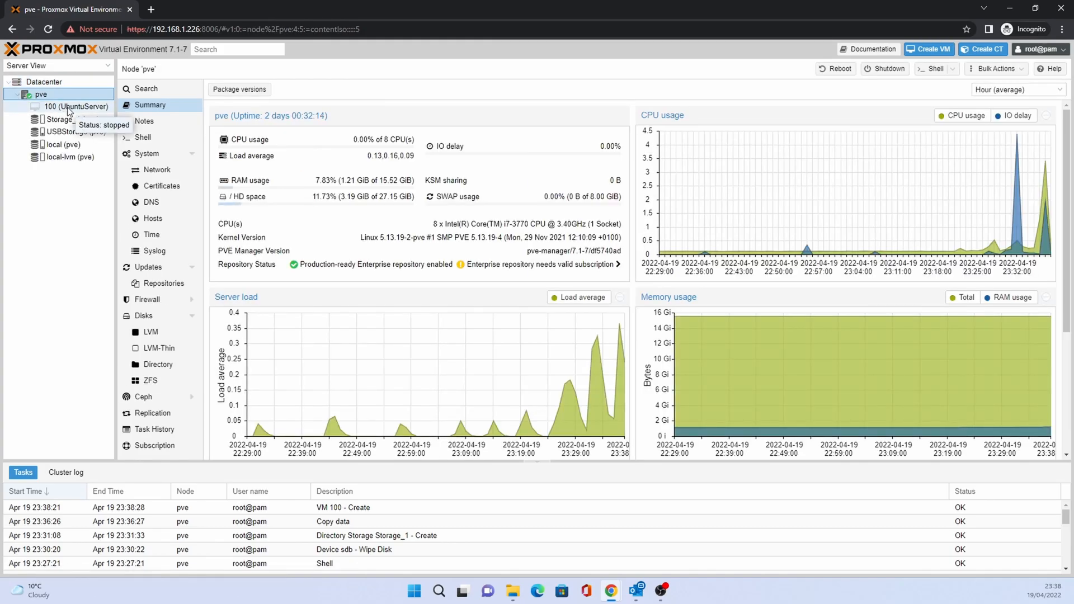
click(75, 107)
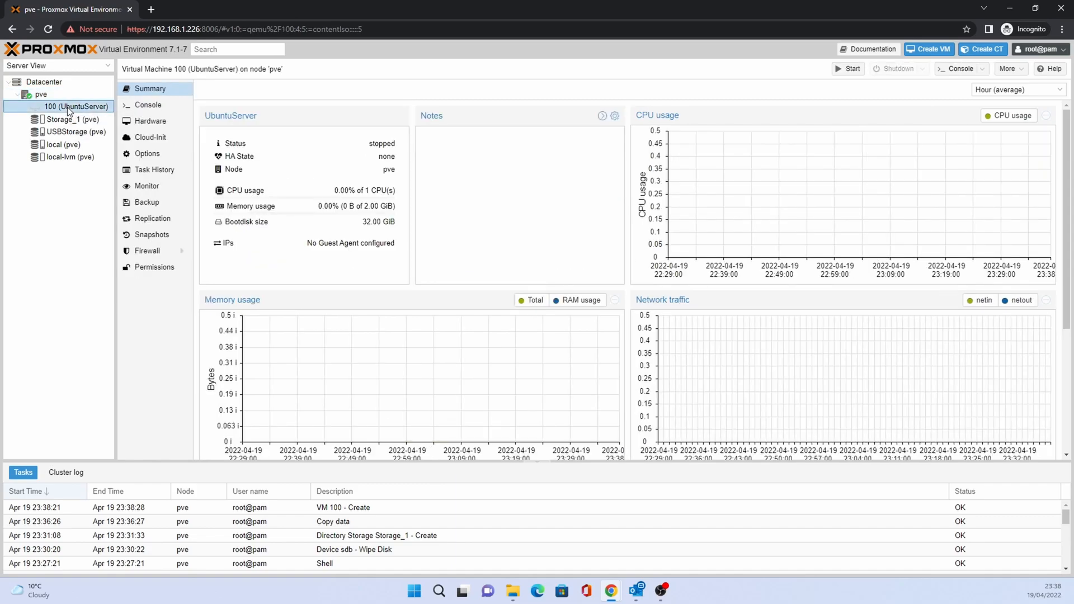
mouse_move(75, 110)
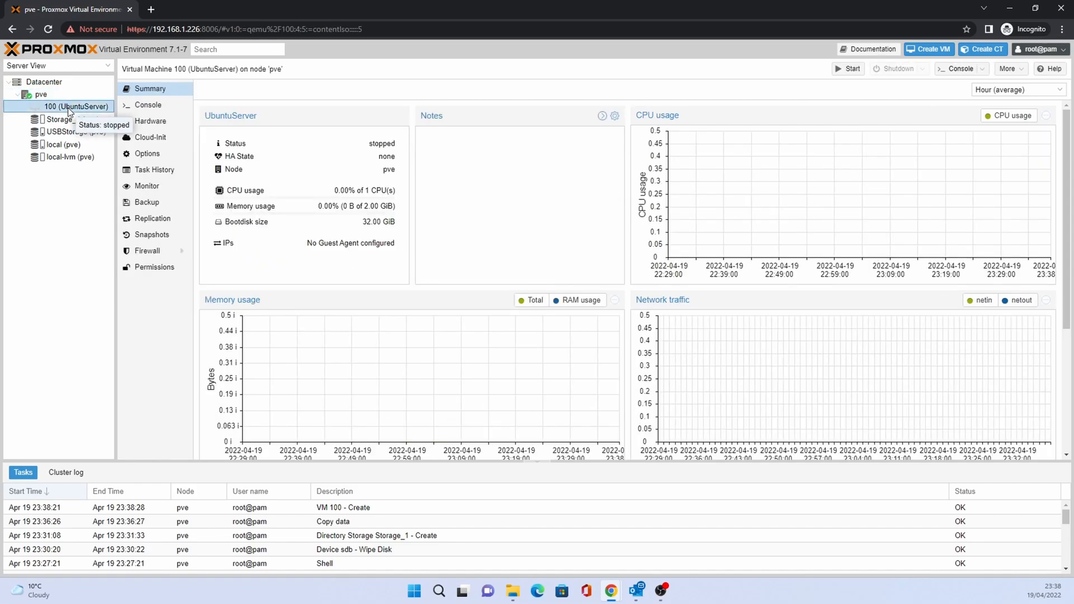
mouse_move(364, 157)
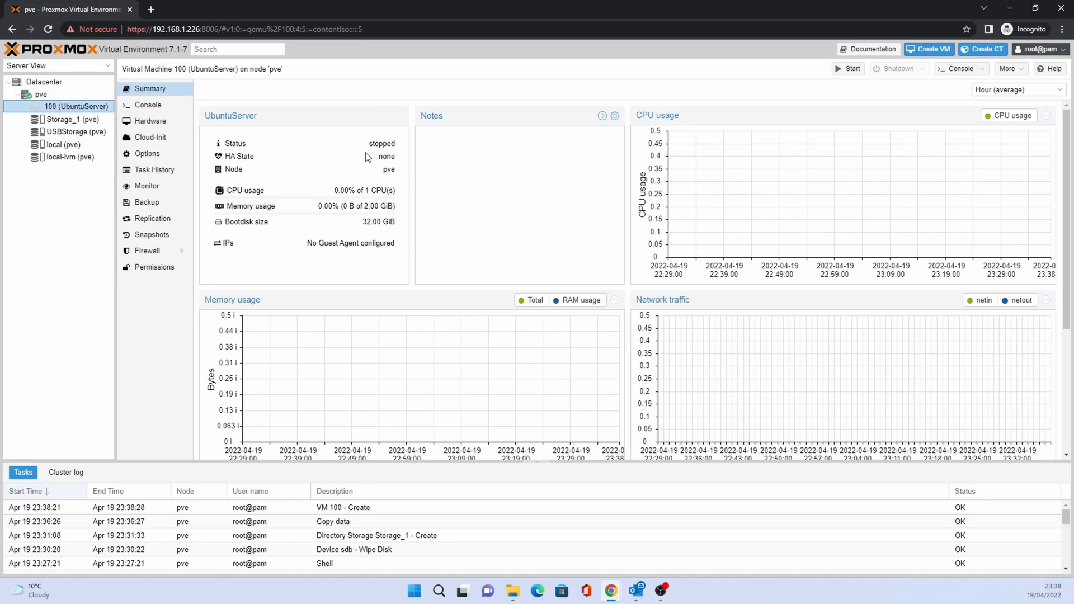
mouse_move(620, 171)
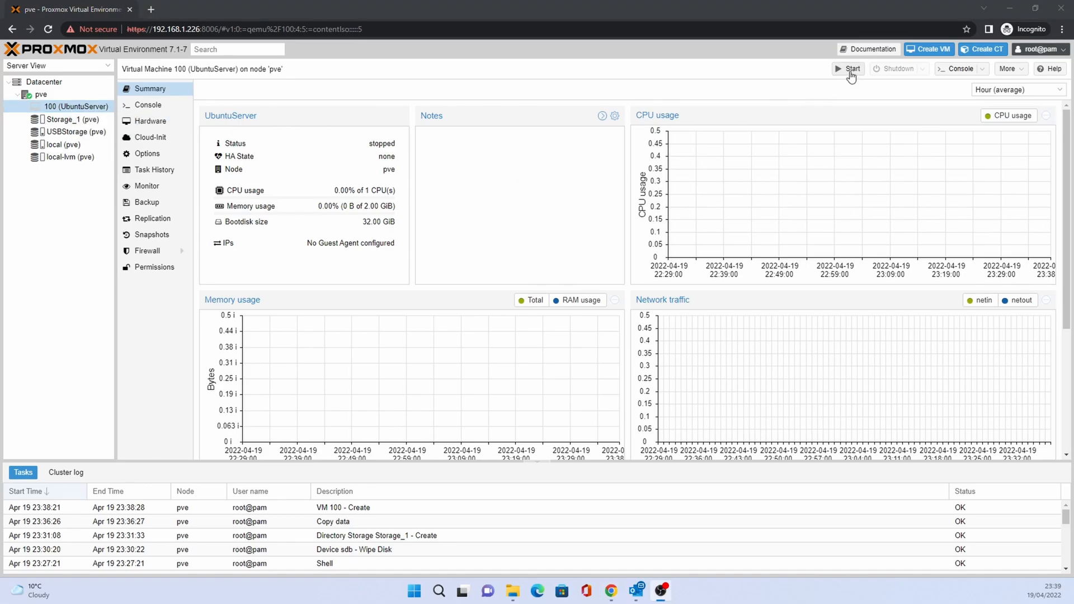
Power on VM 100 and open its noVNC console.
click(851, 68)
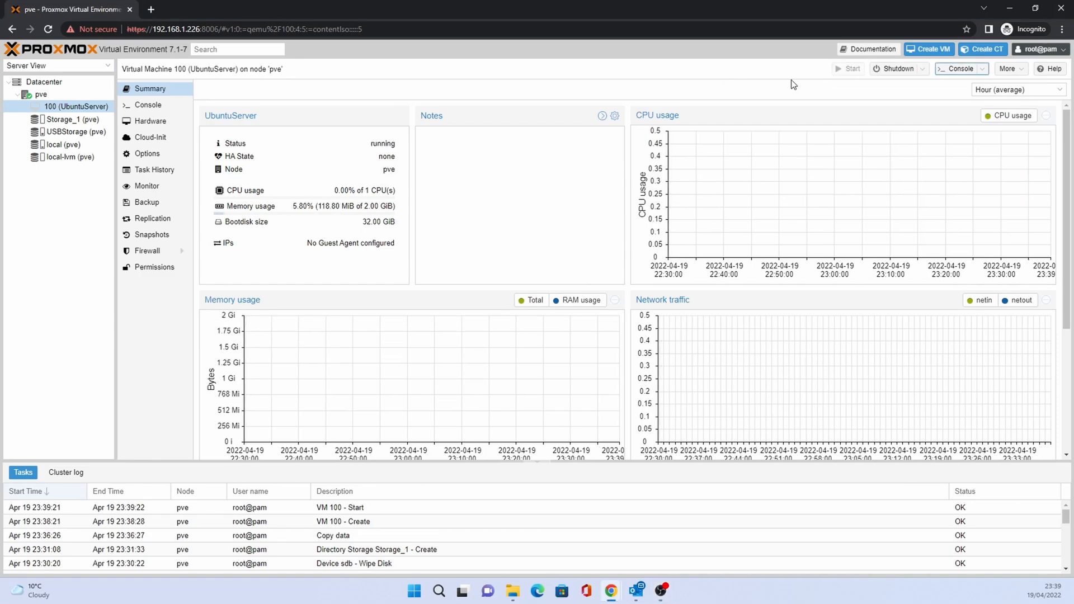
click(958, 68)
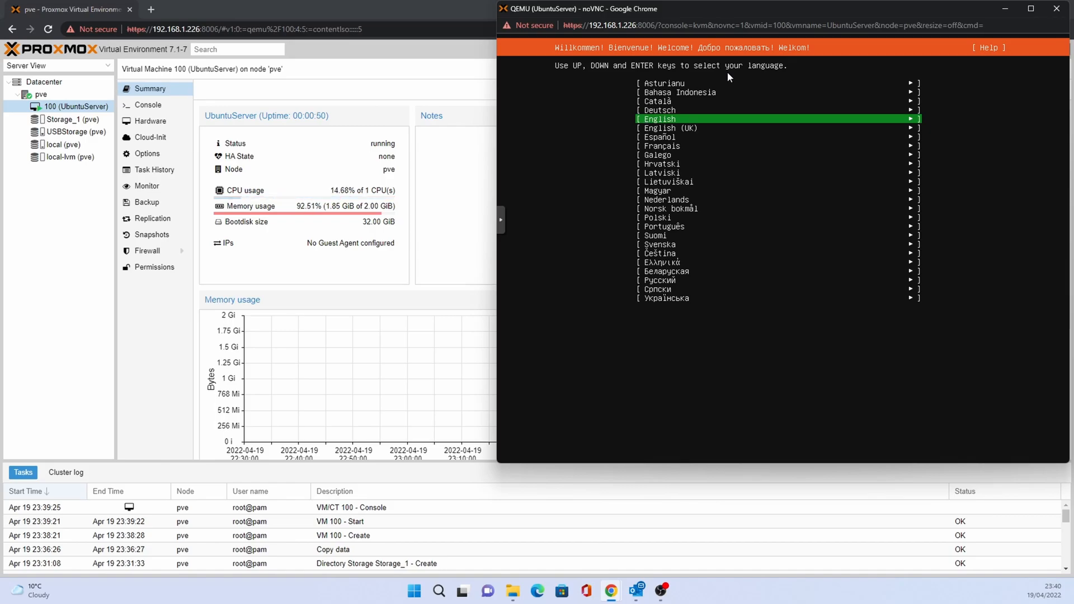
Accept English, the English (US) keyboard and DHCP networking in the Ubuntu installer.
key(Down)
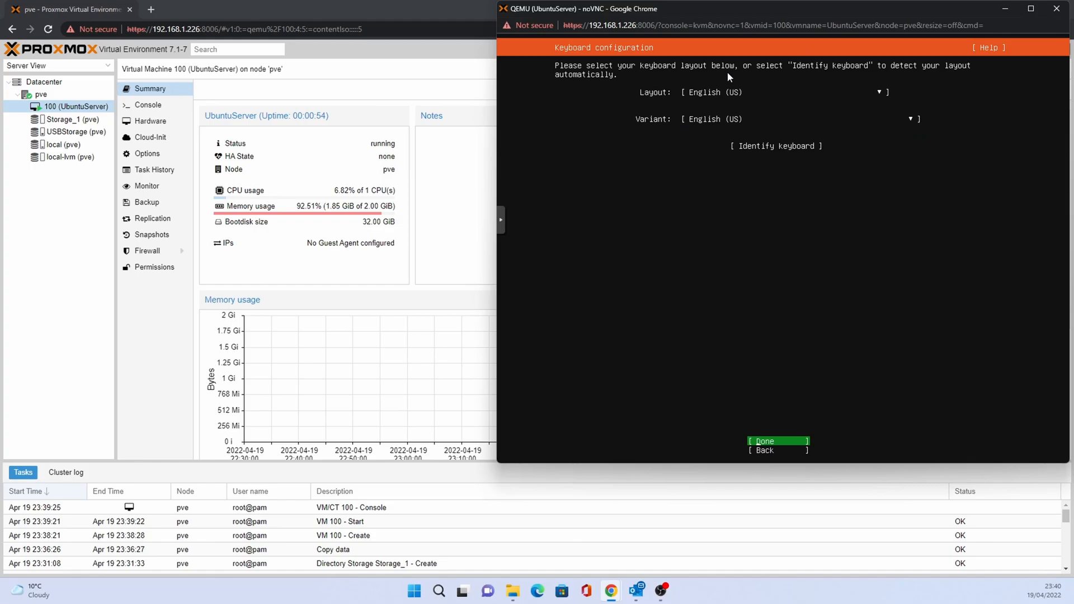
mouse_move(884, 97)
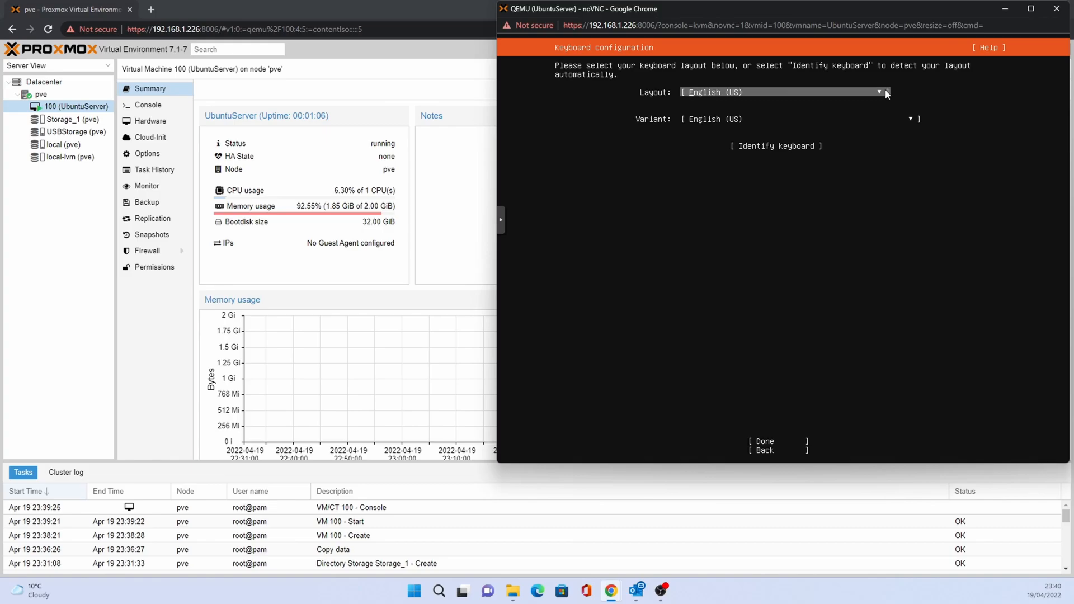
click(880, 92)
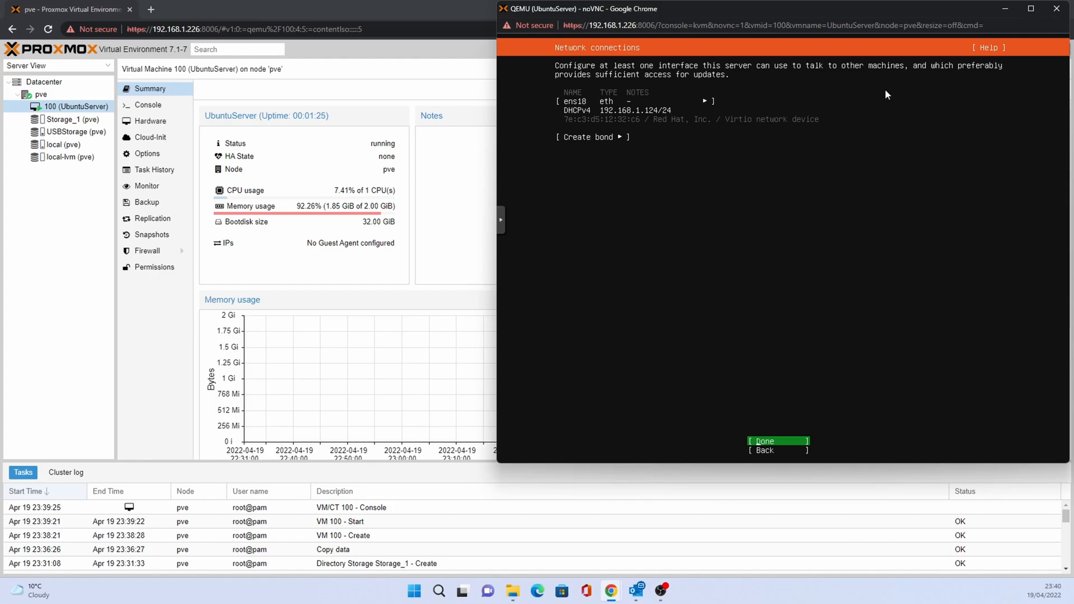
click(764, 441)
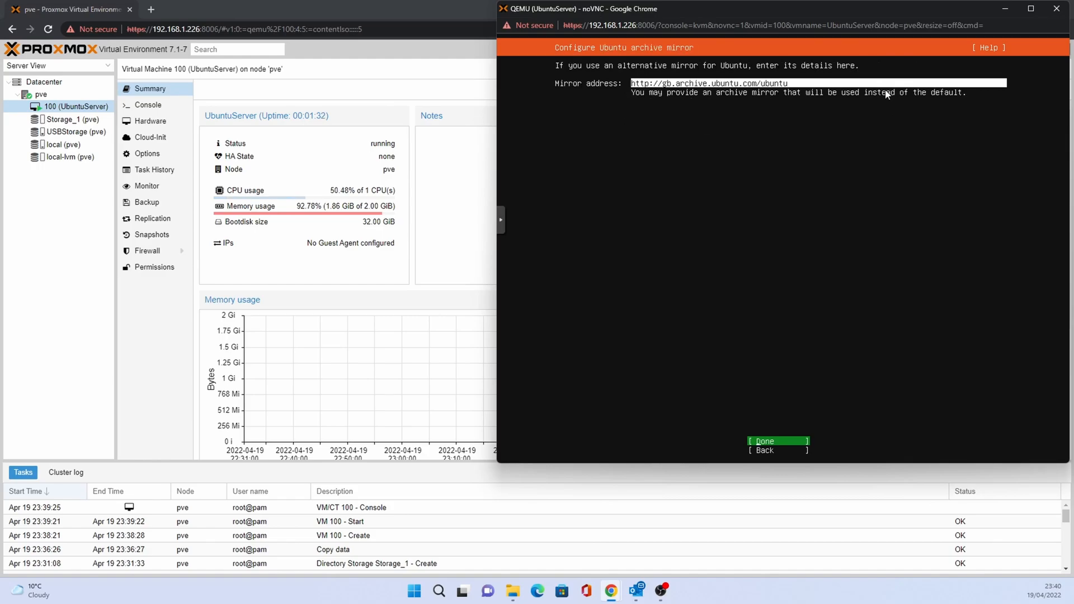
Accept the default archive mirror and whole-disk LVM storage layout, confirming installation to disk.
click(764, 441)
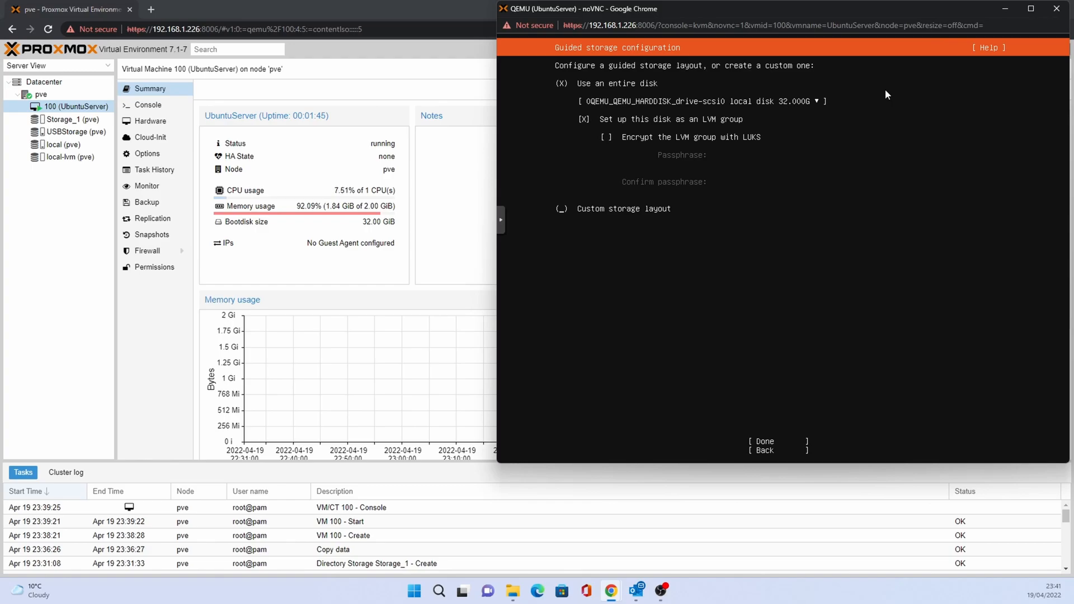
click(762, 441)
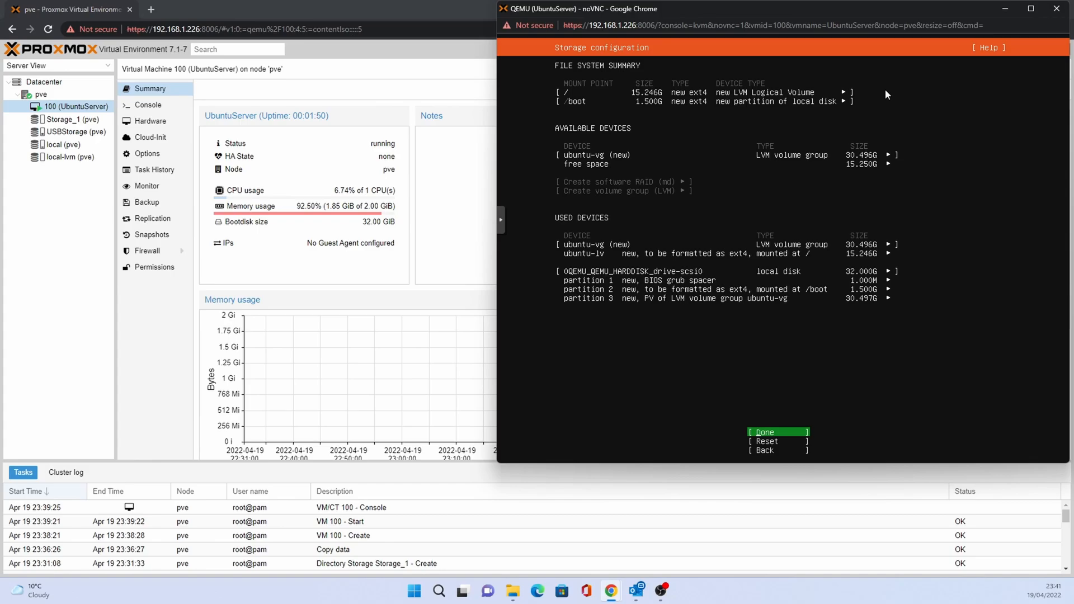
click(764, 432)
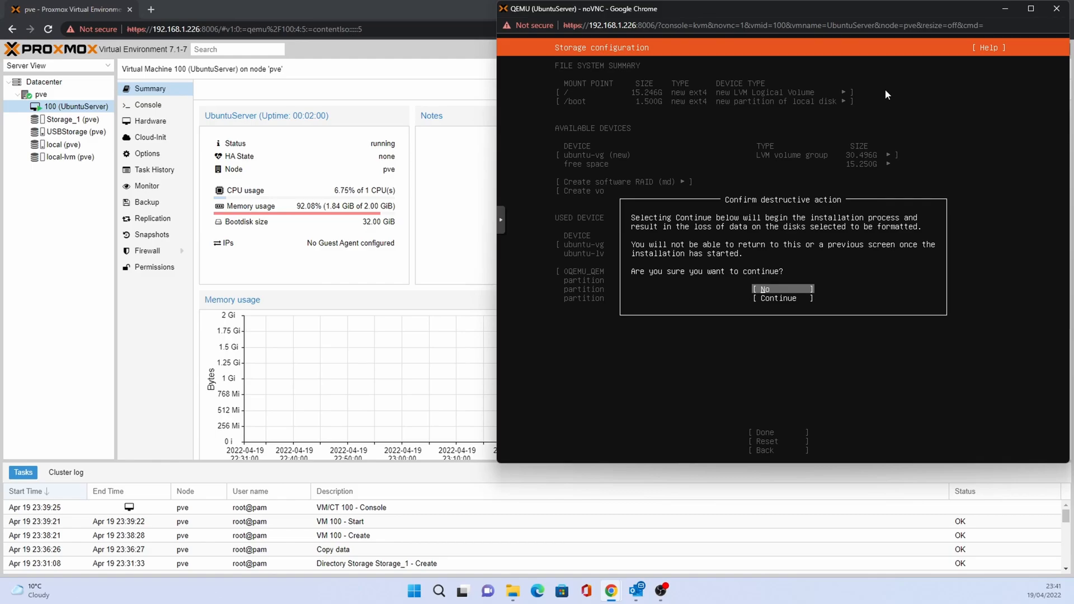
click(780, 298)
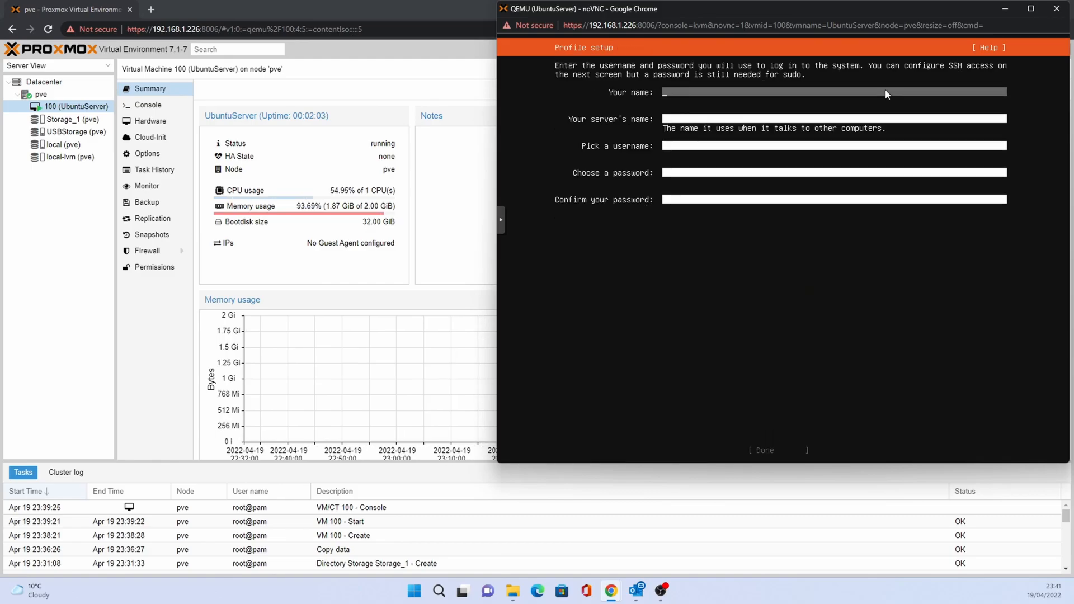
Fill the profile with name Dar, server name ubuntutest, username darren and password, then continue to SSH setup.
text(Darren)
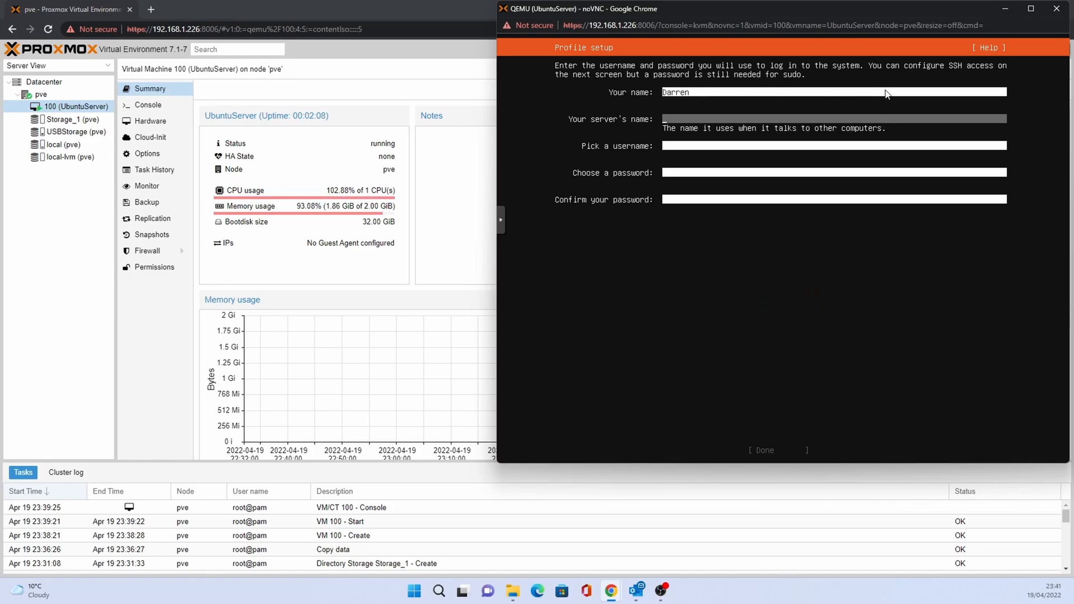
text(ubuntute)
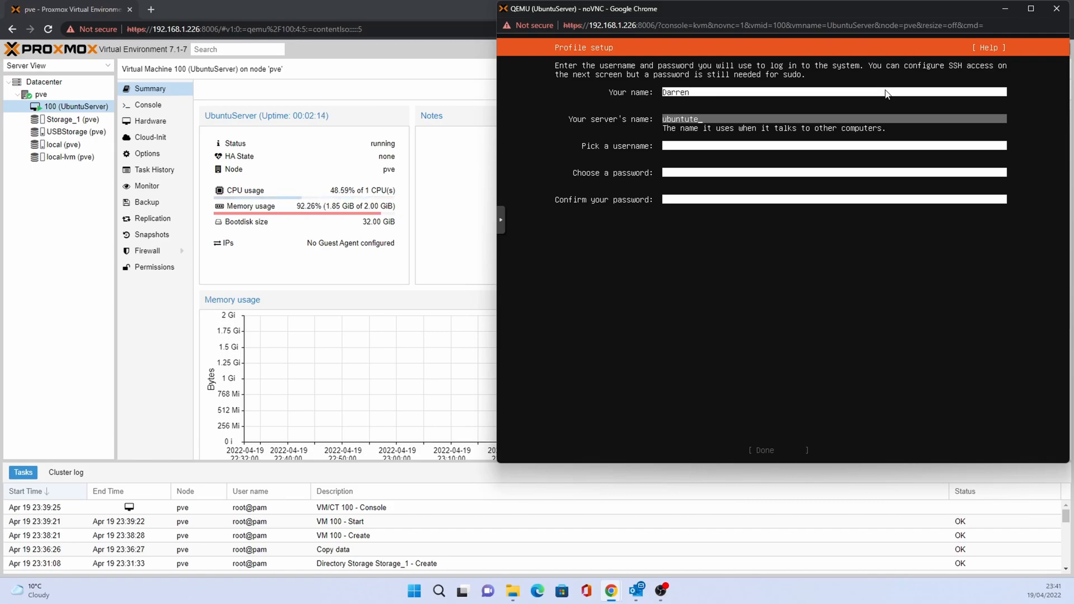
text(st)
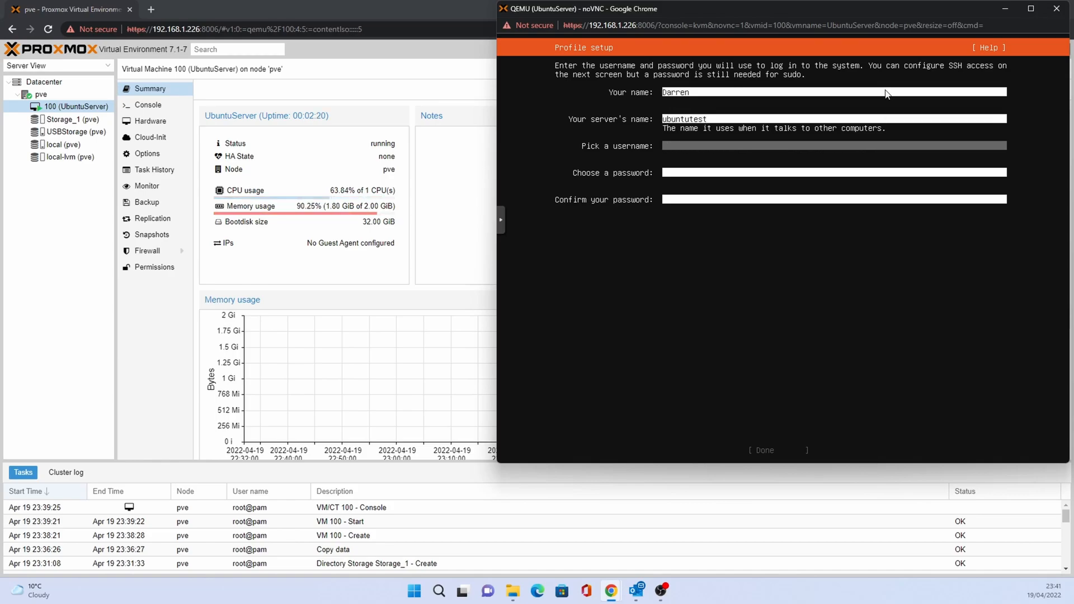
text(darren)
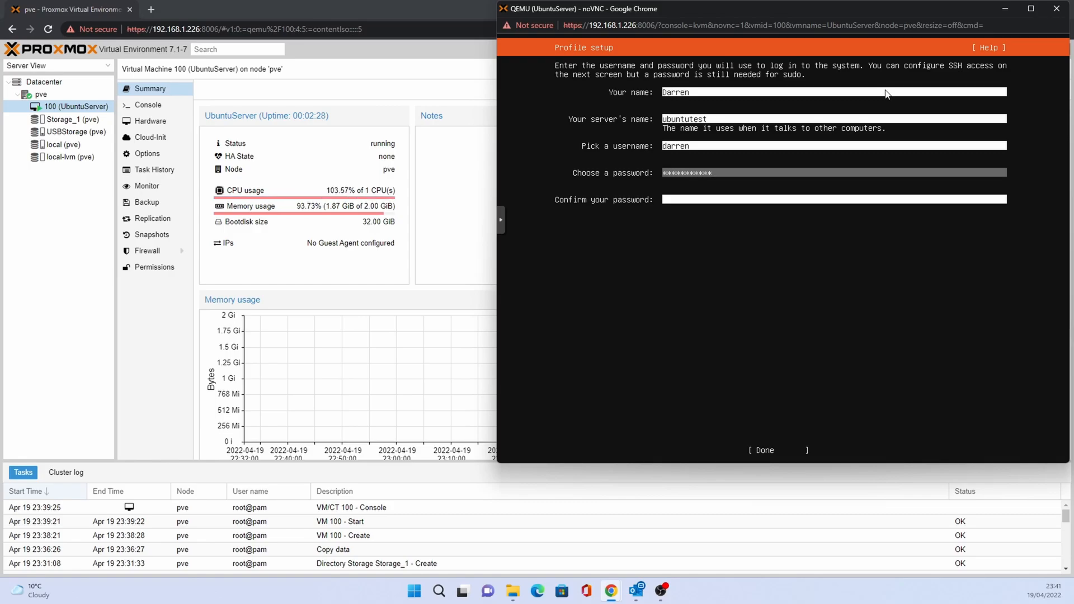
text(**)
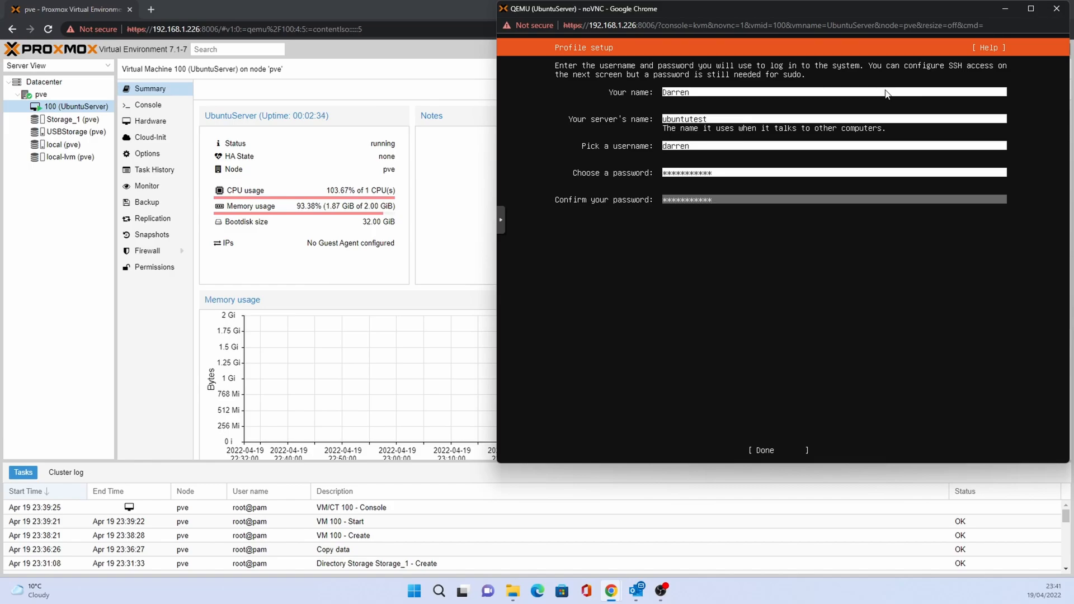
click(762, 450)
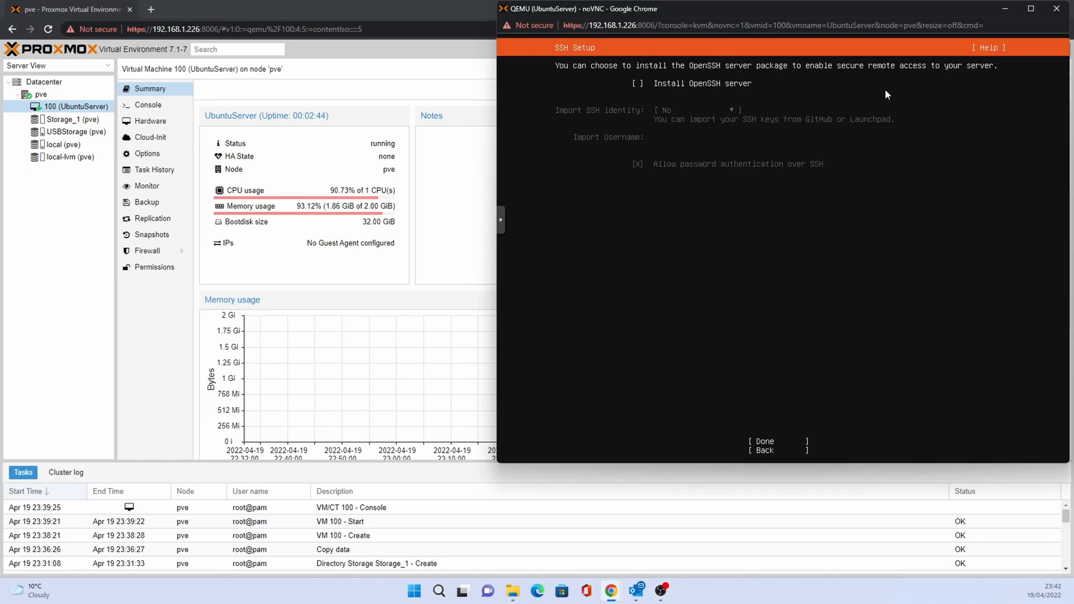
Include the OpenSSH server in the Ubuntu installation and let it run to completion.
click(637, 82)
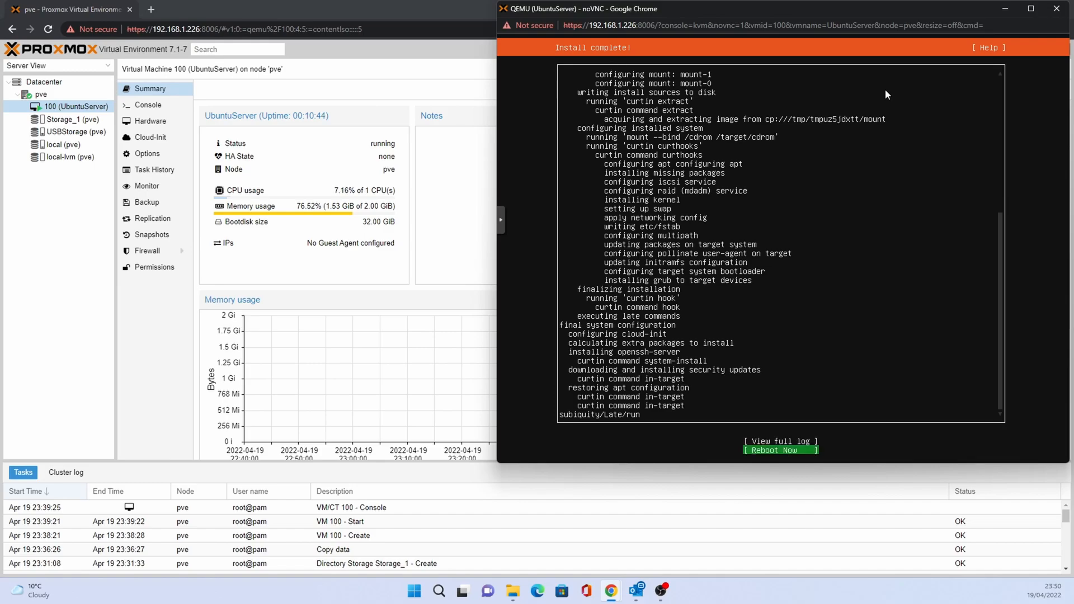
Reboot the newly installed server and show VM 100's hardware list.
click(780, 450)
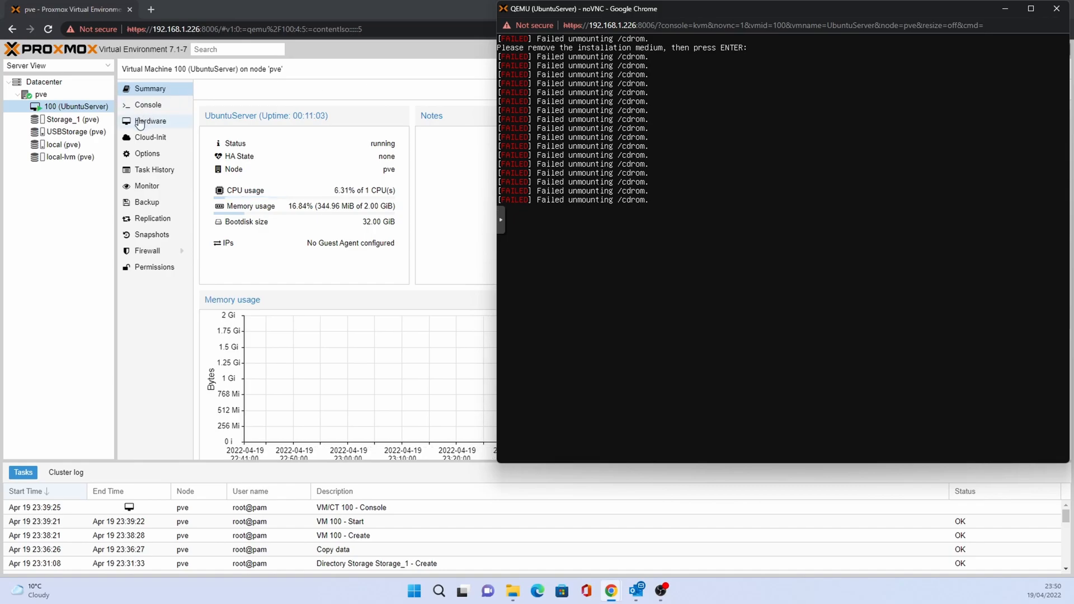
click(148, 121)
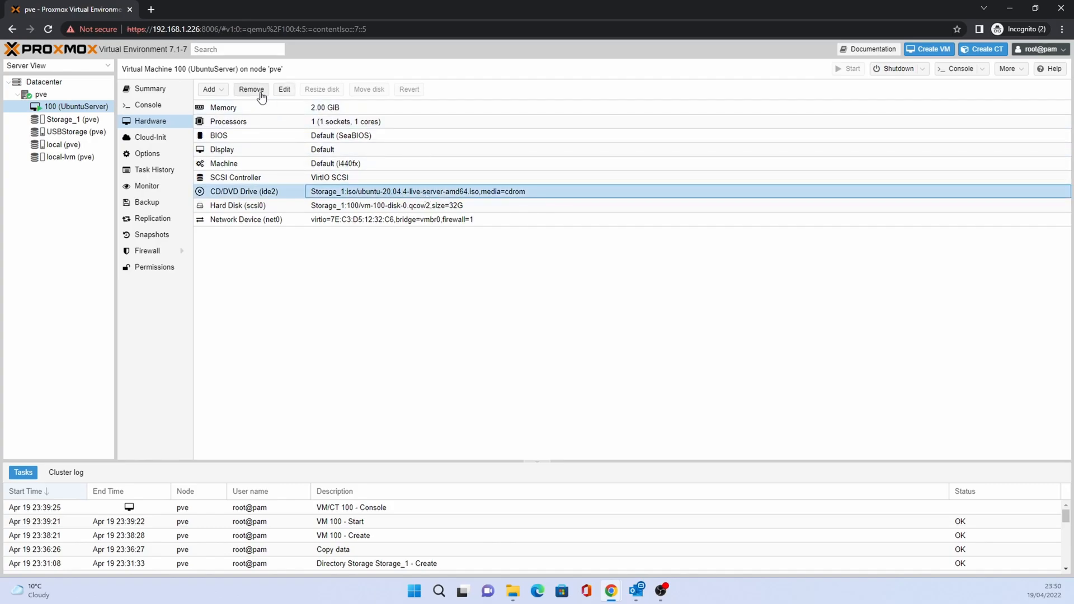
Remove the CD/DVD drive (ide2) holding the Ubuntu ISO from VM 100, confirming with Yes.
click(251, 90)
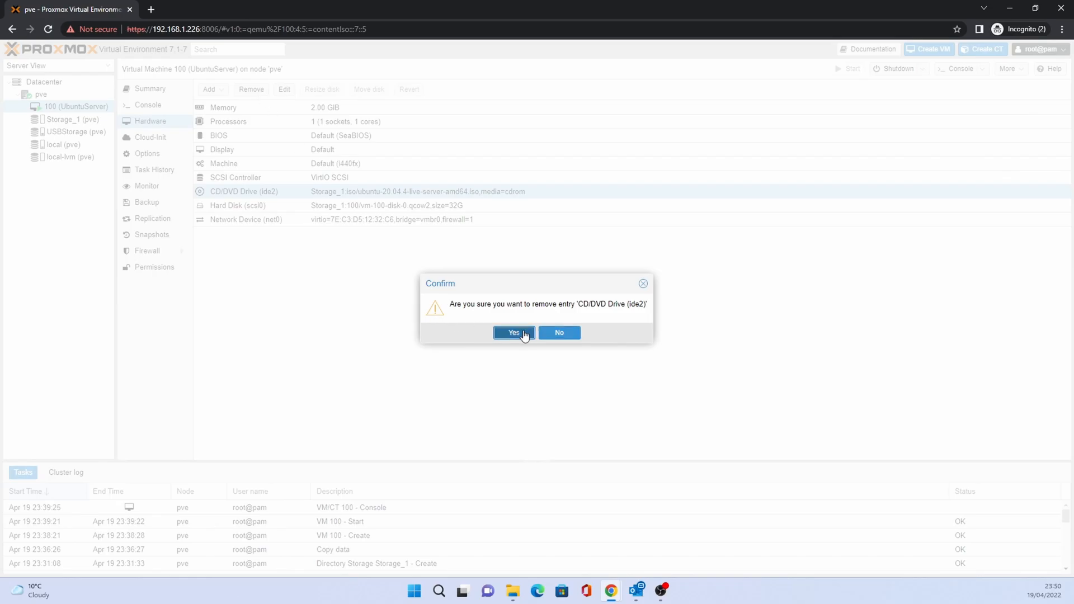
click(514, 333)
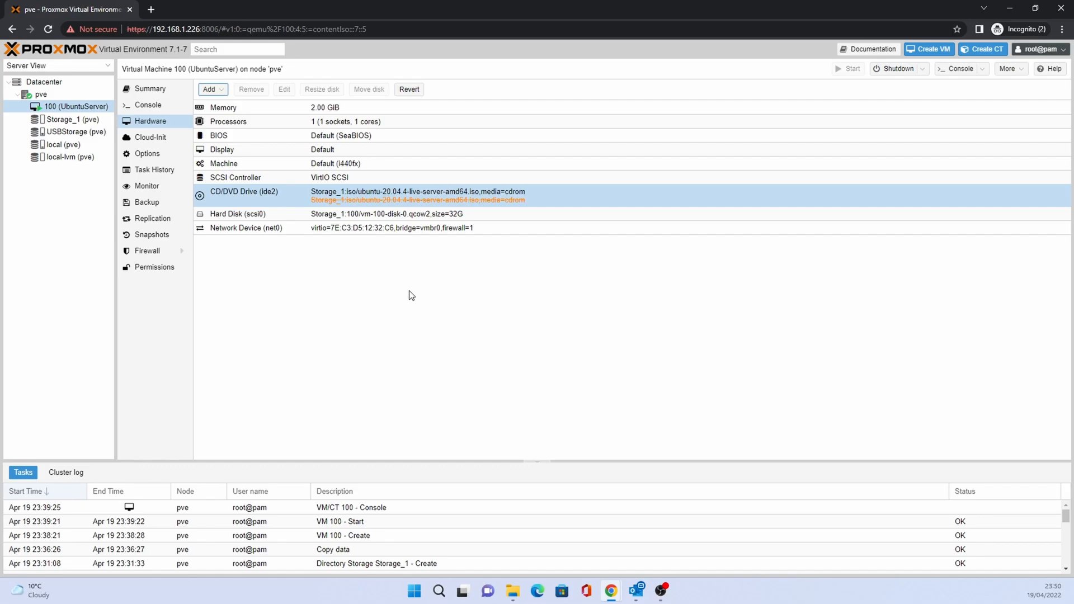
mouse_move(463, 454)
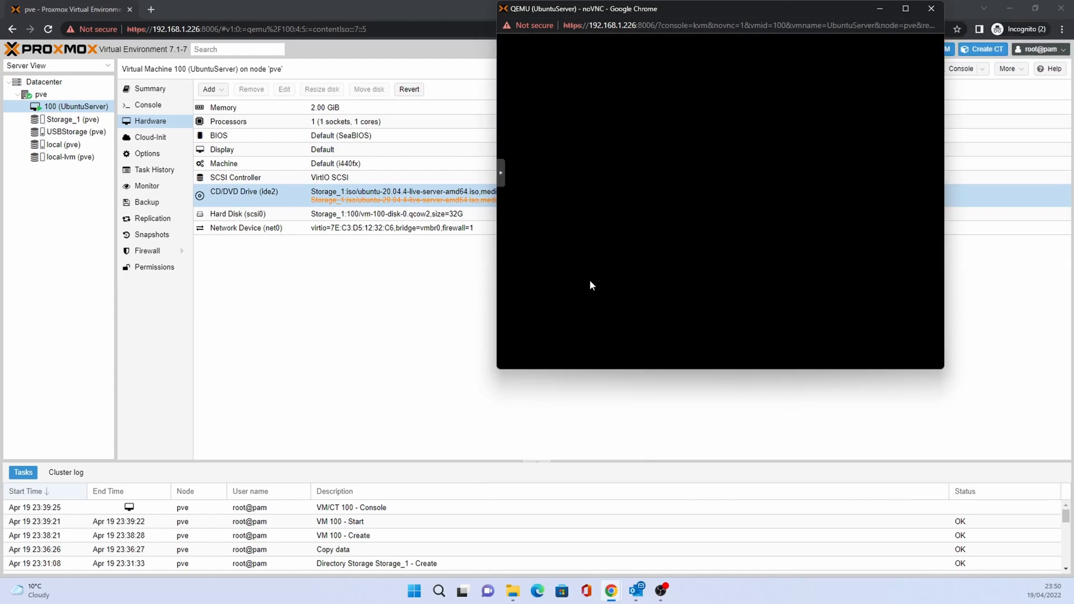
mouse_move(579, 276)
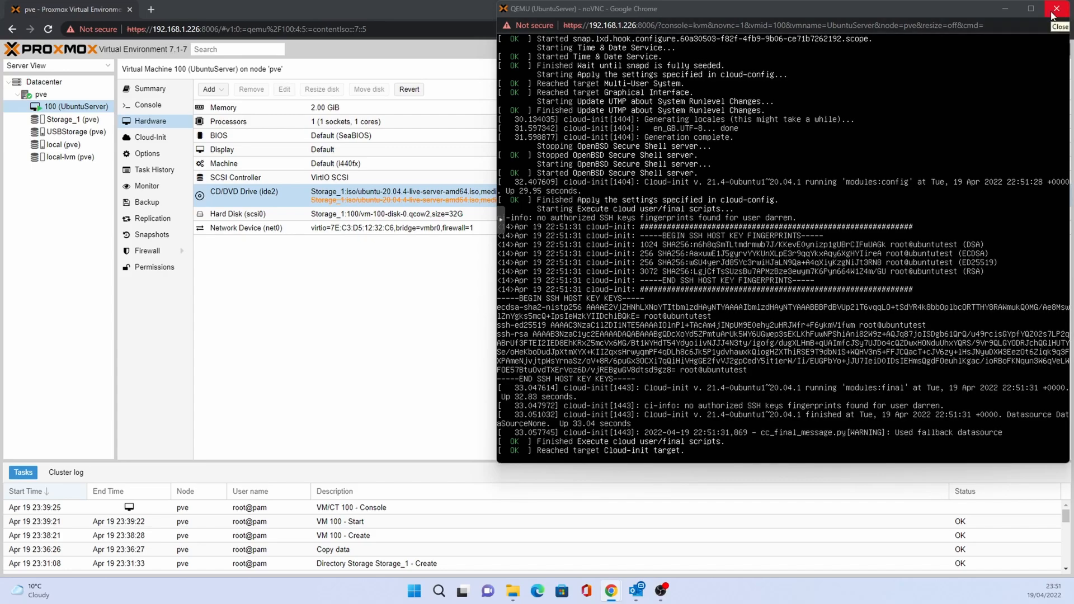
Close the separate noVNC console window after VM 100 boots from disk.
click(1062, 8)
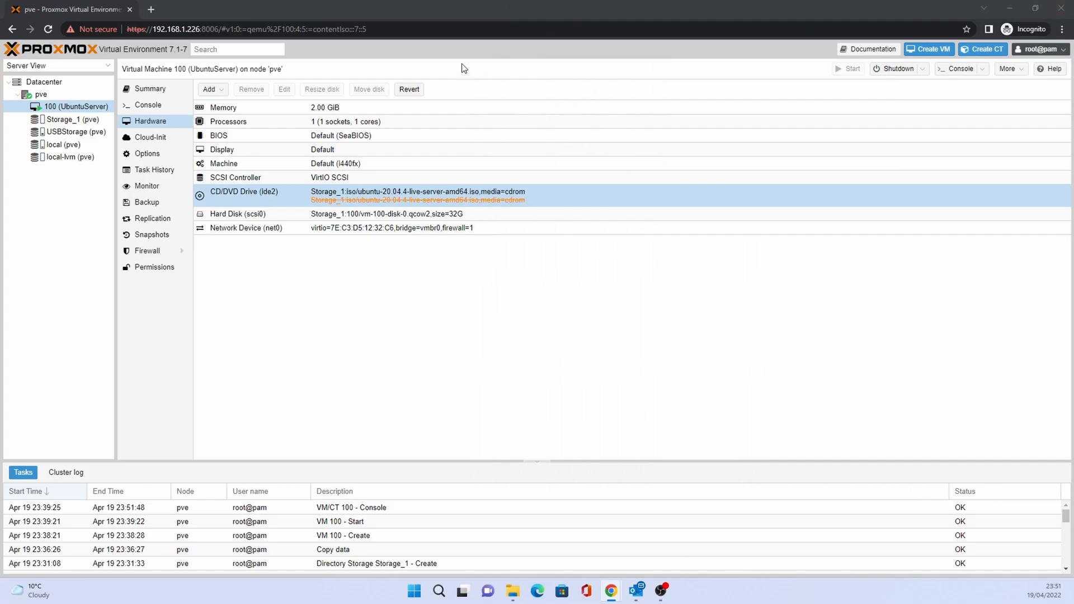
Log into the Ubuntu server via VM 100's built-in console with the user account and run top.
click(150, 89)
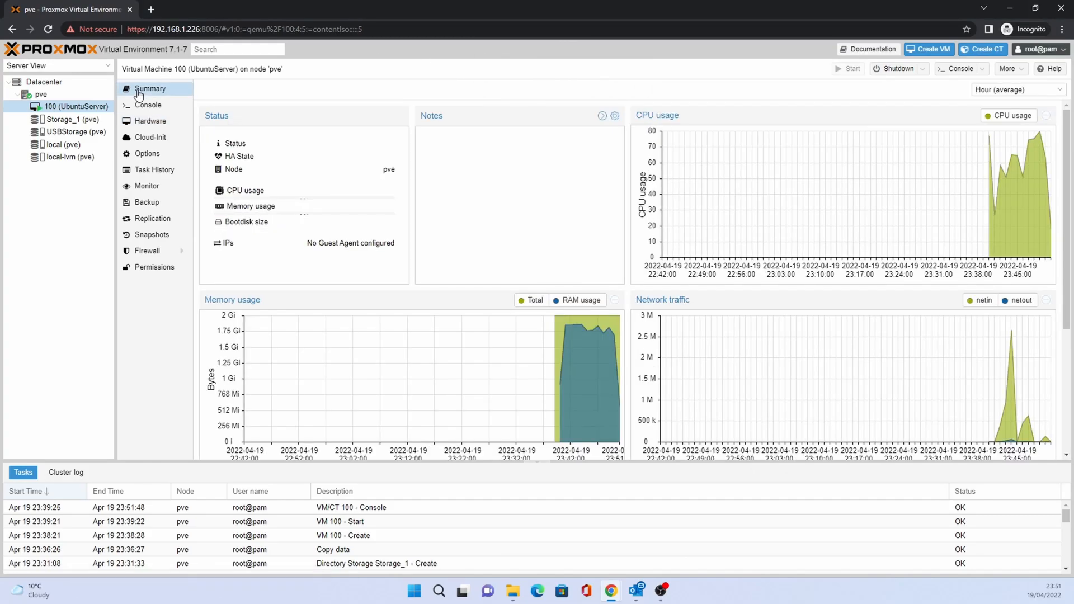
click(148, 106)
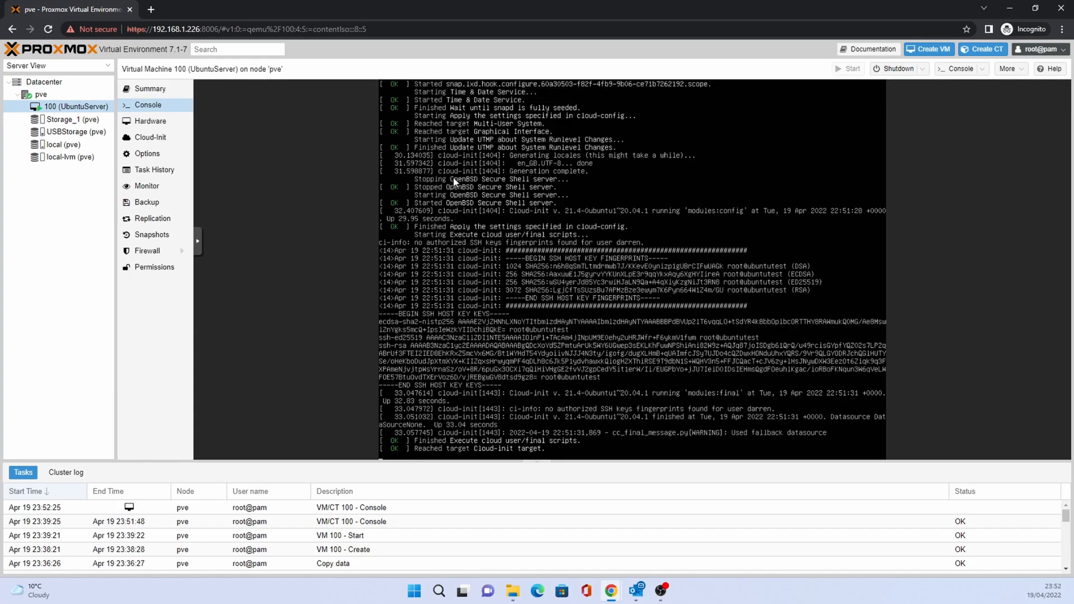
mouse_move(490, 204)
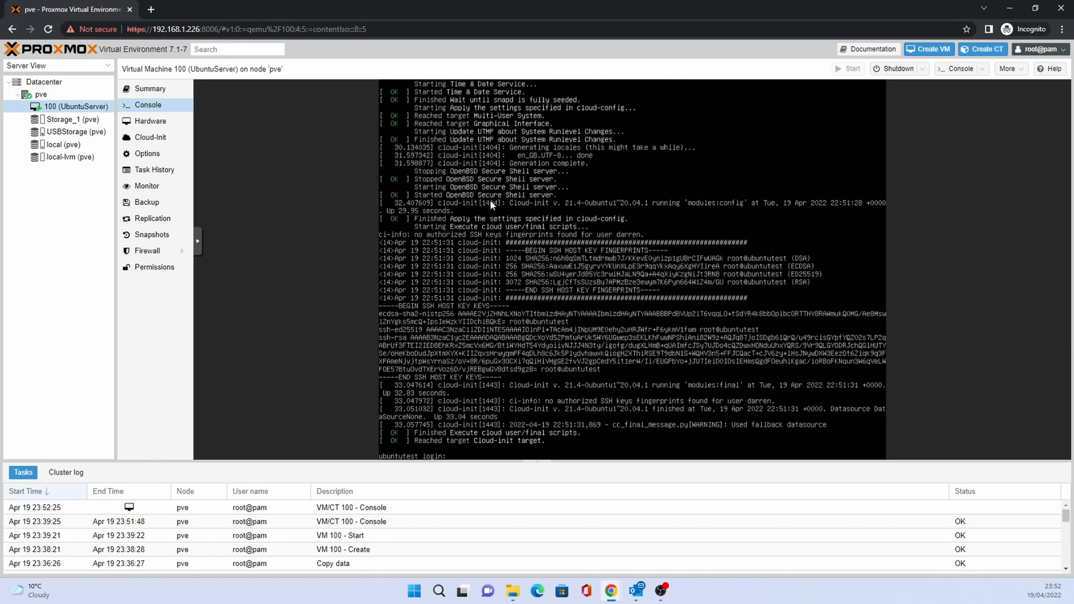
text(root)
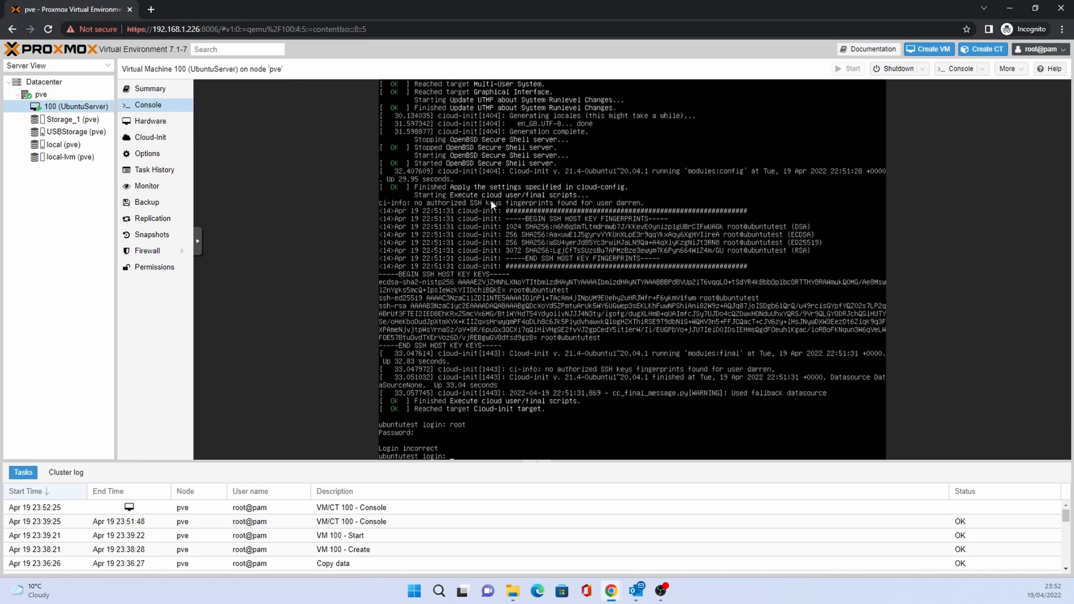
text(darren)
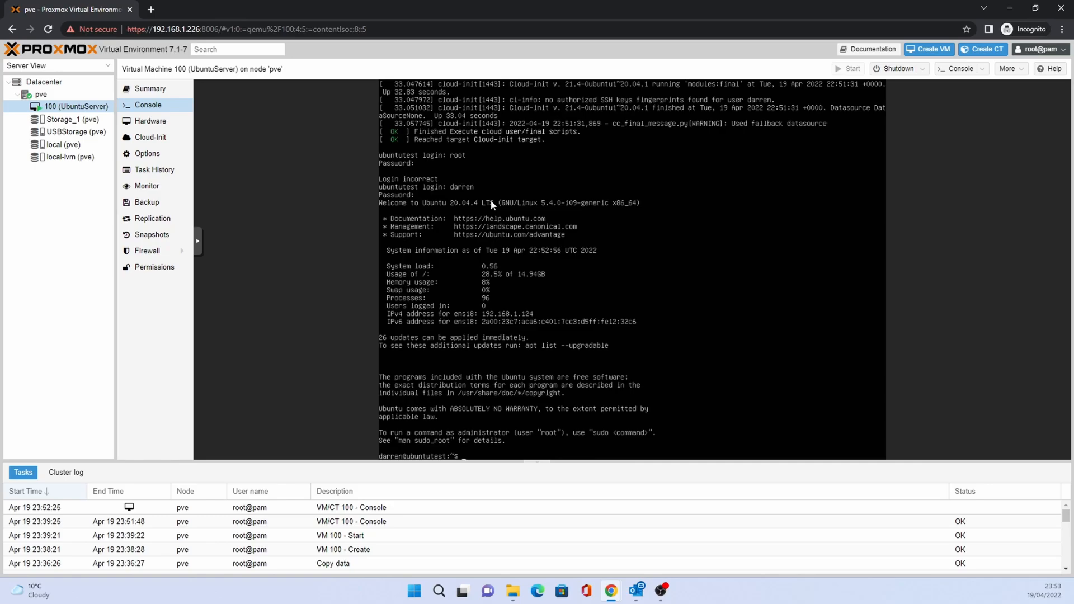
text(top)
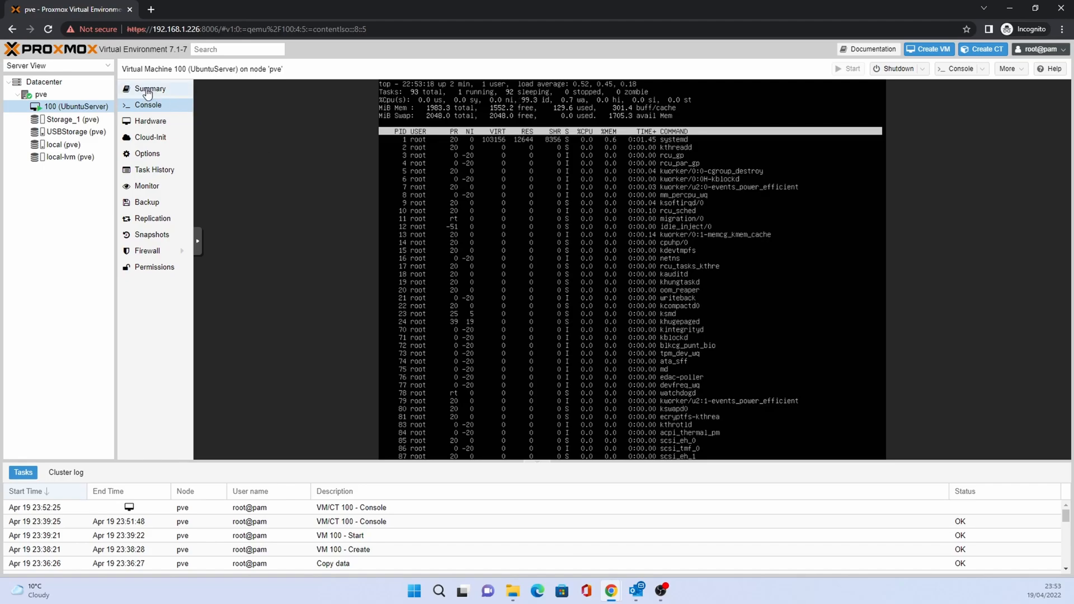
click(150, 89)
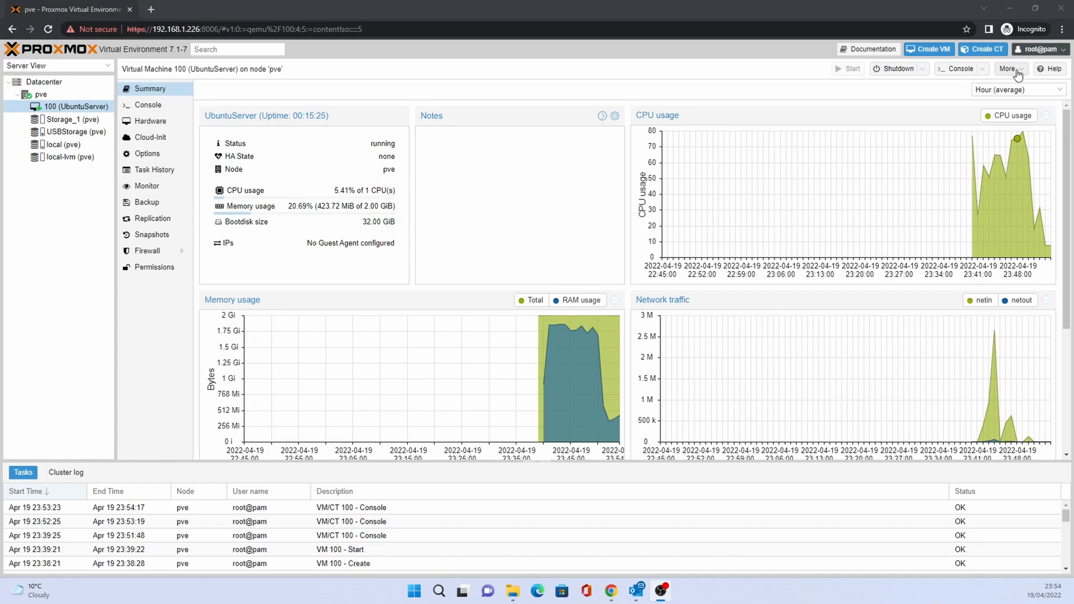
click(1010, 68)
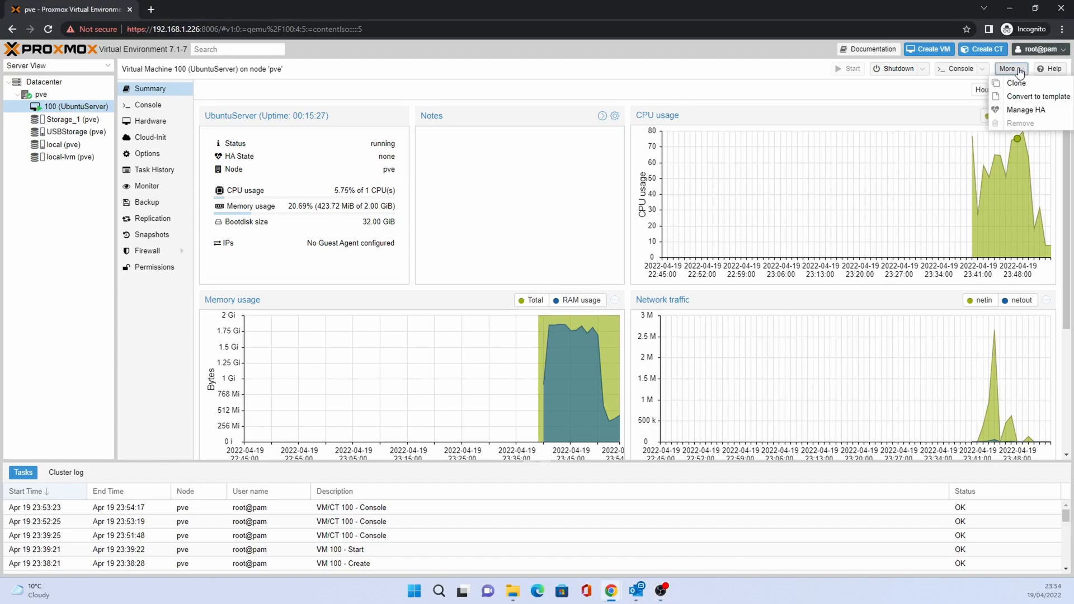
click(921, 68)
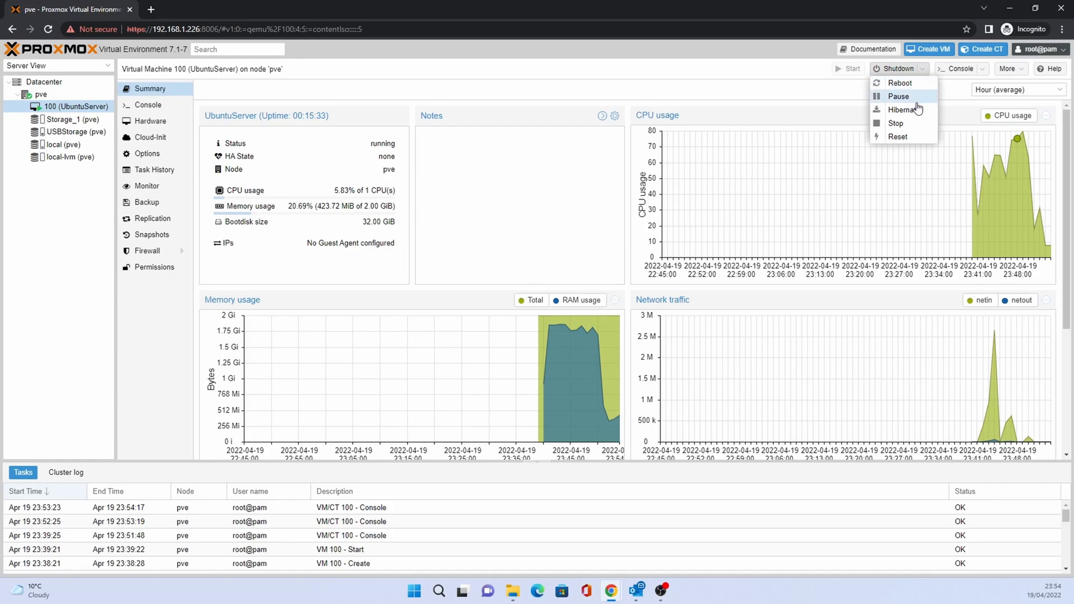
click(898, 68)
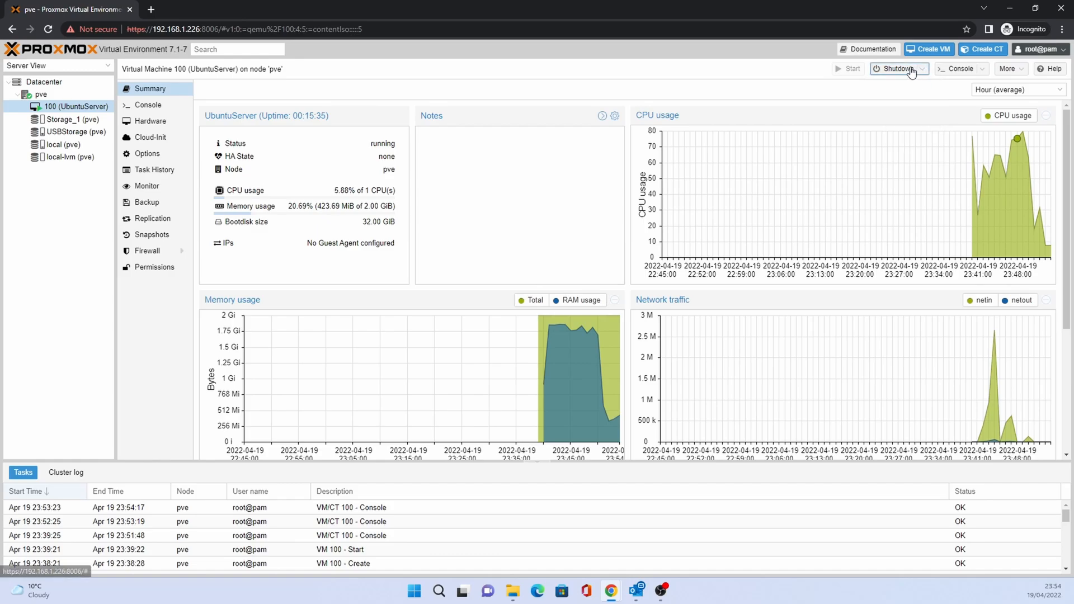
click(898, 69)
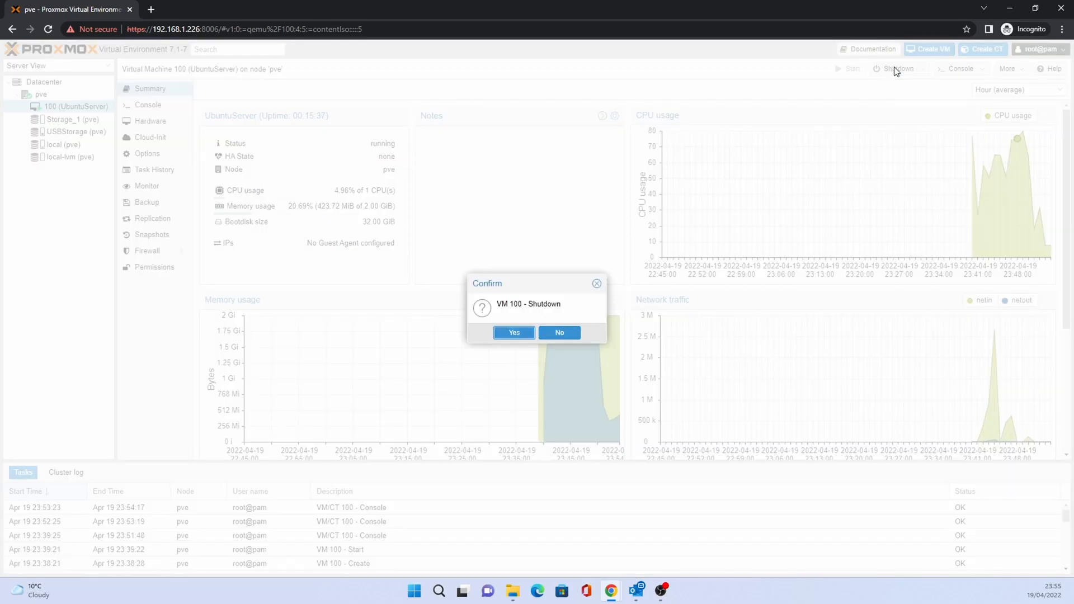
click(558, 332)
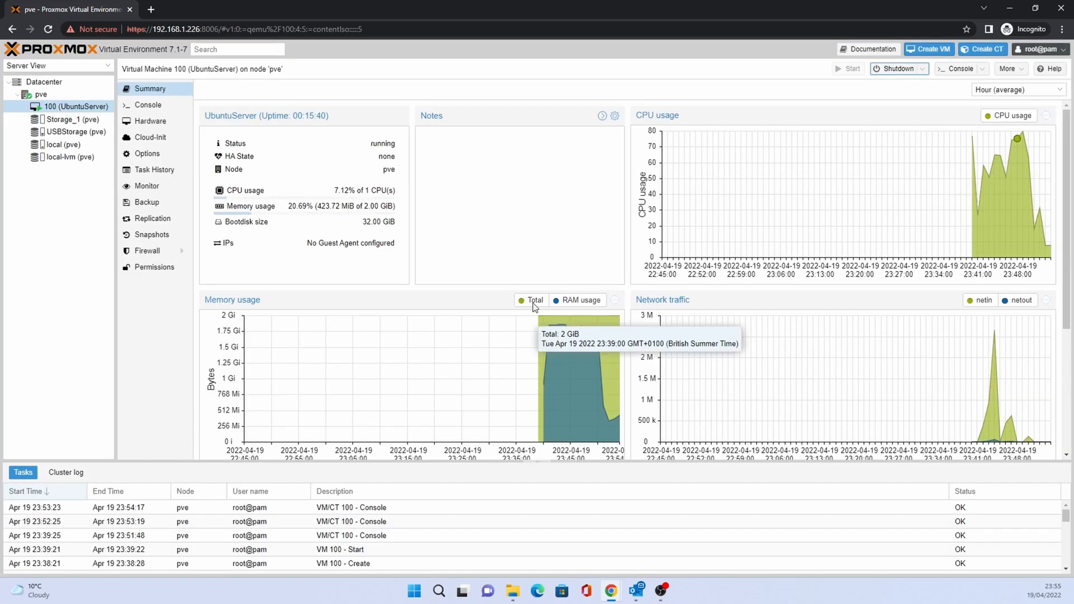
click(896, 69)
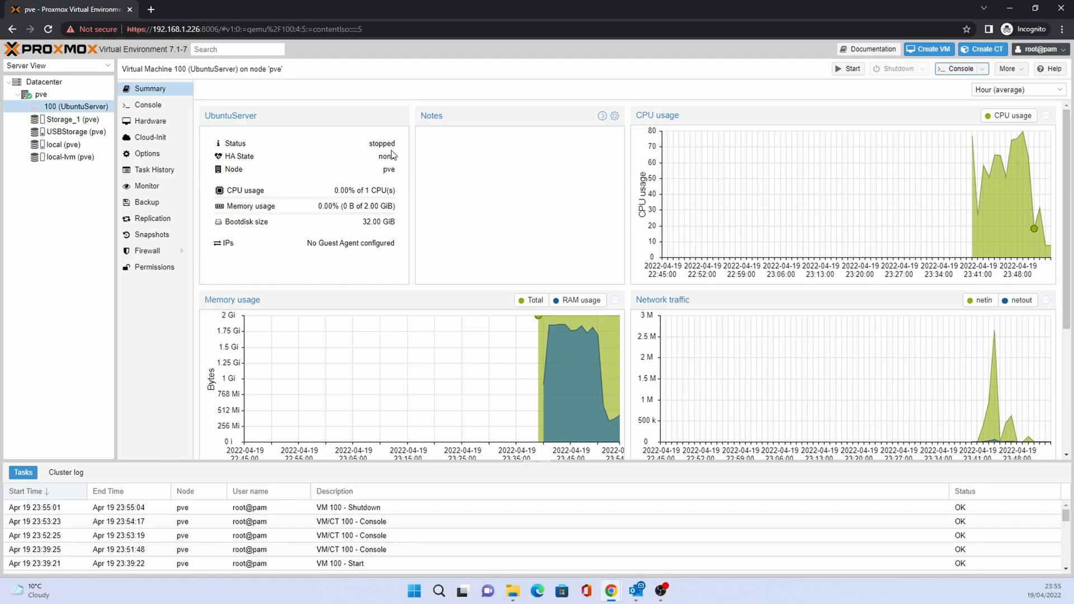
mouse_move(1028, 157)
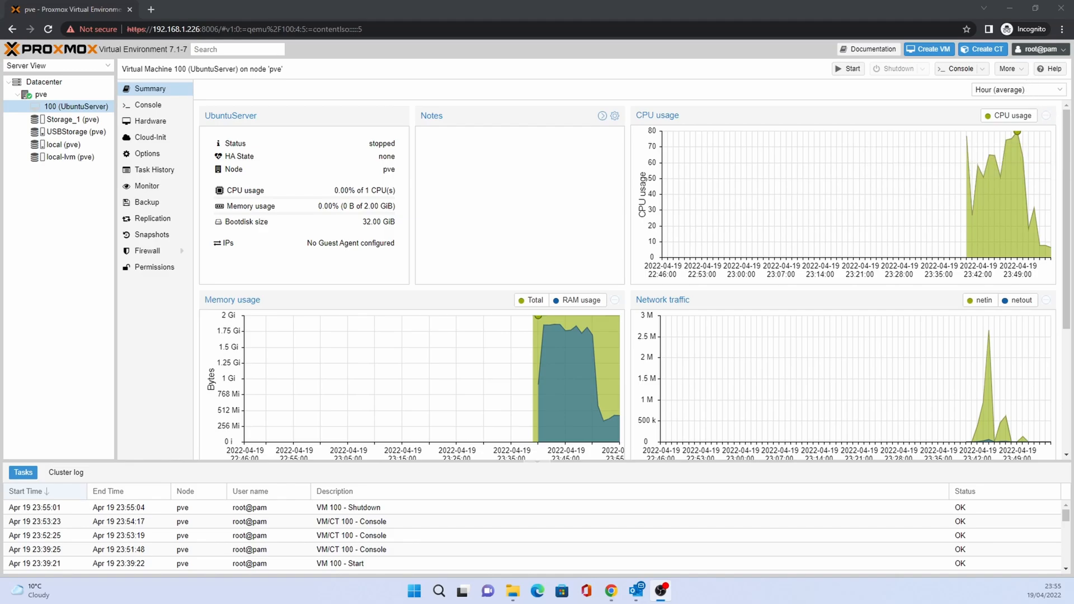
mouse_move(1010, 68)
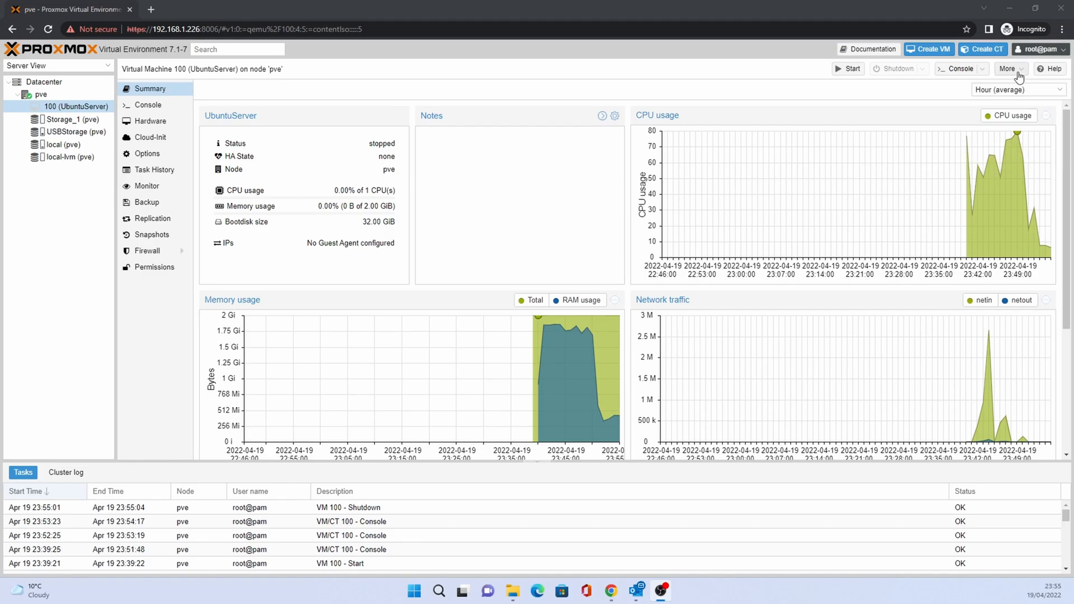
Start converting the stopped VM 100 UbuntuServer into a template via More > Convert to template.
click(1009, 68)
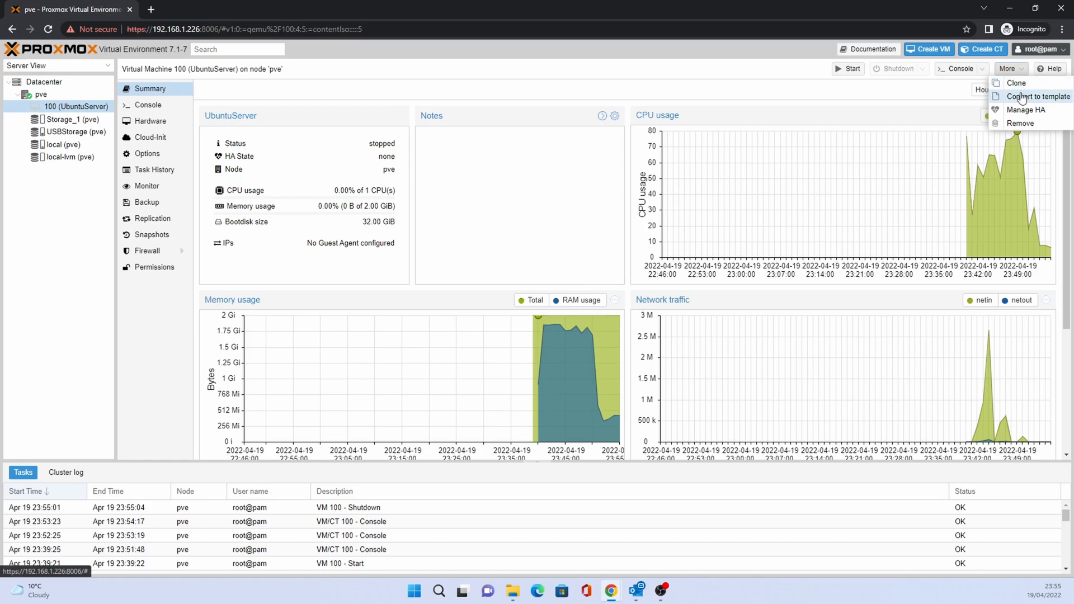
click(1038, 96)
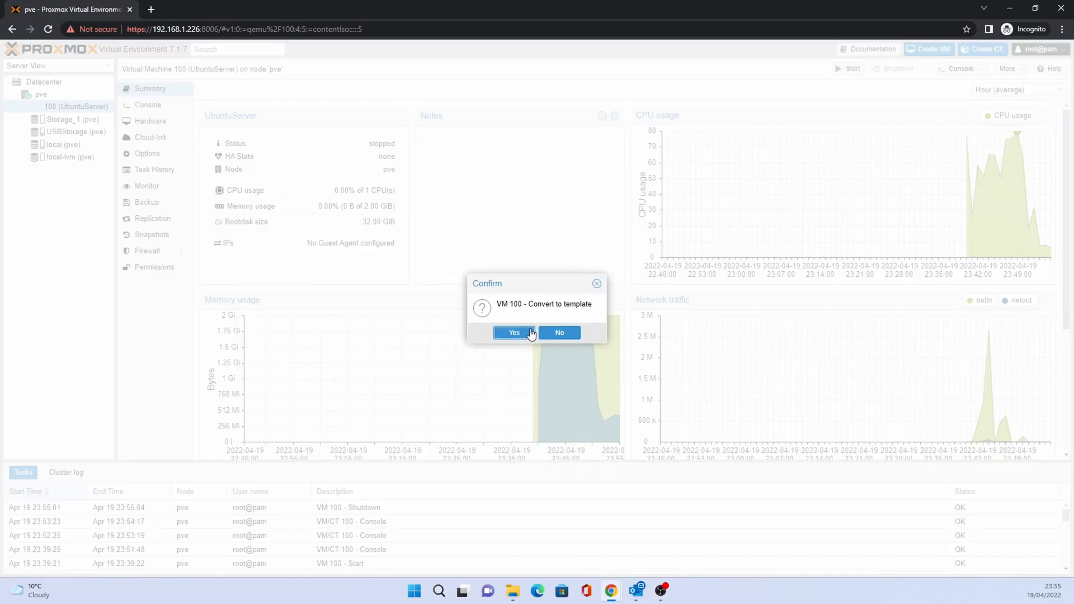
mouse_move(515, 336)
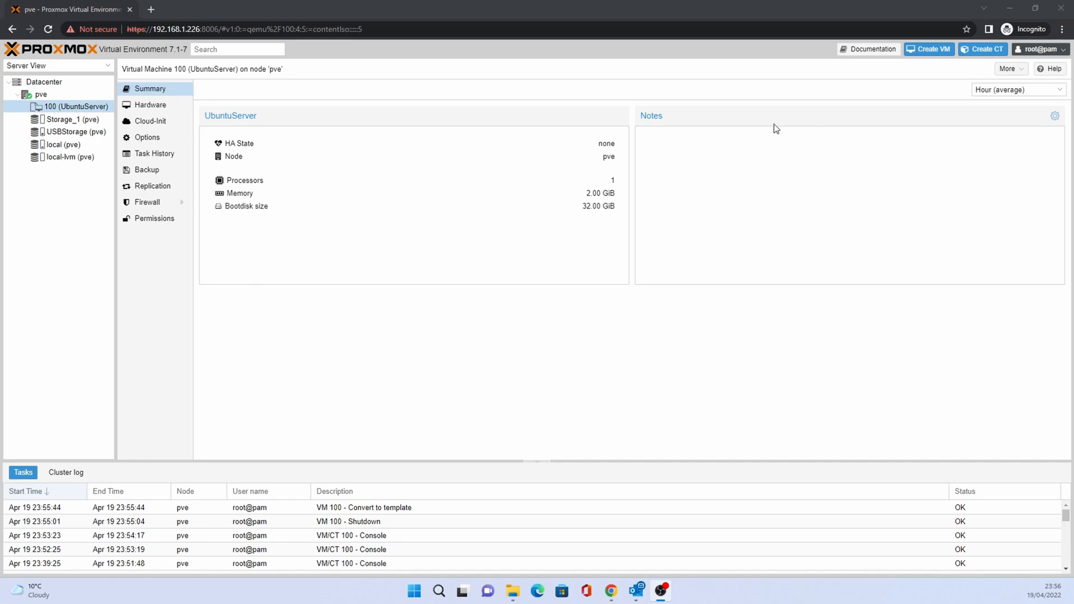
mouse_move(55, 112)
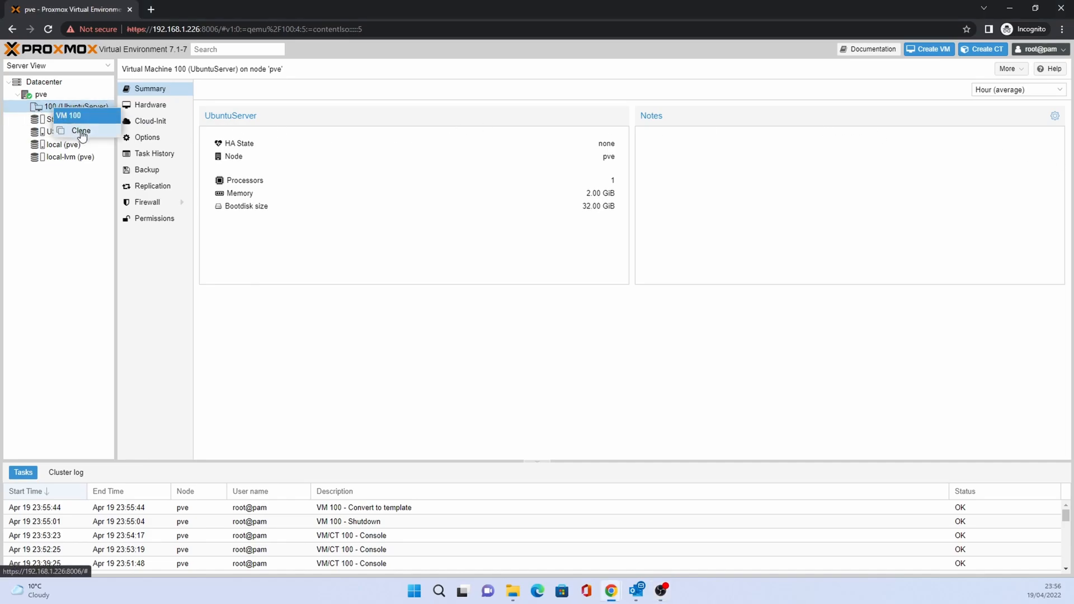
Clone template VM 100 as a Full Clone named Ubuntu01 (VM 101).
click(81, 132)
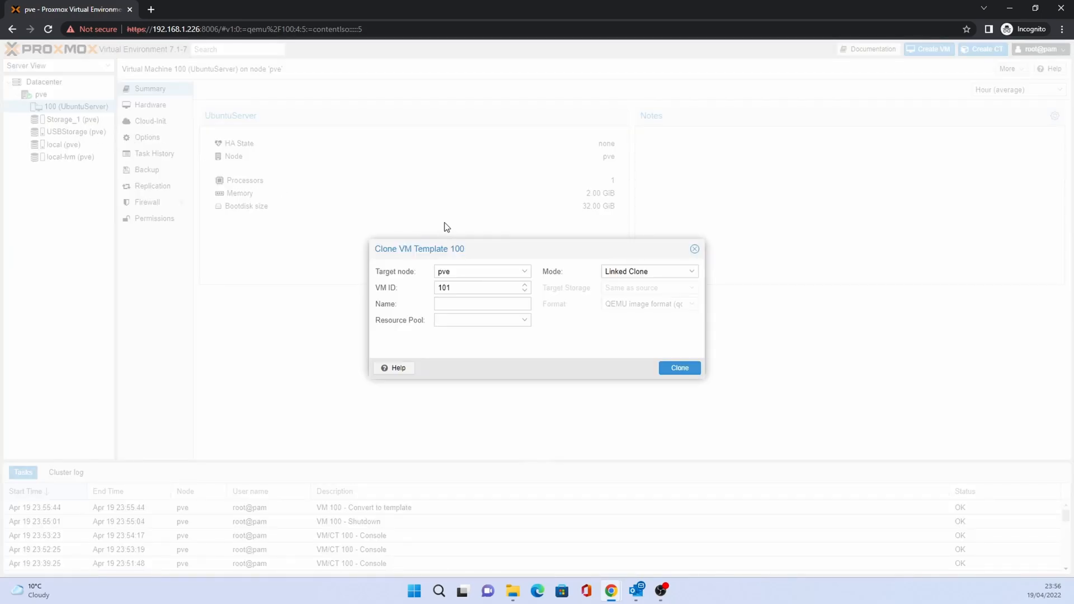
click(481, 303)
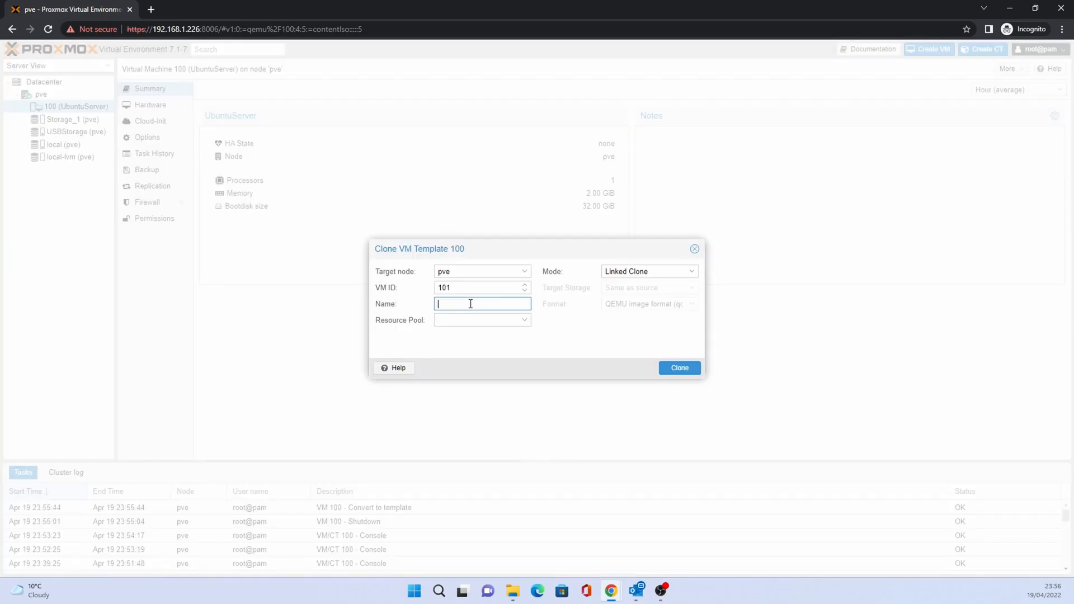
text(U)
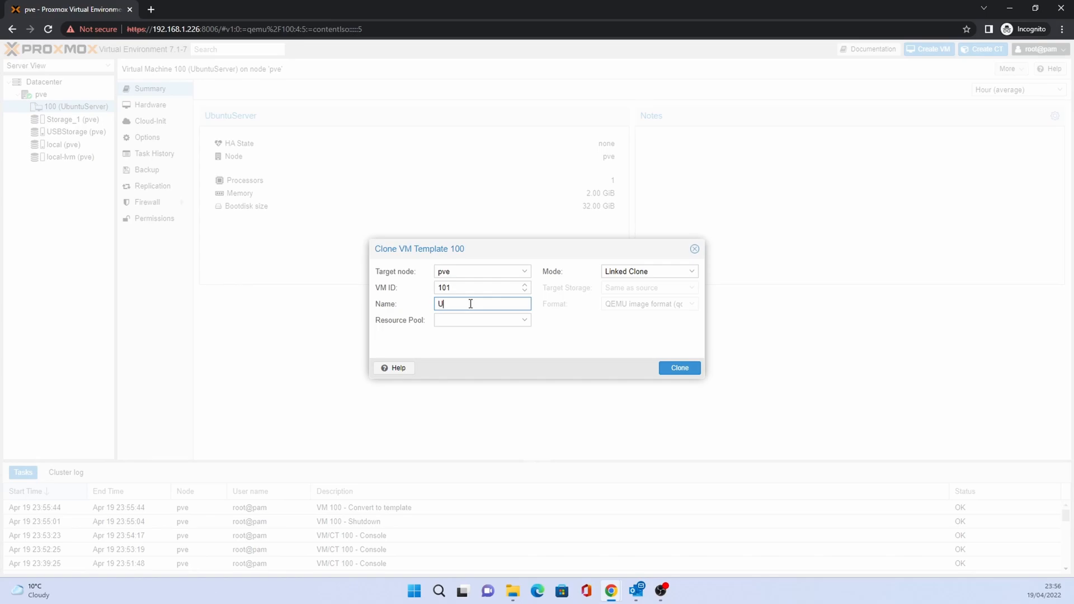
text(buntu)
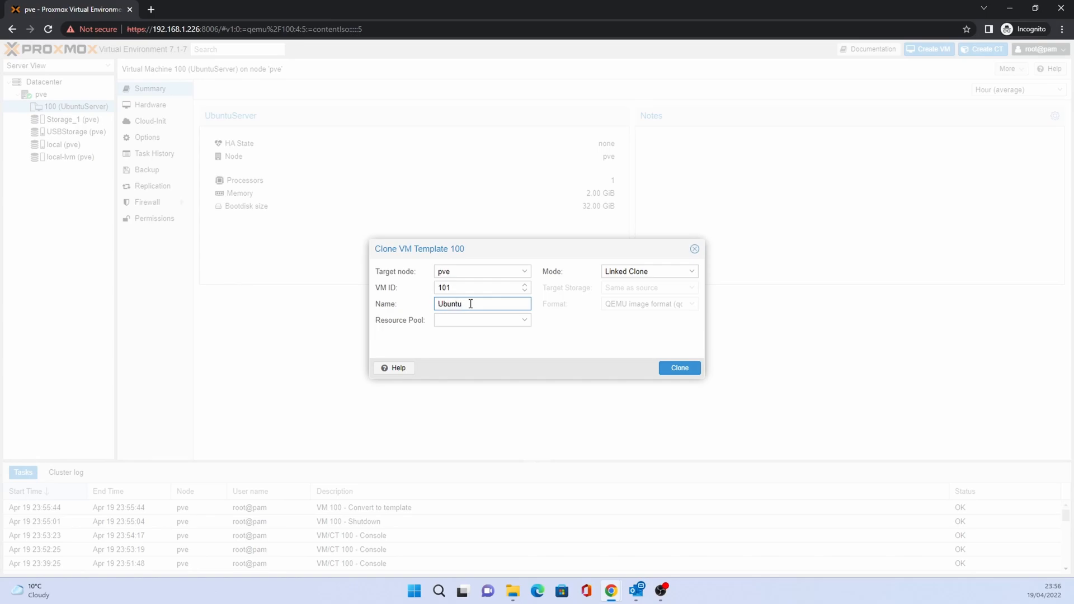
text(01)
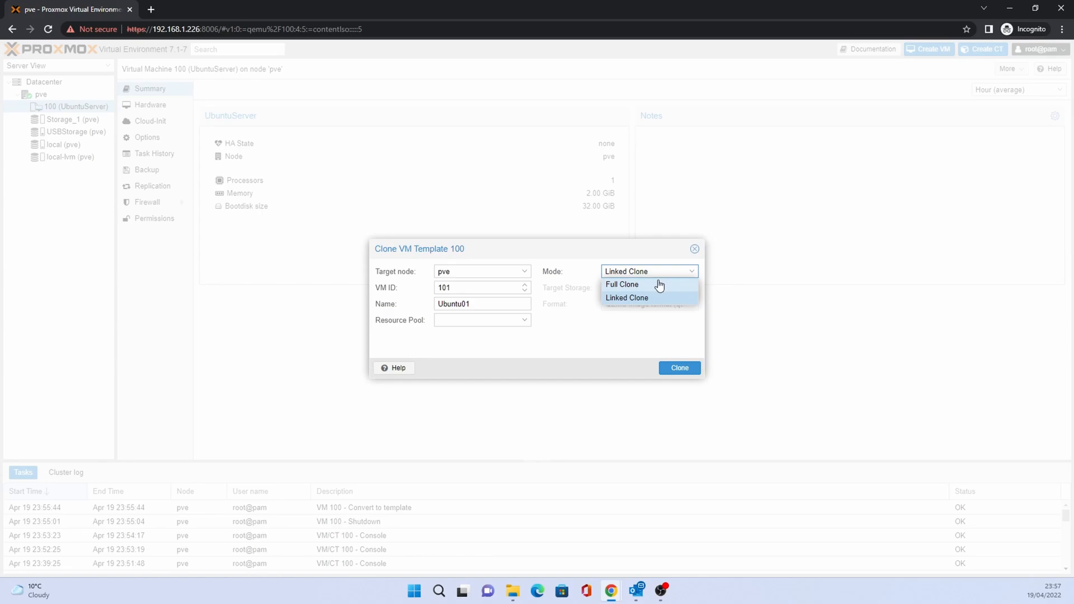
click(622, 285)
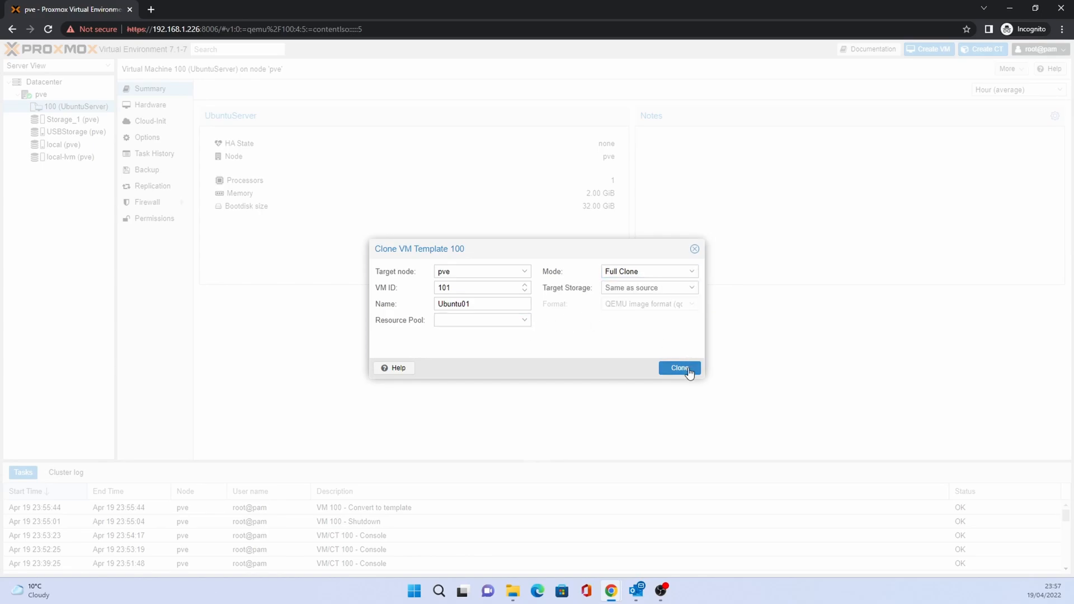
click(679, 368)
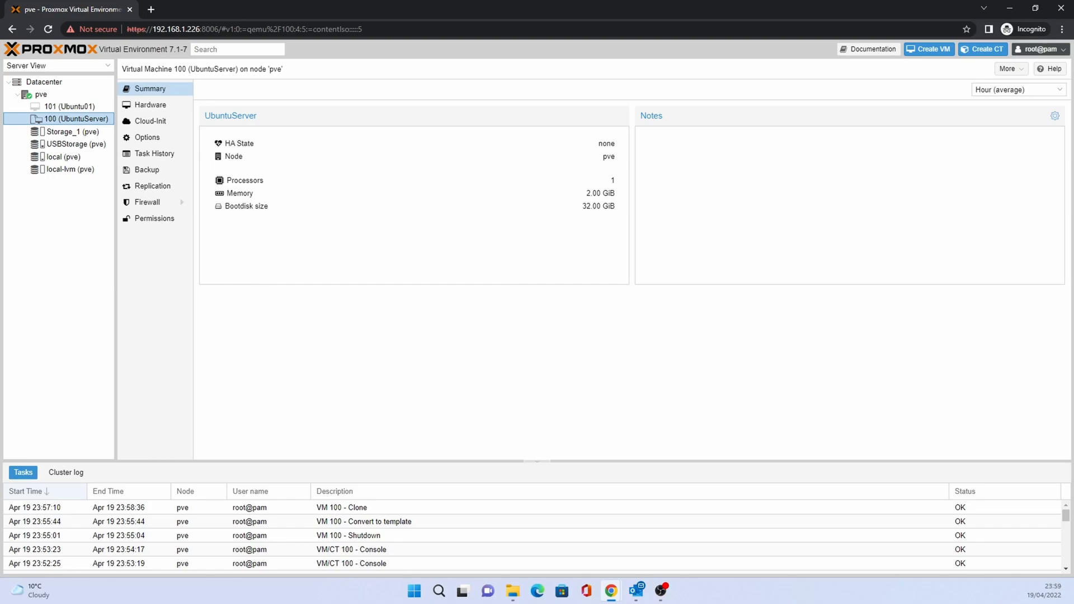
mouse_move(851, 268)
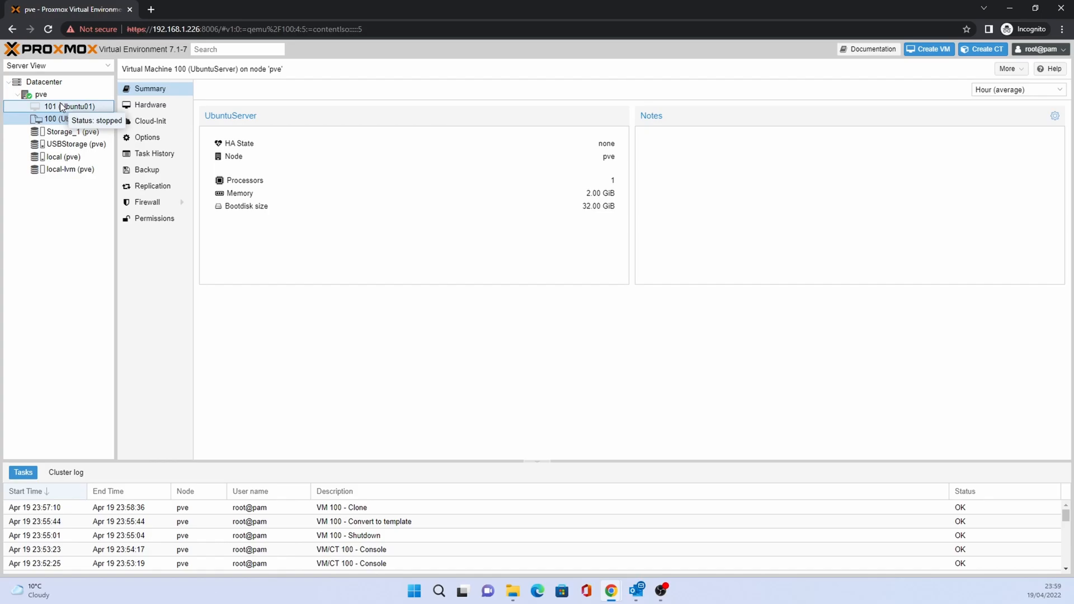
Select VM 101 Ubuntu01 in the Server View tree, briefly checking VM 100, to show its summary.
click(61, 107)
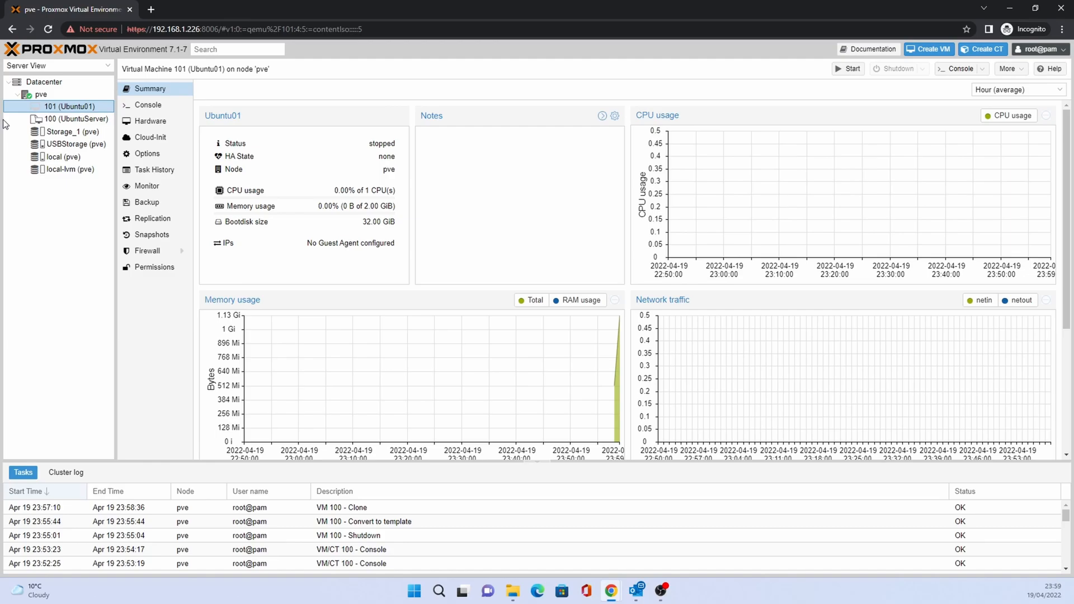
click(79, 118)
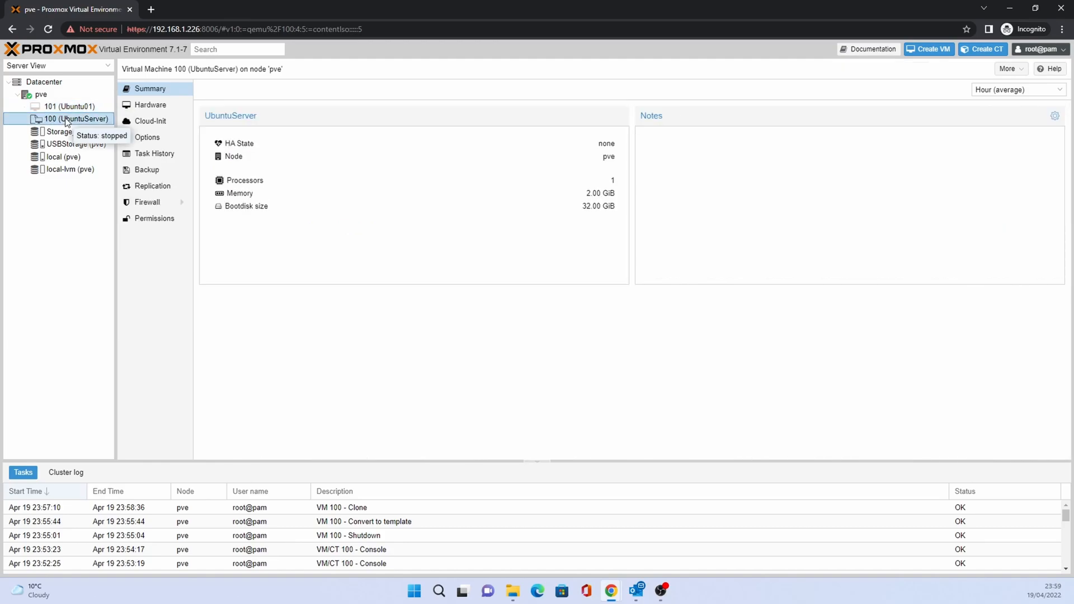
click(70, 106)
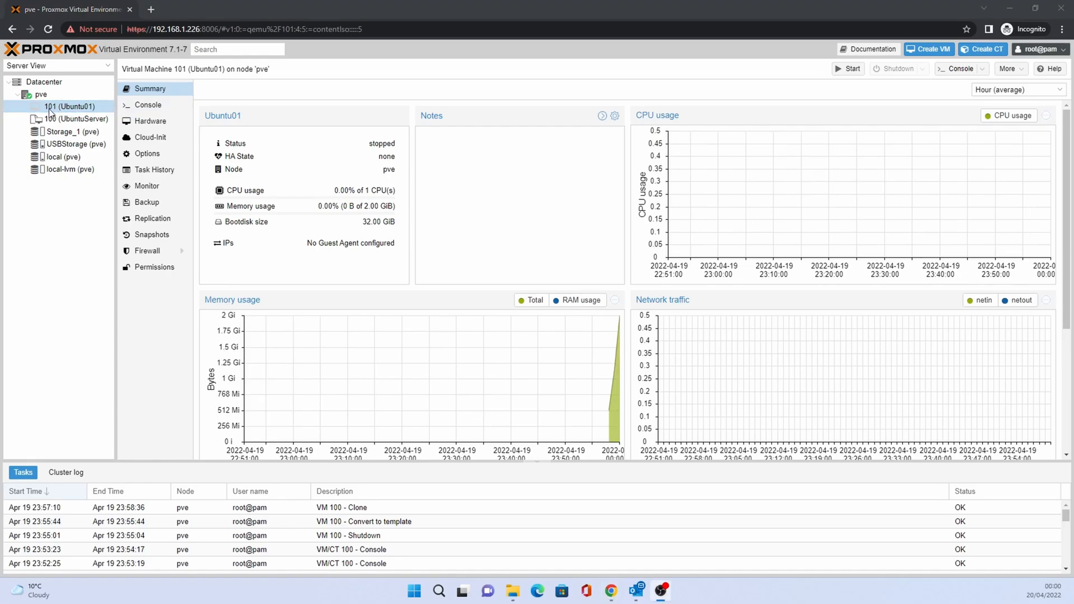
mouse_move(57, 119)
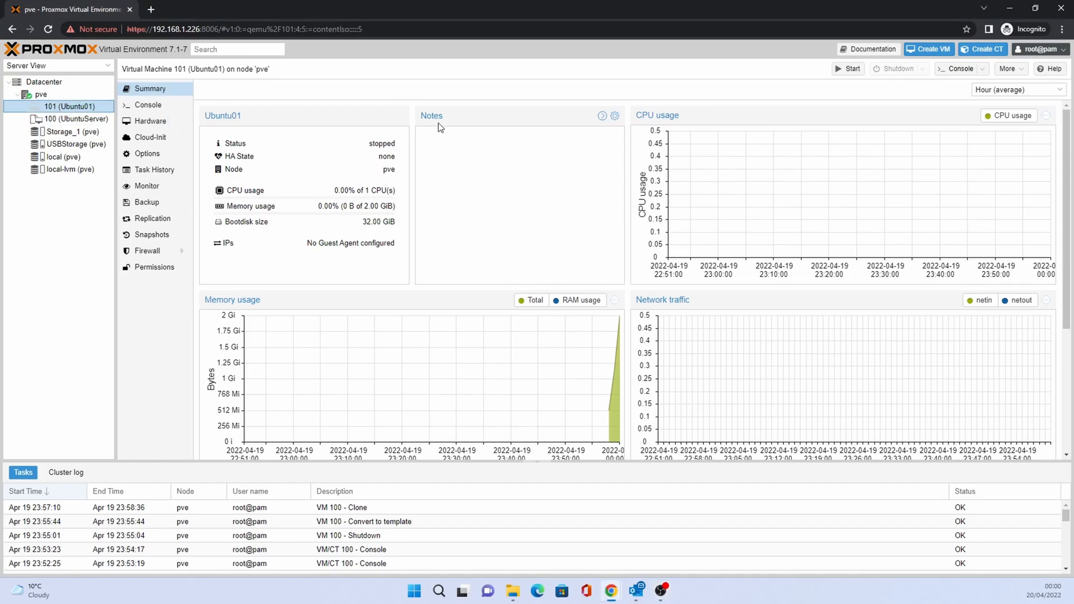
mouse_move(969, 83)
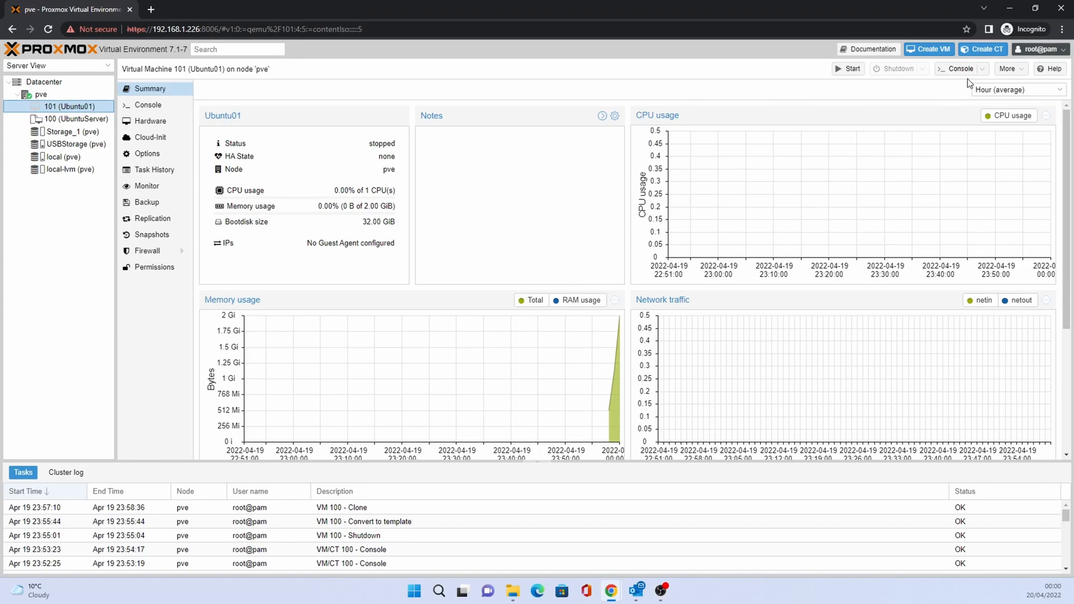
Confirm removal of VM 101 with ID 101, purging job configurations and destroying unreferenced disks.
click(1007, 68)
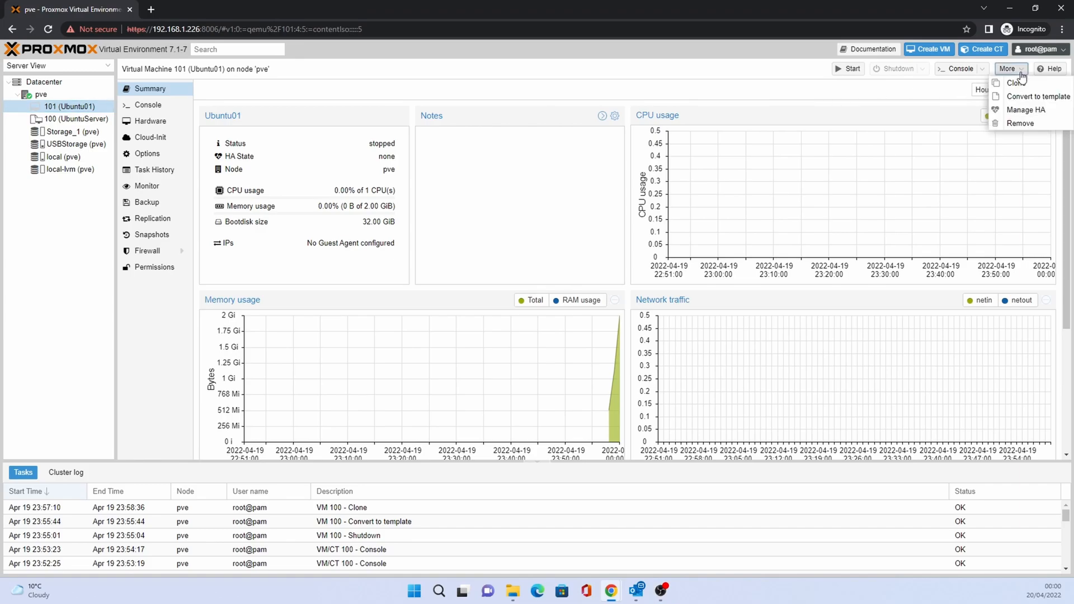
click(1021, 123)
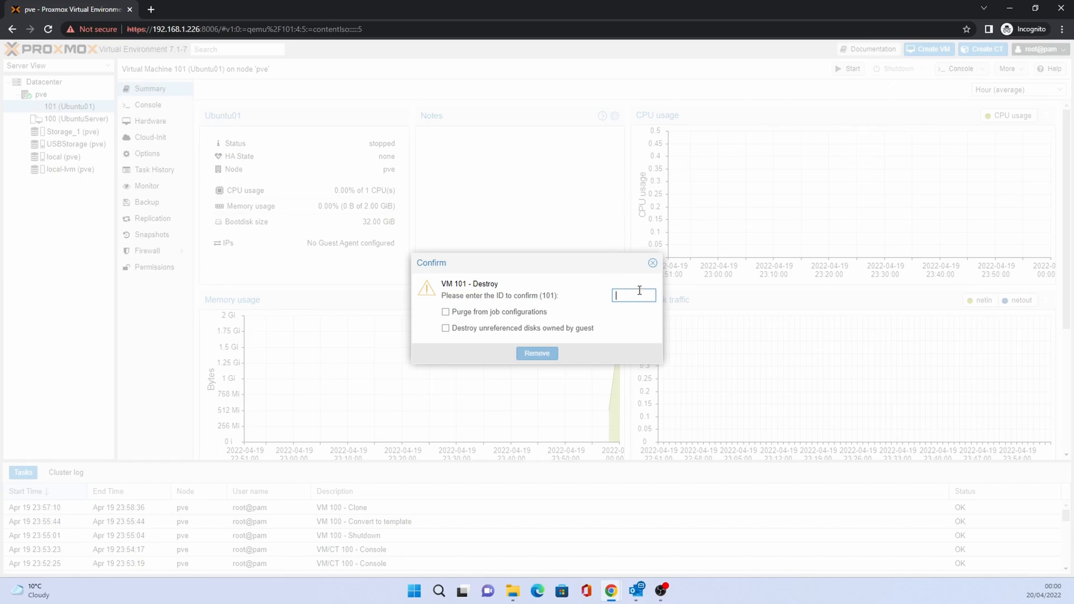
text(101)
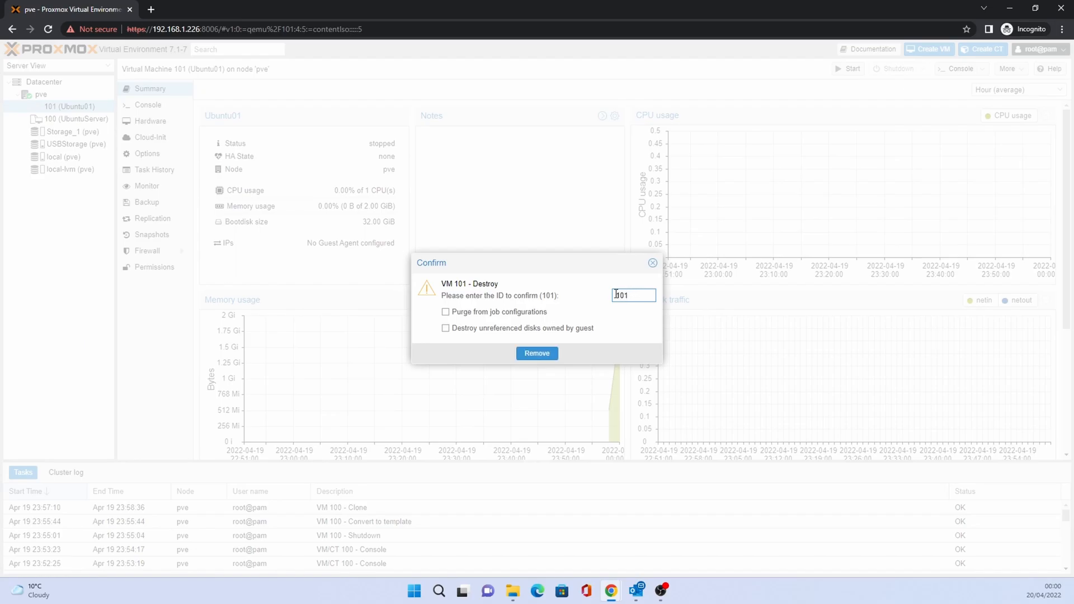
mouse_move(447, 328)
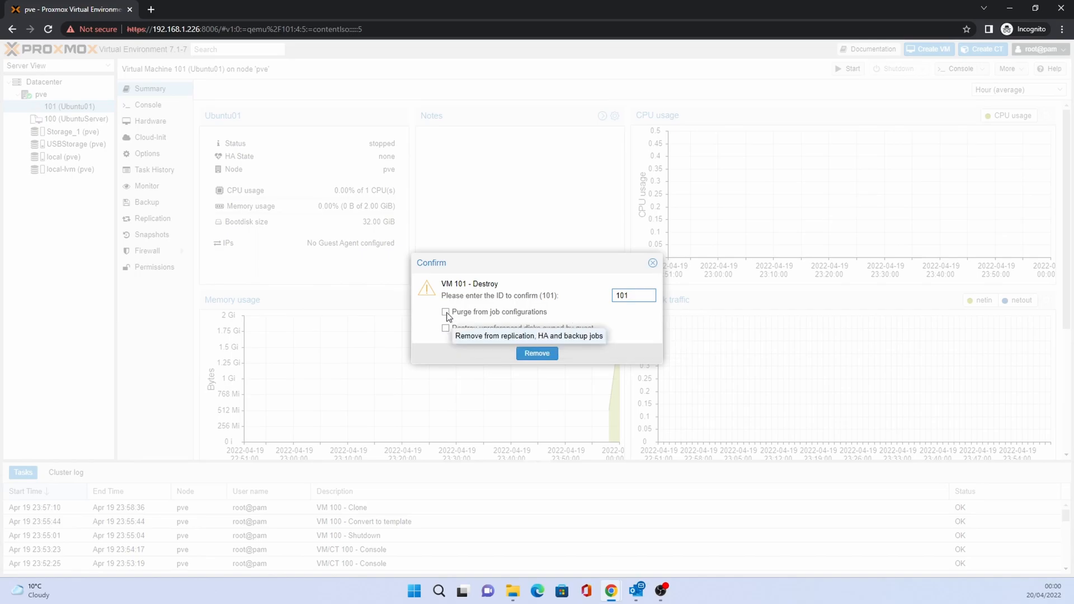
click(445, 312)
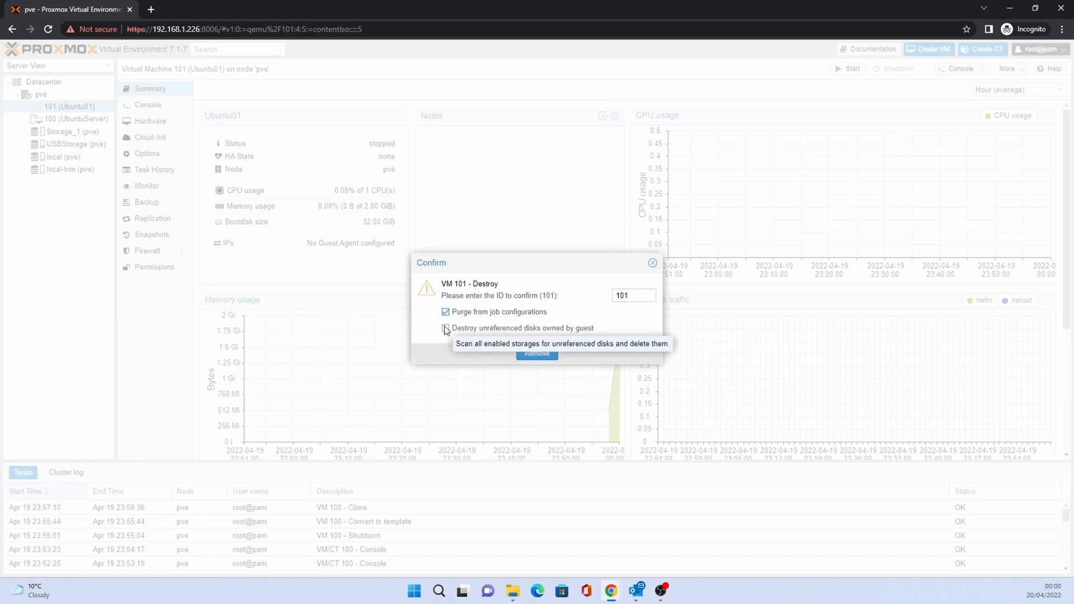
click(446, 328)
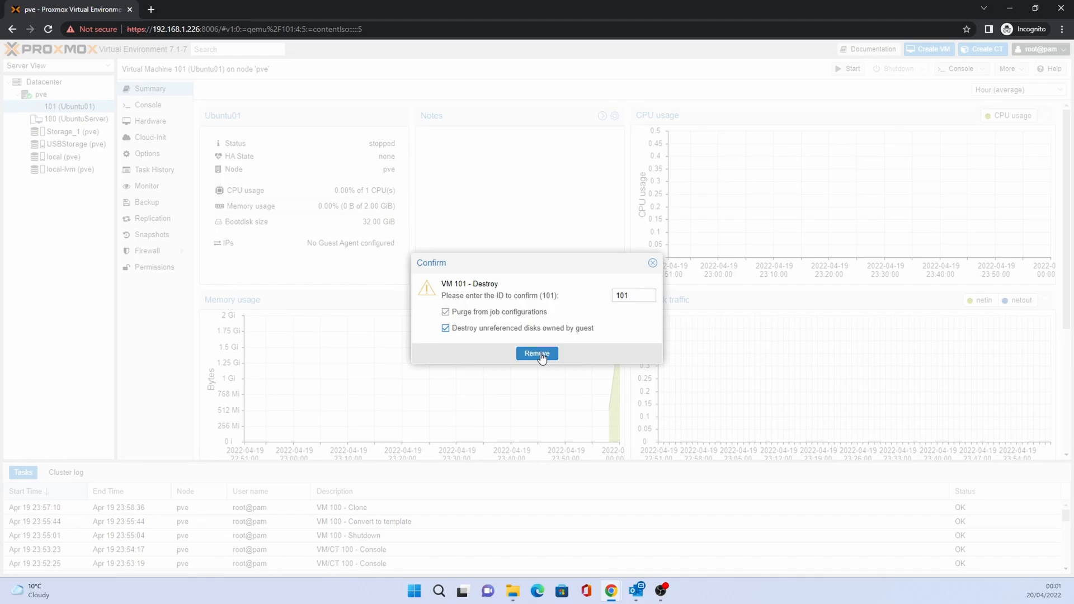